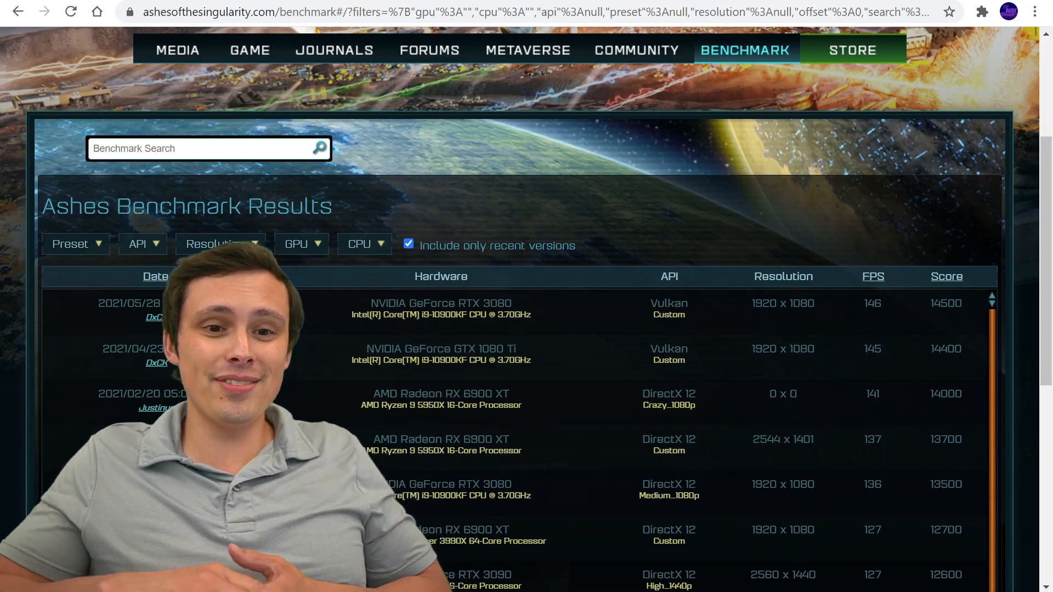
# Step: Filter the Ashes benchmark results to the NVIDIA GeForce RTX 3070 Ti from the GPU list
pyautogui.scroll(3)
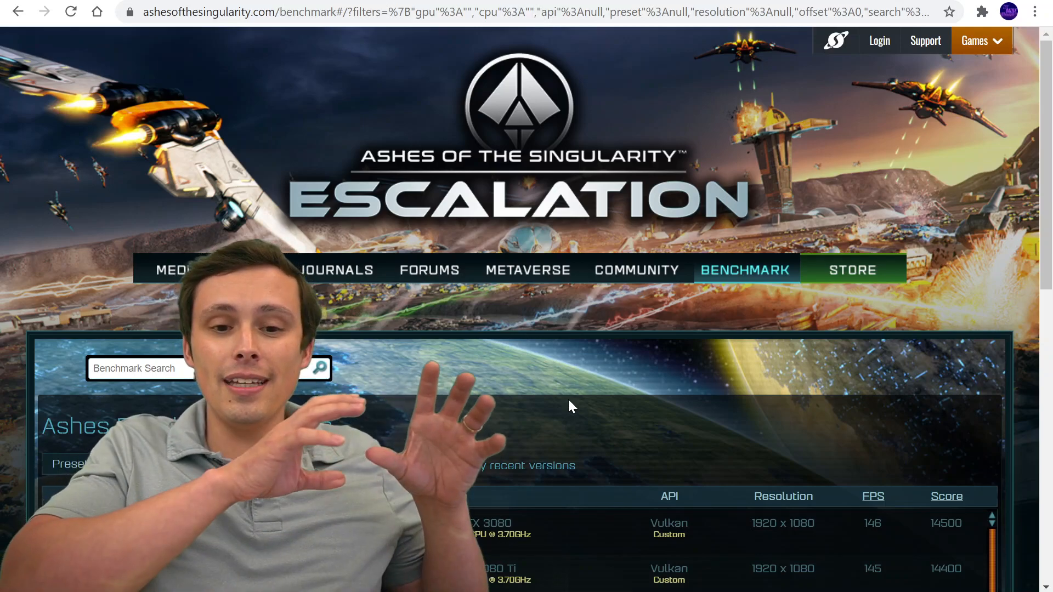
pyautogui.click(408, 464)
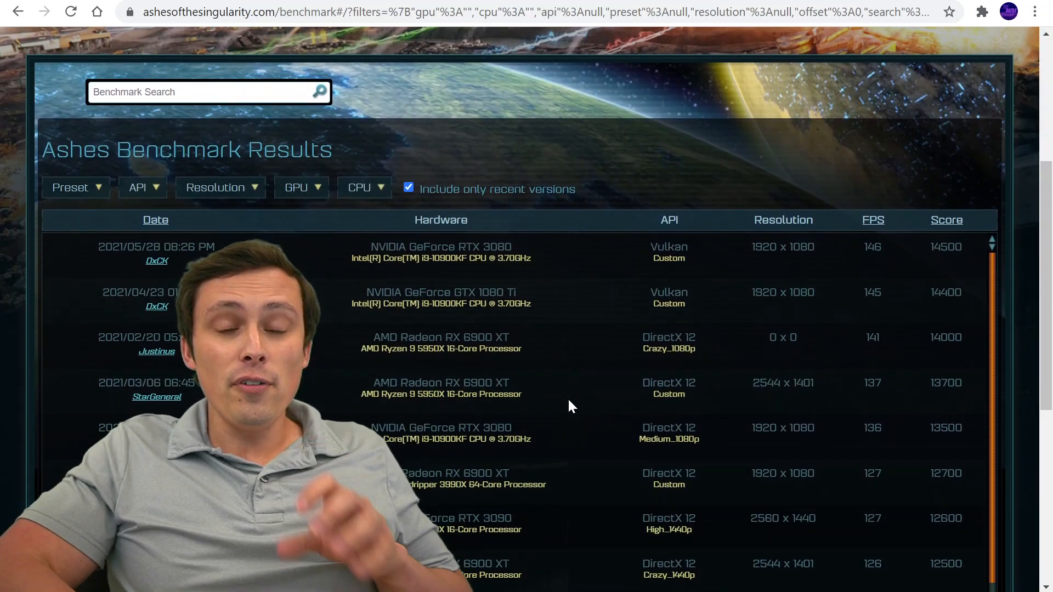
pyautogui.moveTo(274, 173)
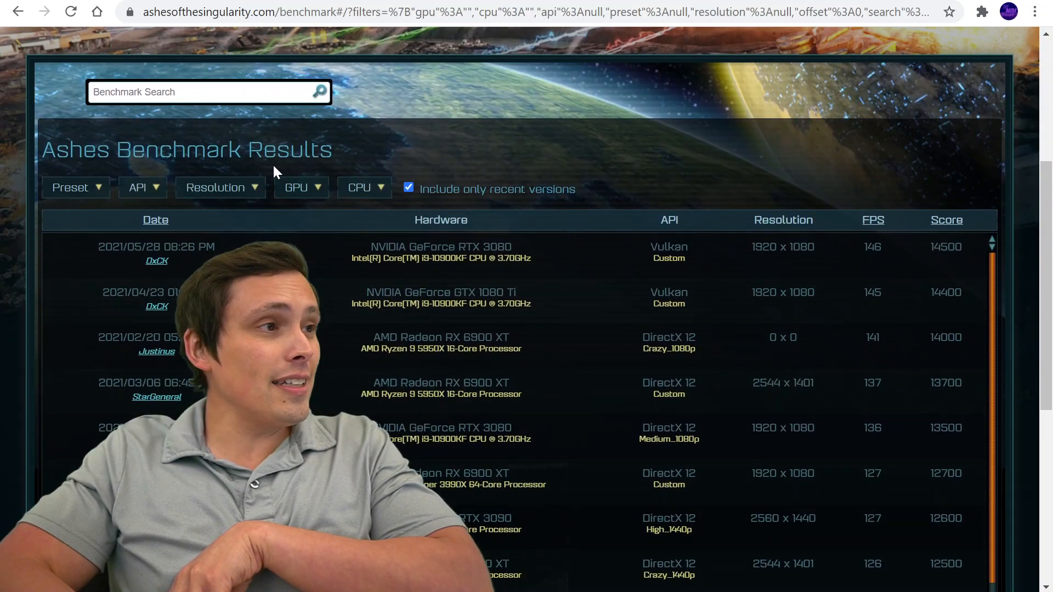
pyautogui.click(301, 188)
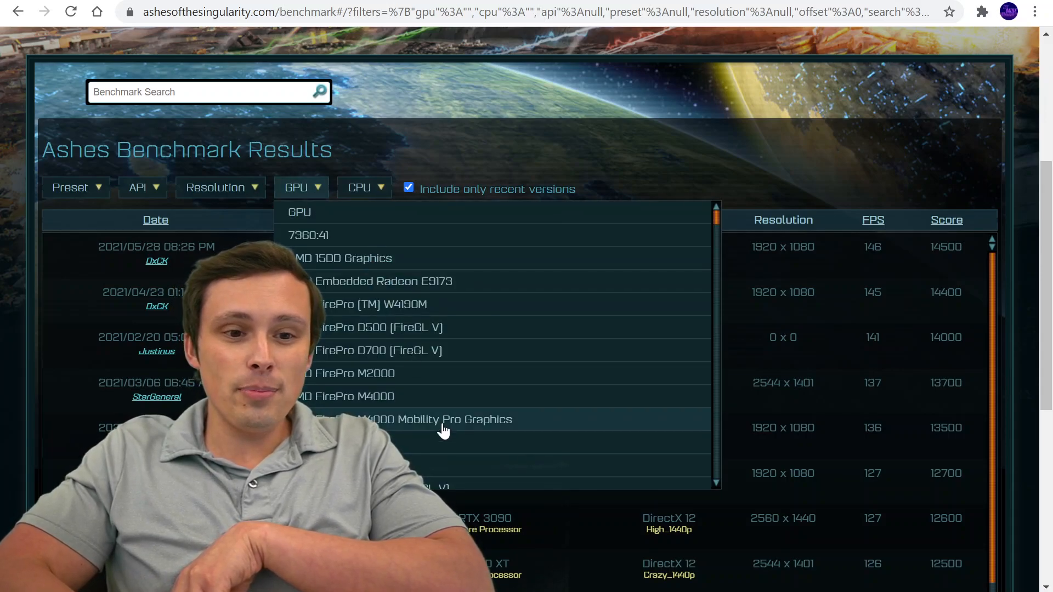
pyautogui.scroll(-3)
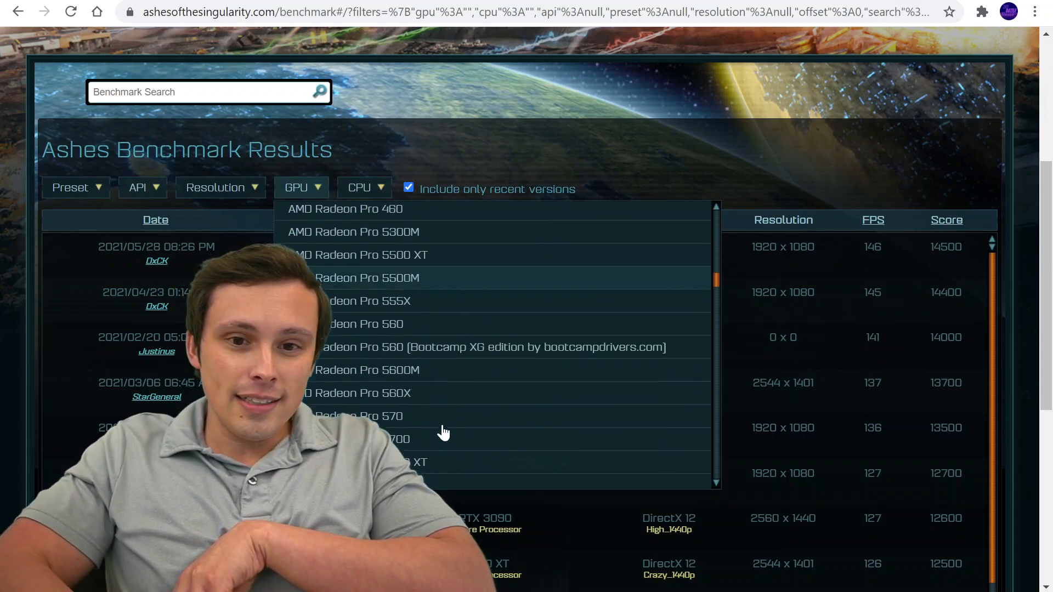
pyautogui.scroll(-3)
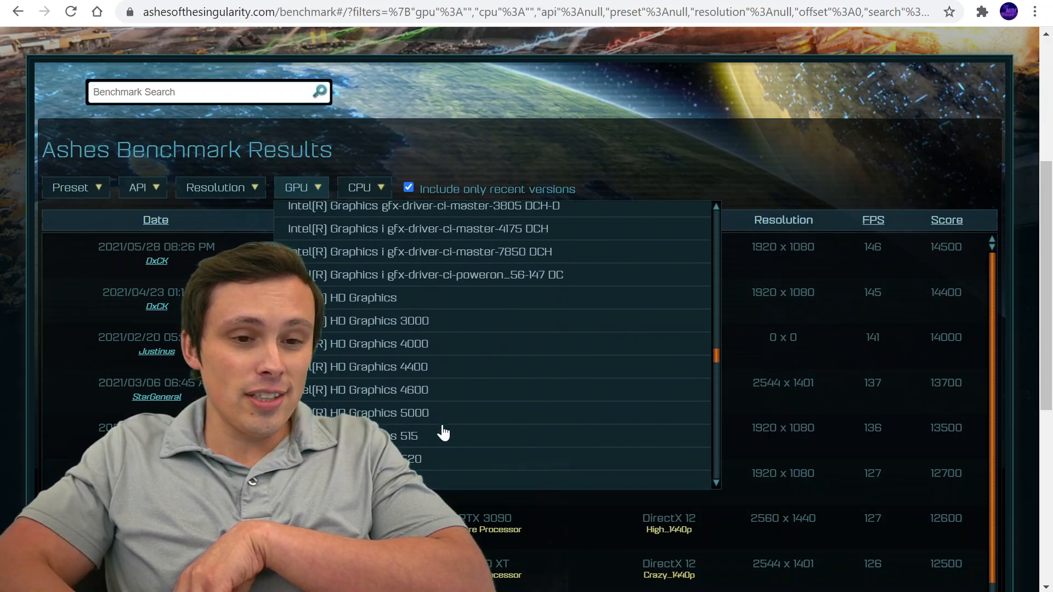
pyautogui.scroll(-3)
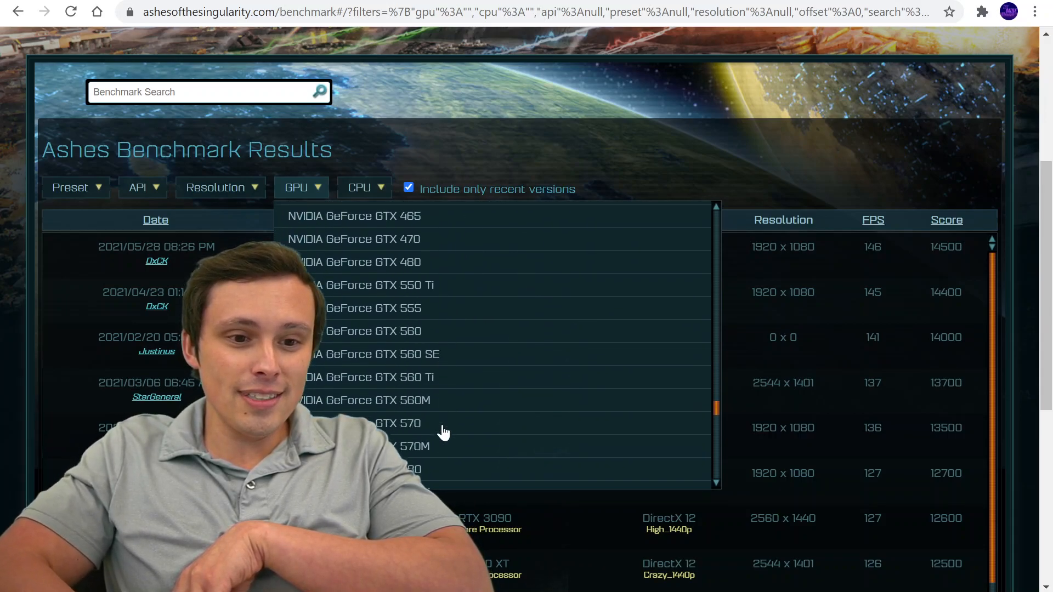
pyautogui.scroll(-3)
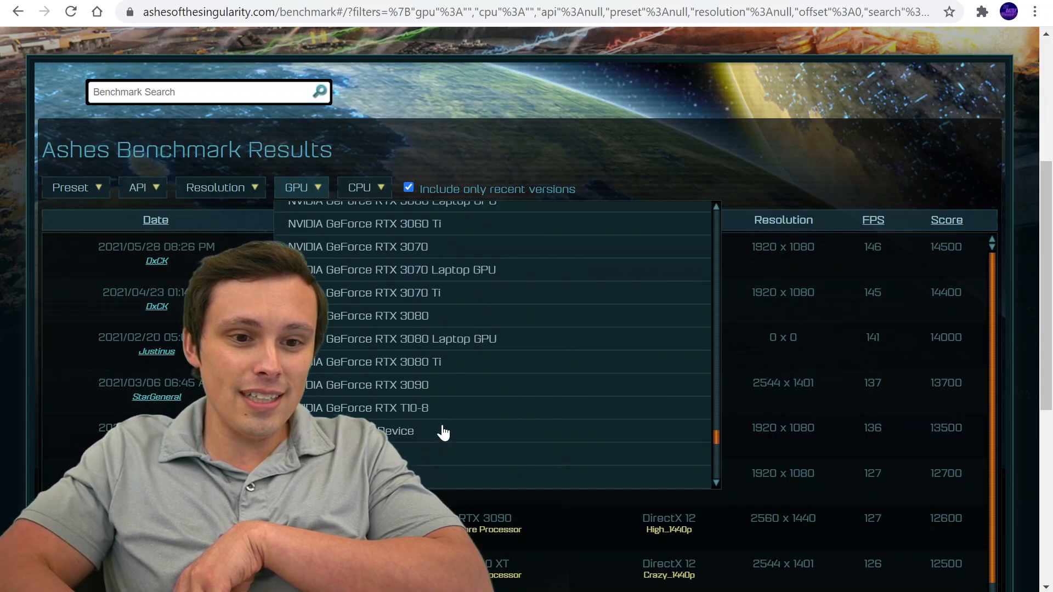
pyautogui.scroll(3)
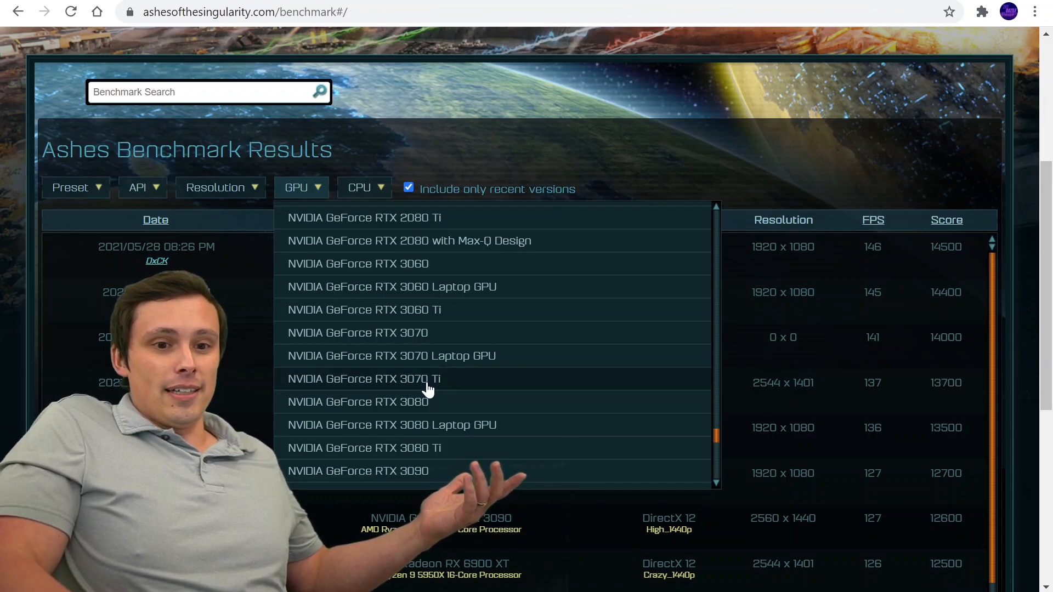
pyautogui.click(364, 378)
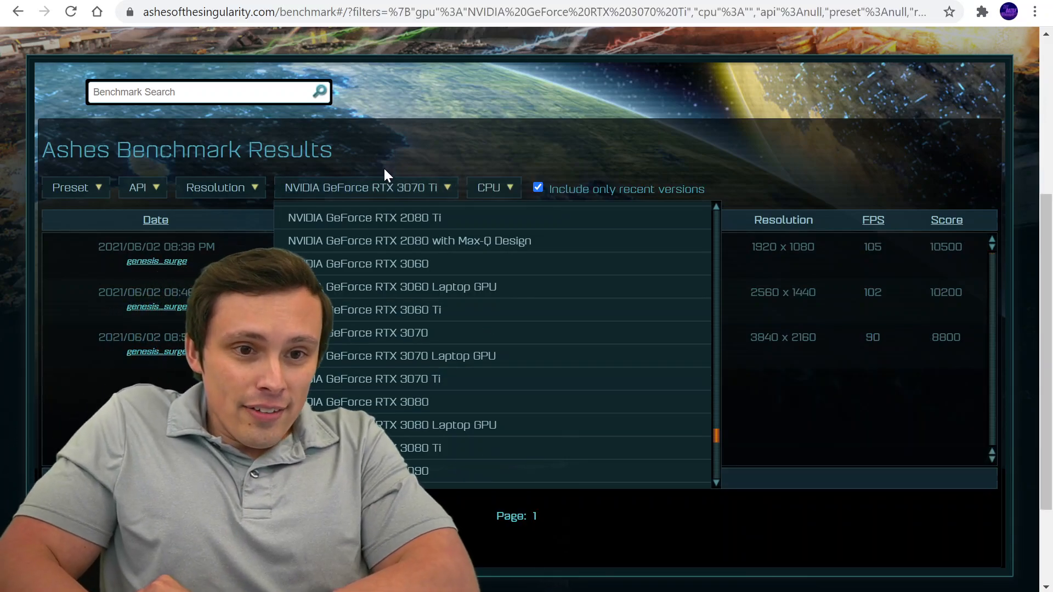
# Step: Dismiss the GPU list to reveal the RTX 3070 Ti runs scoring 10500, 10200 and 8800
pyautogui.click(376, 378)
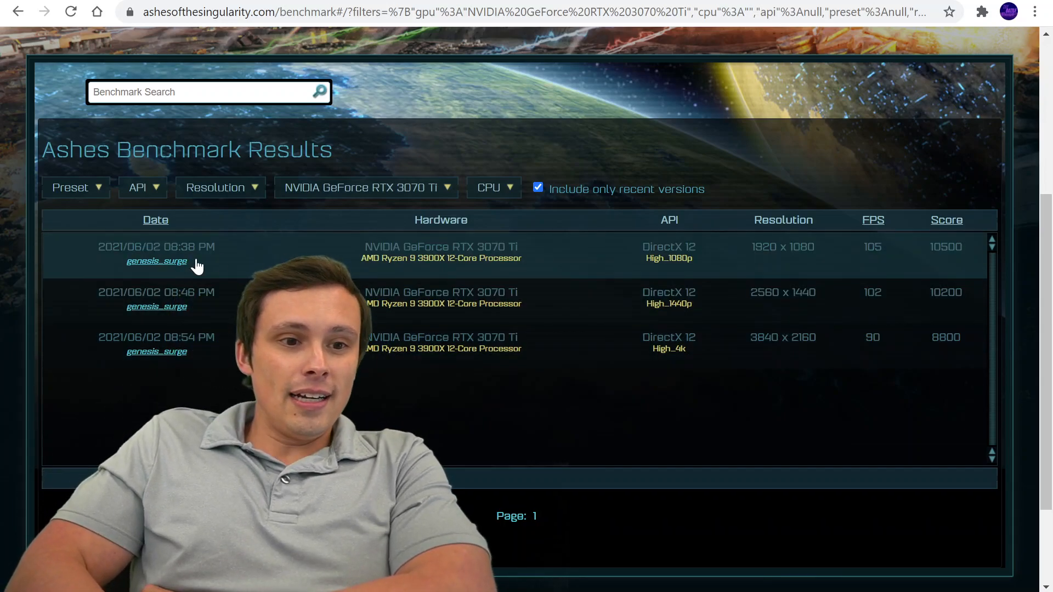
pyautogui.moveTo(154, 275)
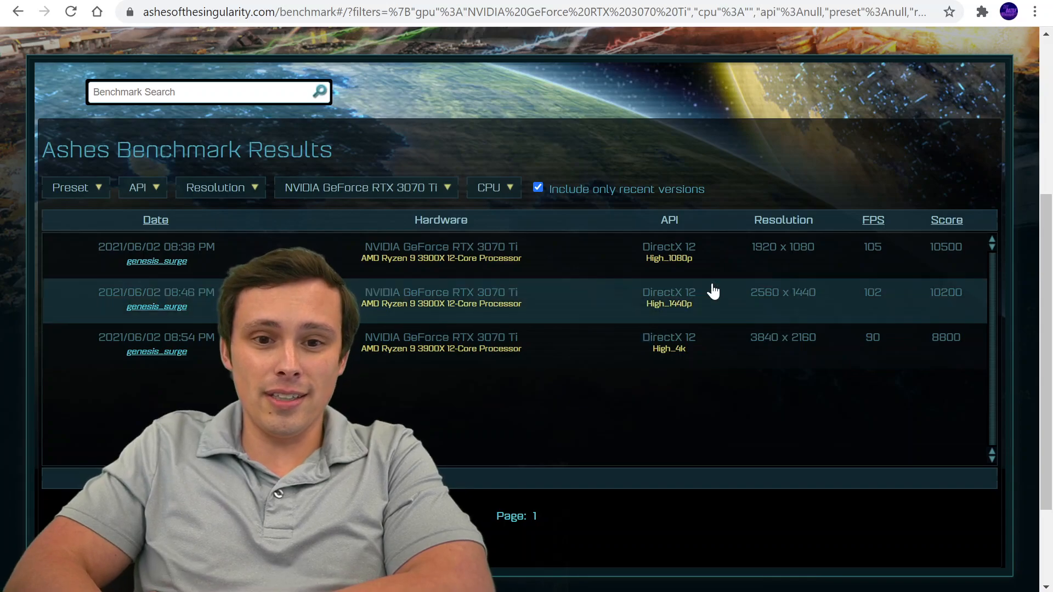
pyautogui.moveTo(810, 261)
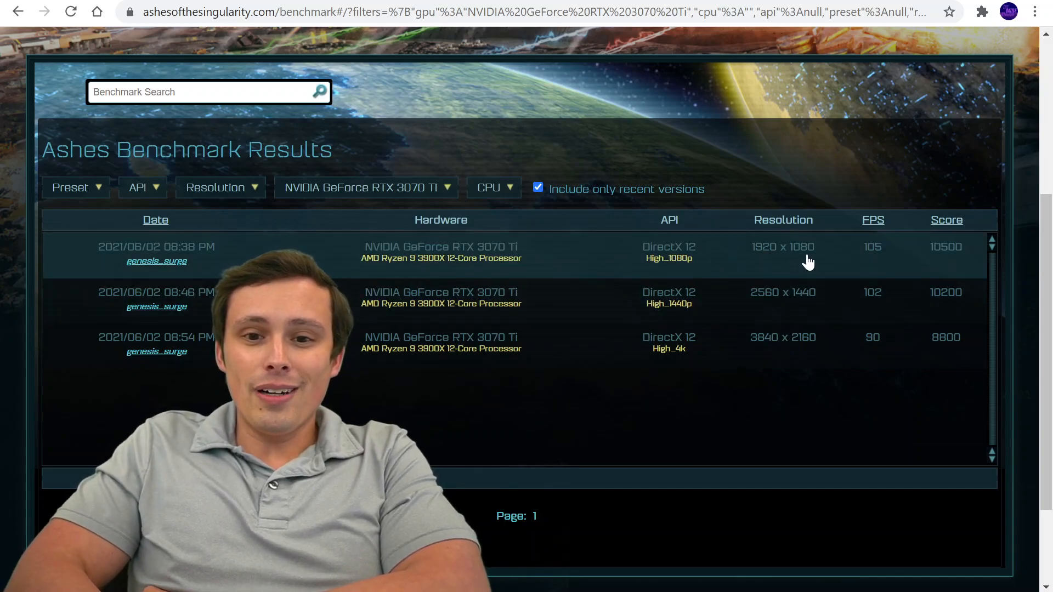
pyautogui.moveTo(799, 339)
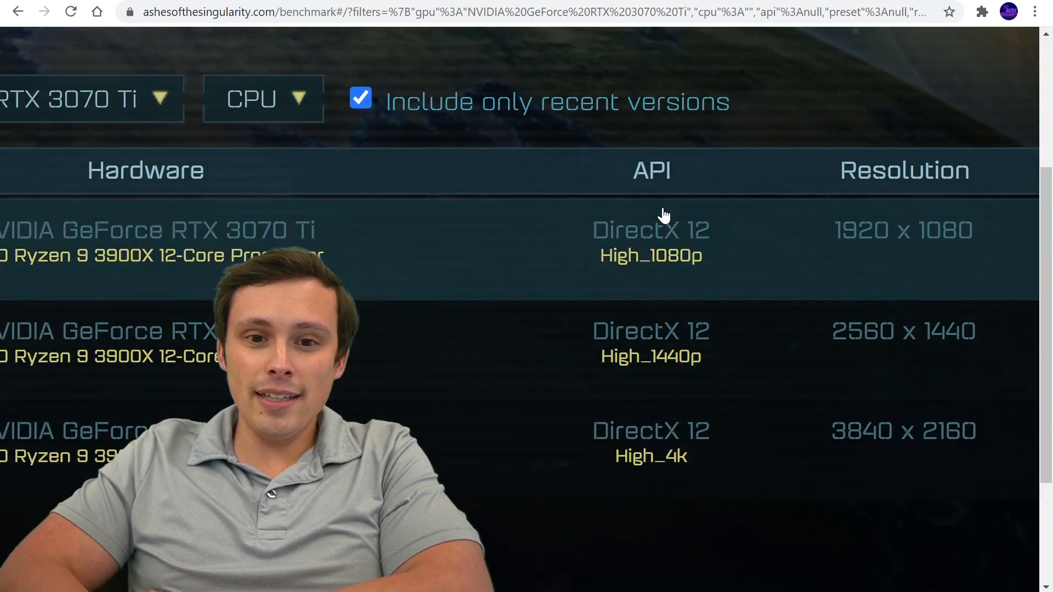
pyautogui.moveTo(701, 243)
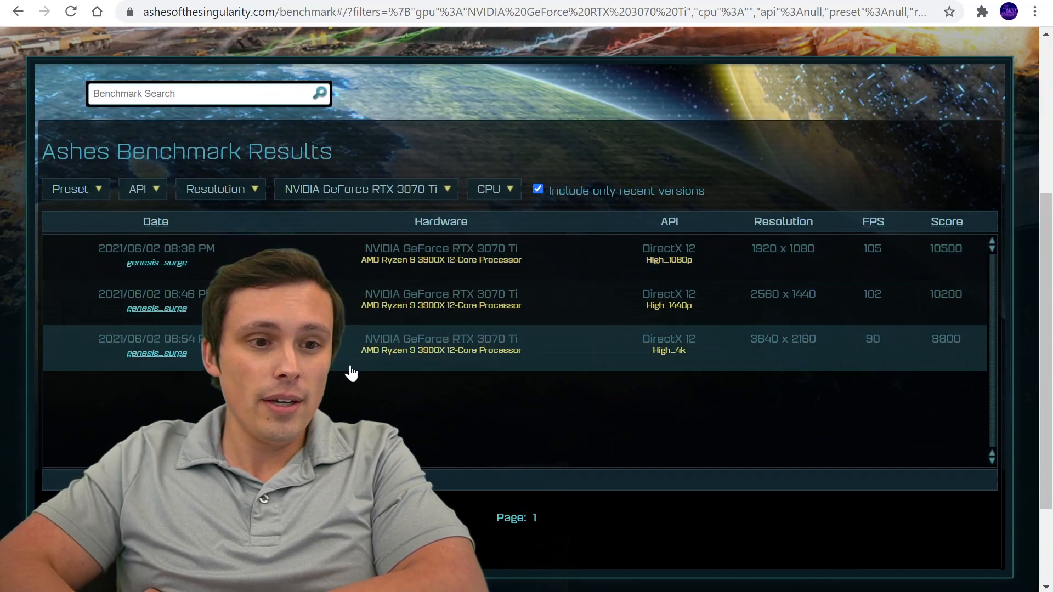
pyautogui.moveTo(386, 389)
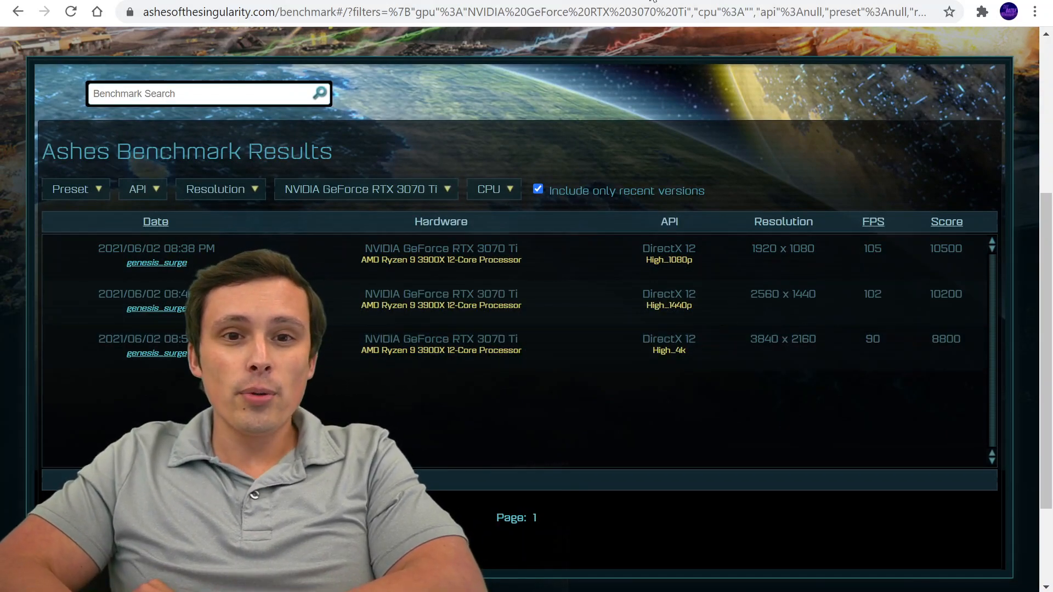
# Step: Return to the top of the results and reach the preset filter for the RTX 3070 view
pyautogui.scroll(3)
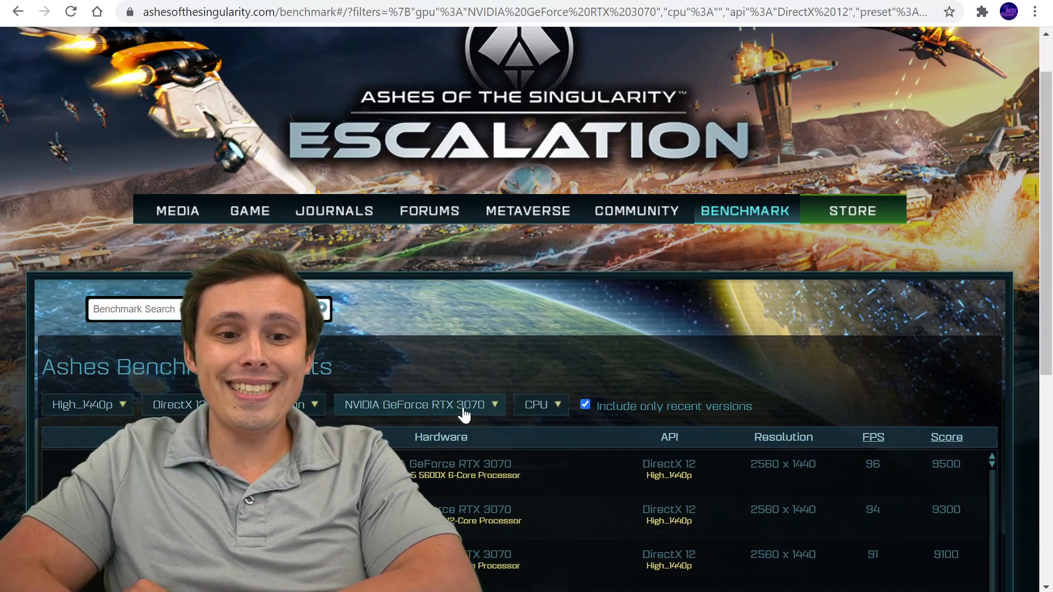
pyautogui.scroll(3)
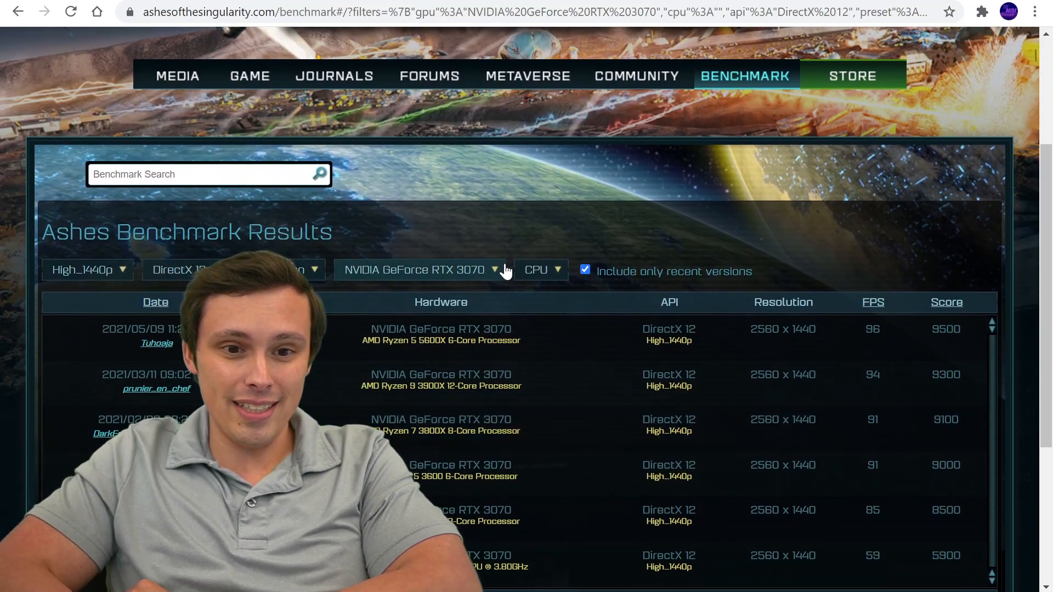
pyautogui.moveTo(115, 285)
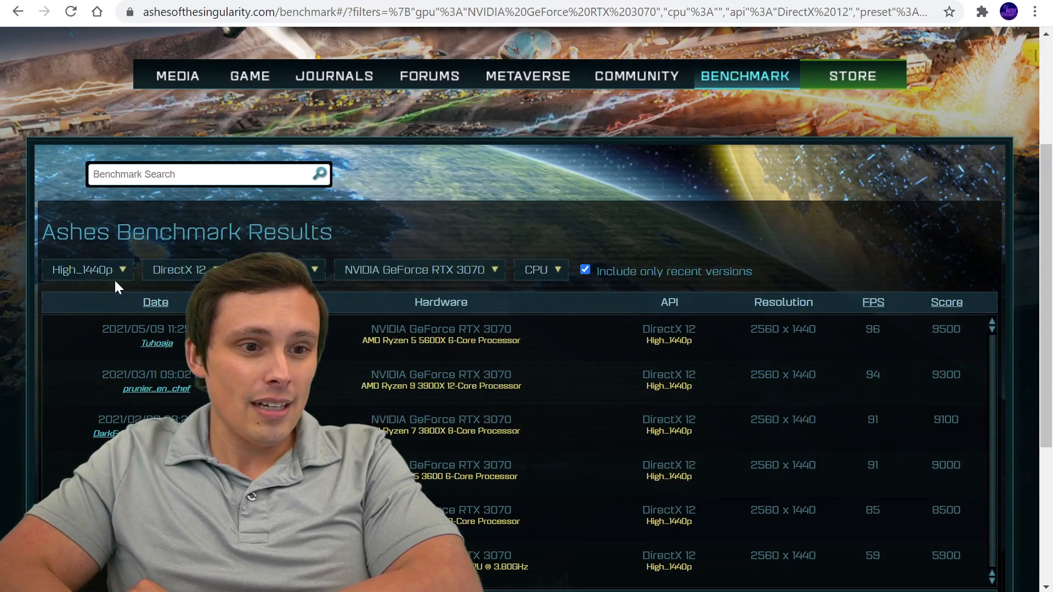
pyautogui.click(86, 270)
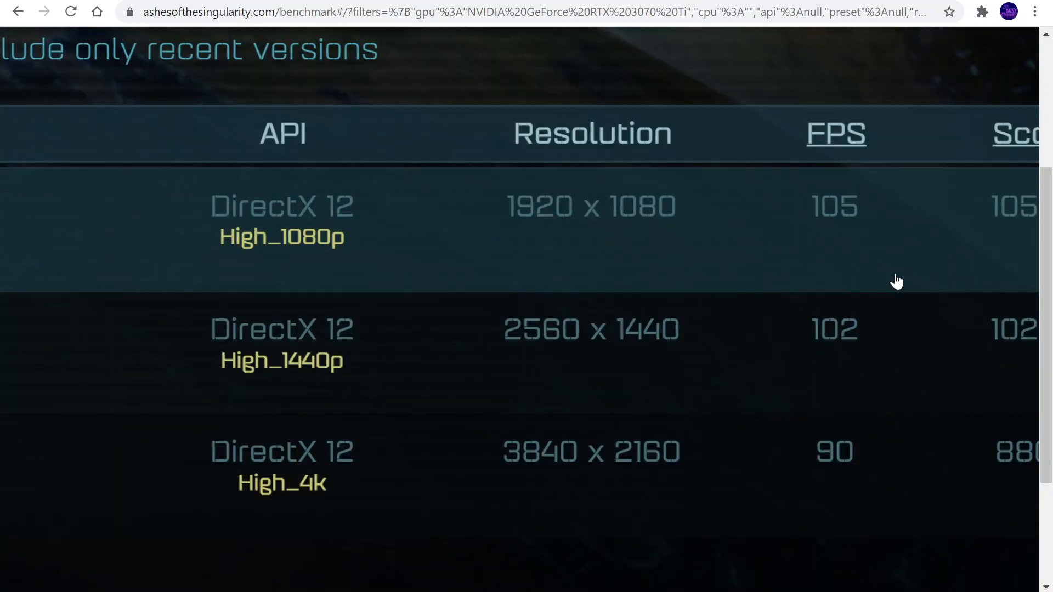
pyautogui.moveTo(851, 306)
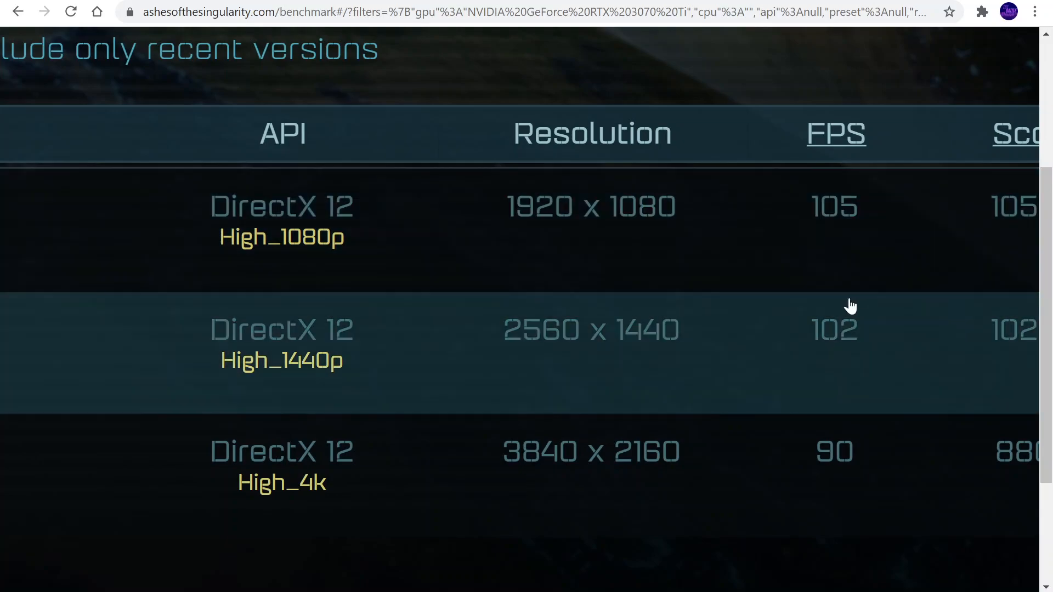
pyautogui.moveTo(658, 348)
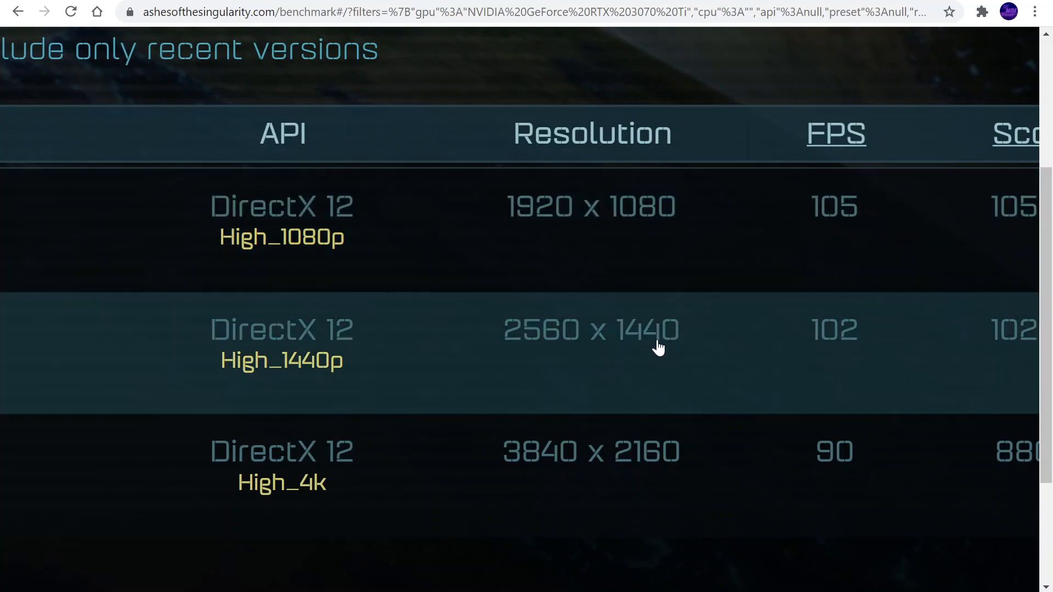
pyautogui.moveTo(669, 223)
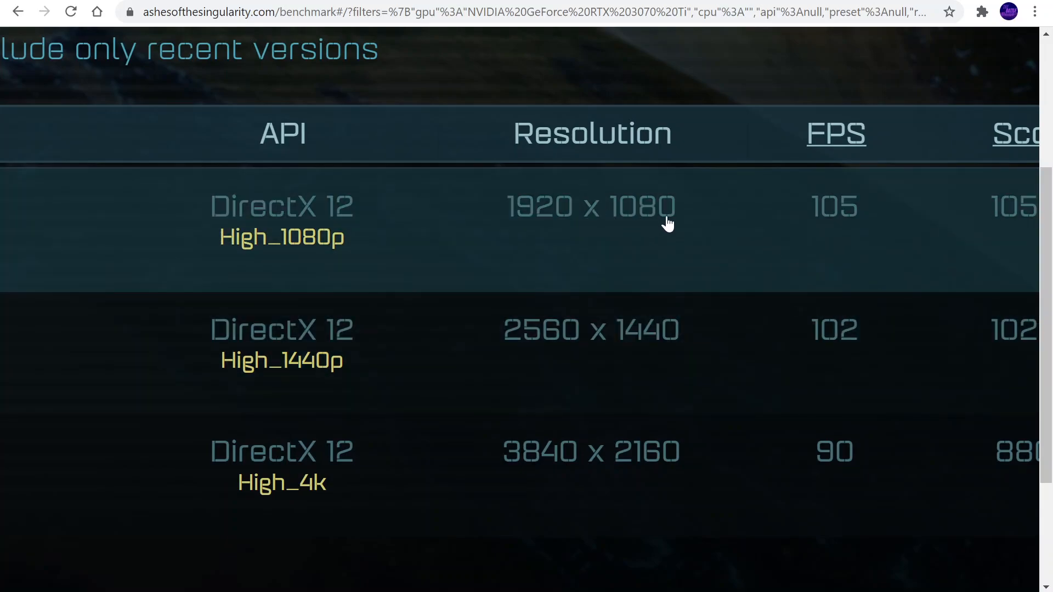
pyautogui.moveTo(701, 240)
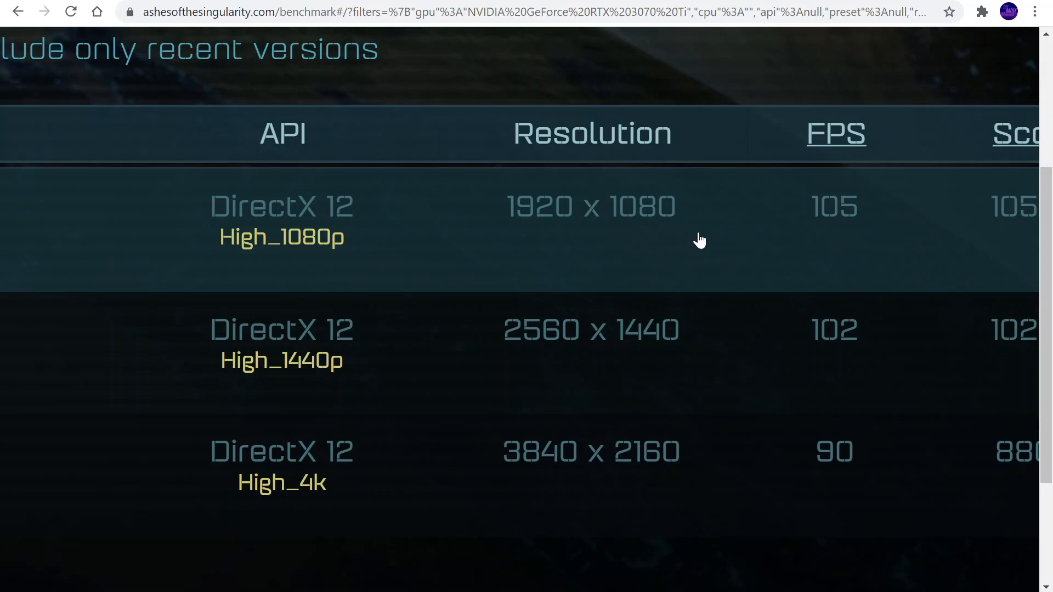
pyautogui.moveTo(657, 239)
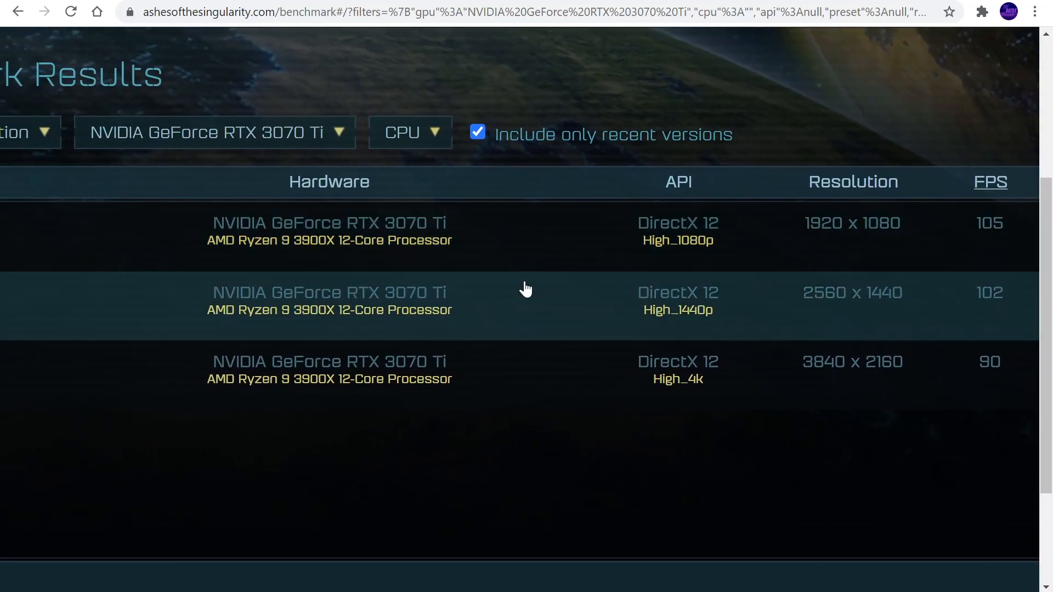
pyautogui.moveTo(279, 253)
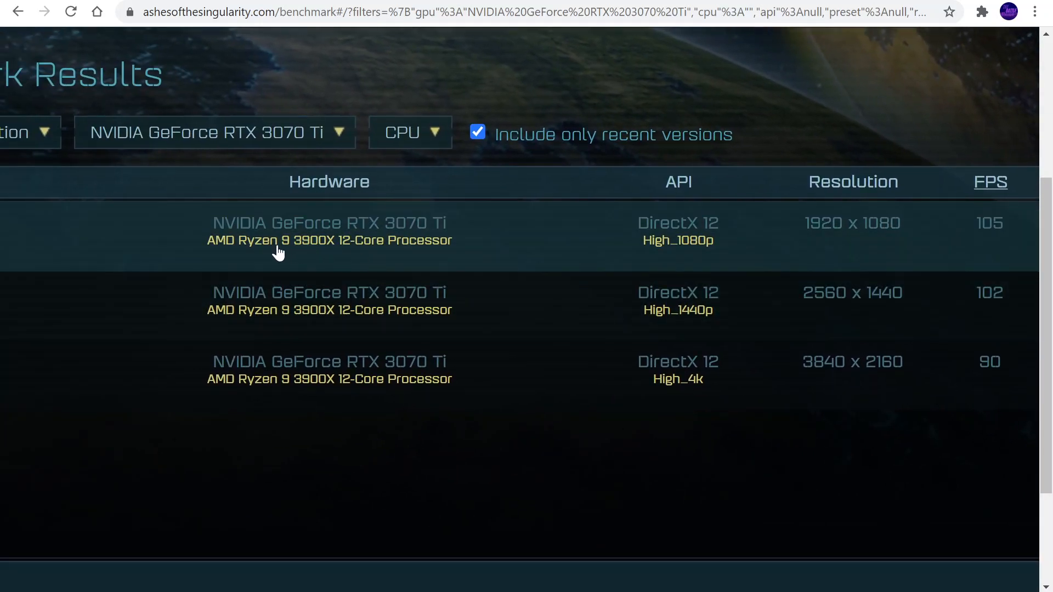
pyautogui.moveTo(344, 253)
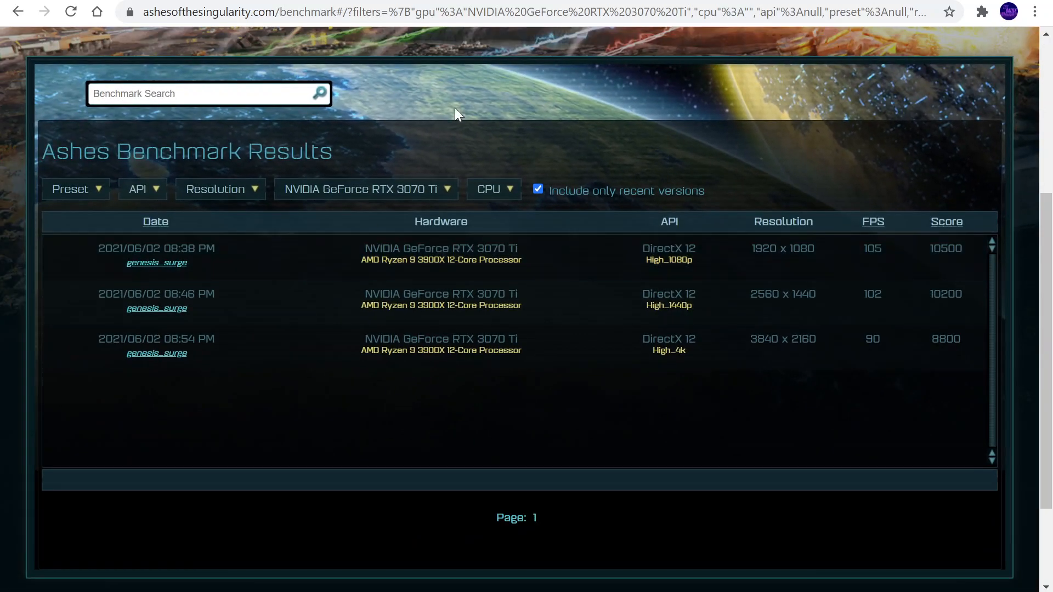
pyautogui.click(72, 189)
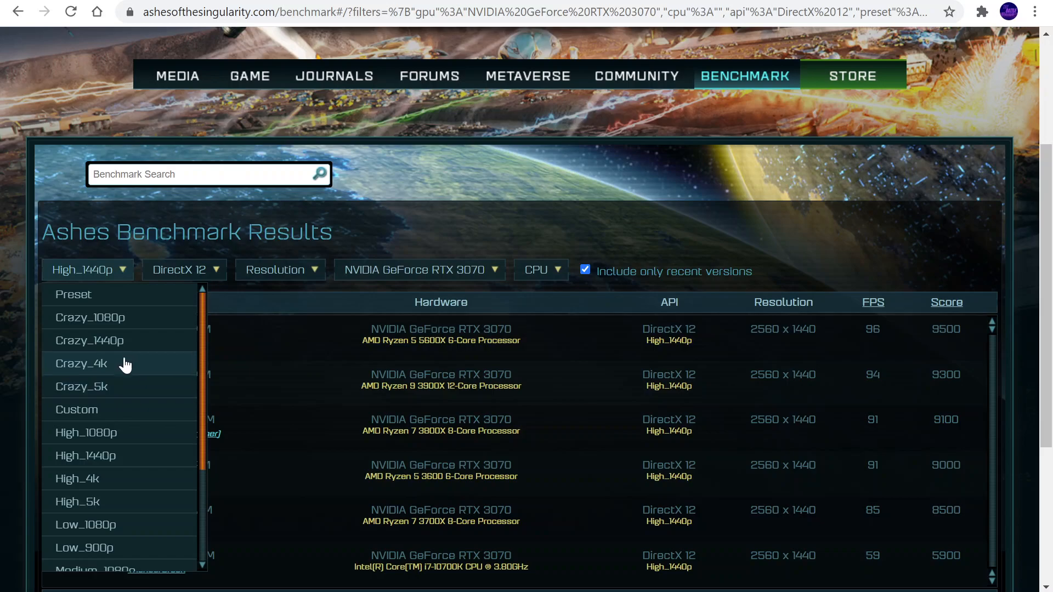
pyautogui.moveTo(311, 417)
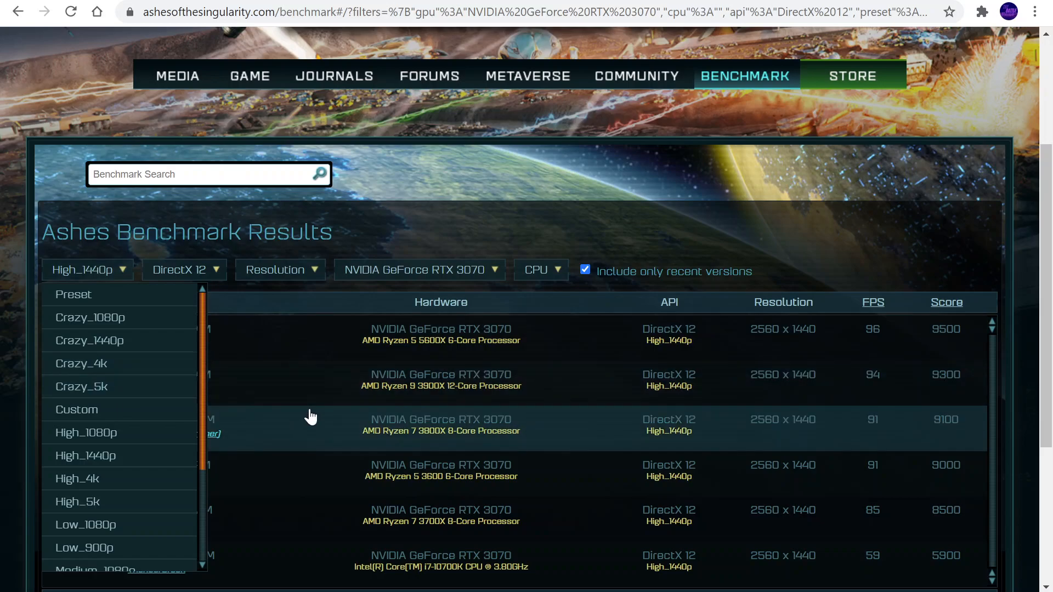
pyautogui.moveTo(89, 340)
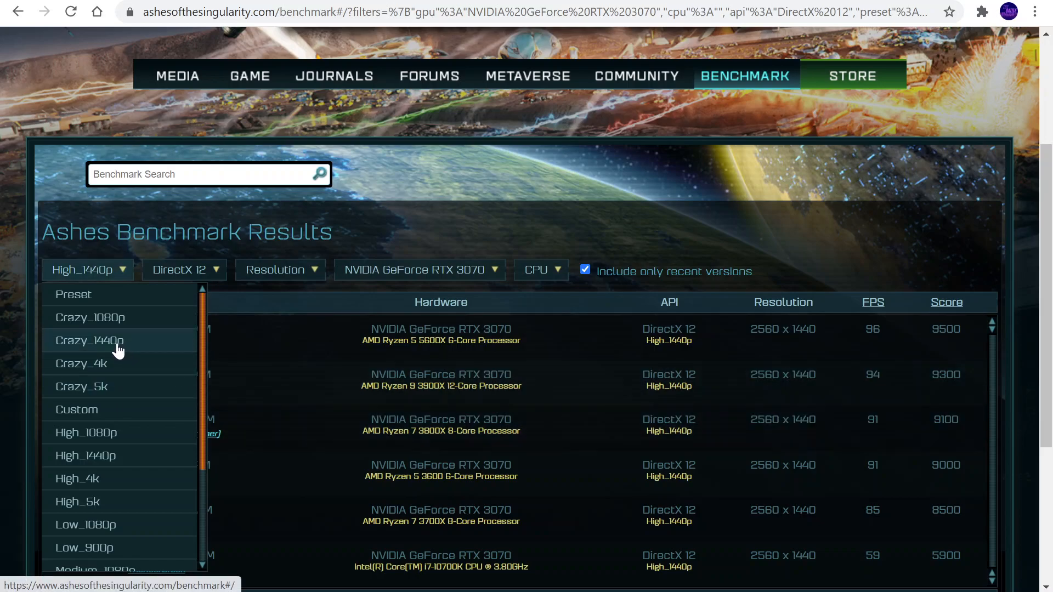
pyautogui.moveTo(86, 456)
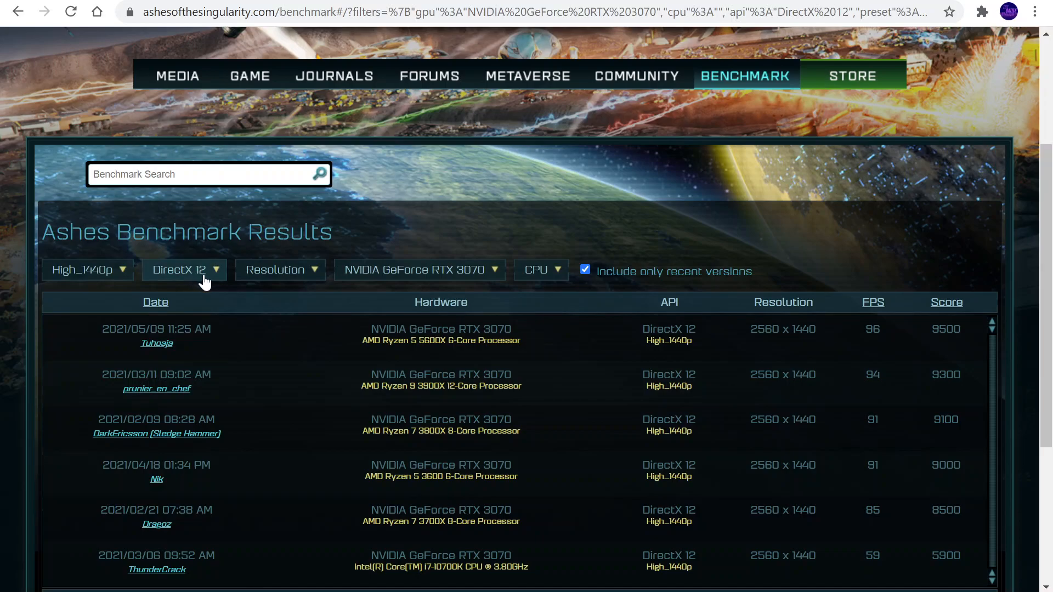
pyautogui.moveTo(497, 225)
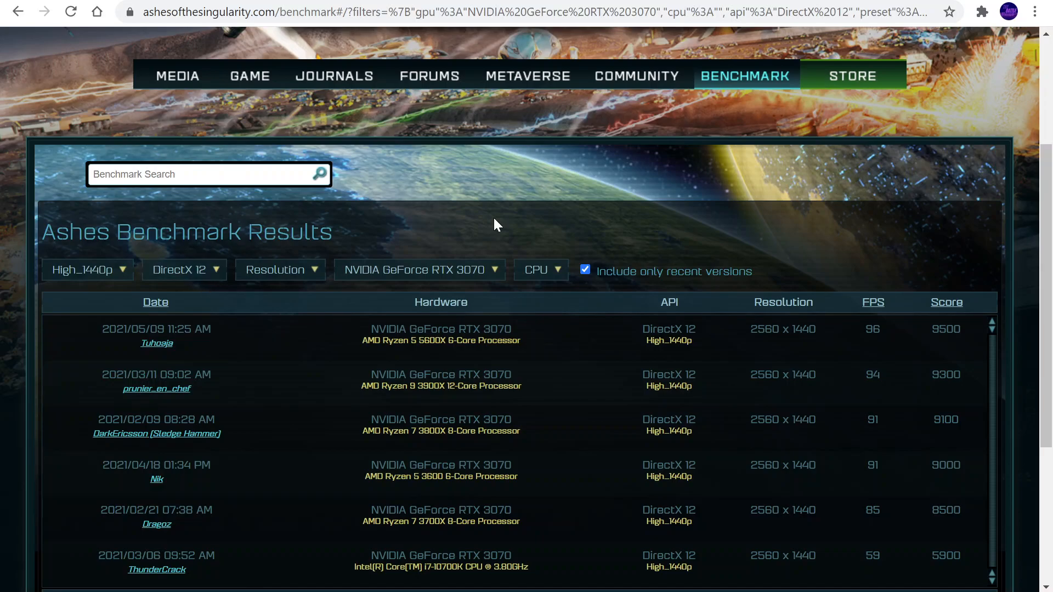
pyautogui.moveTo(556, 317)
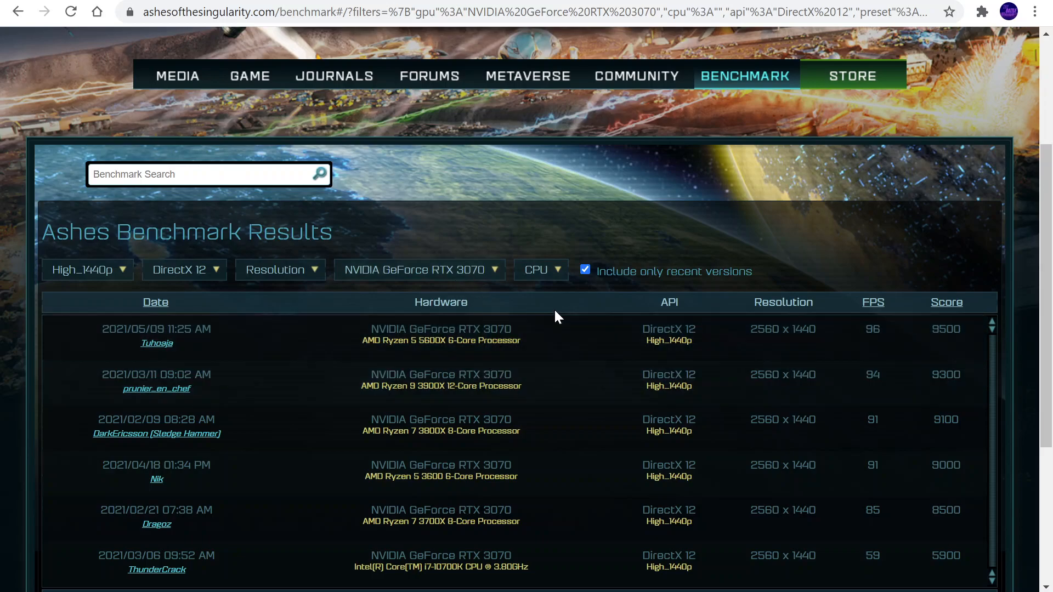
pyautogui.moveTo(441, 397)
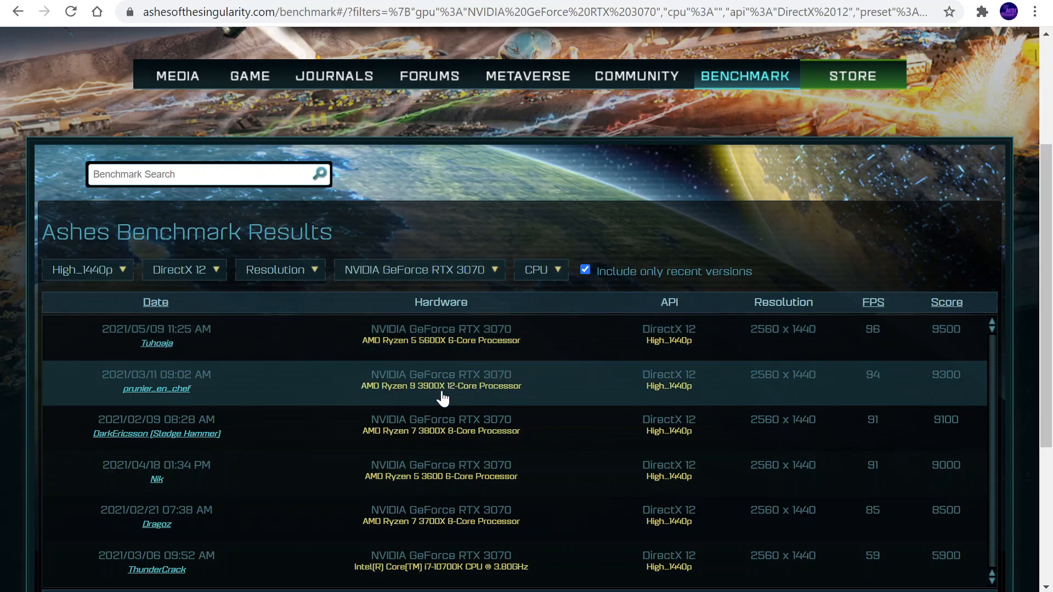
pyautogui.moveTo(471, 392)
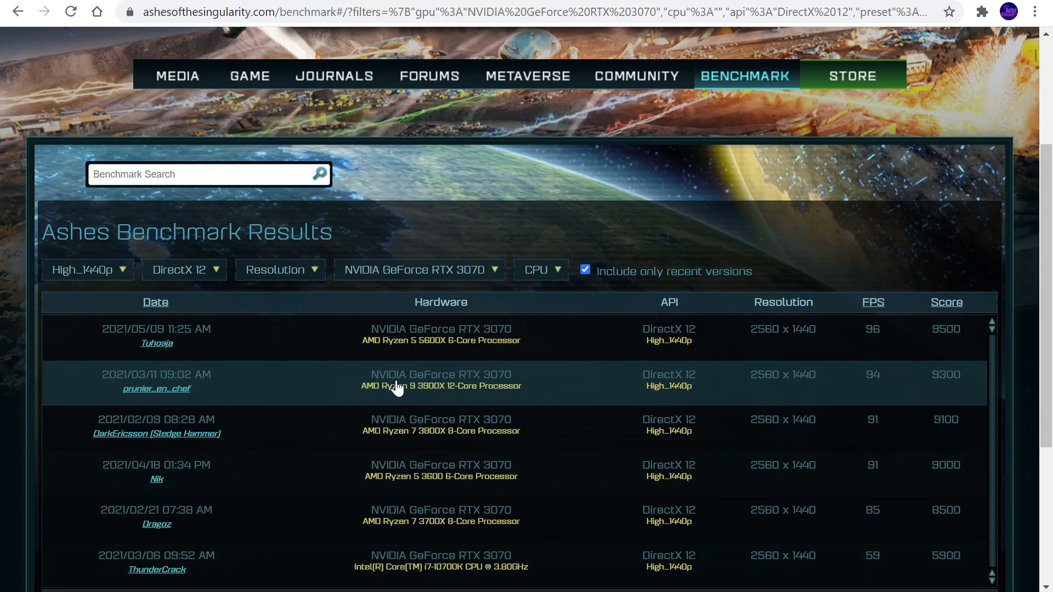
pyautogui.moveTo(480, 396)
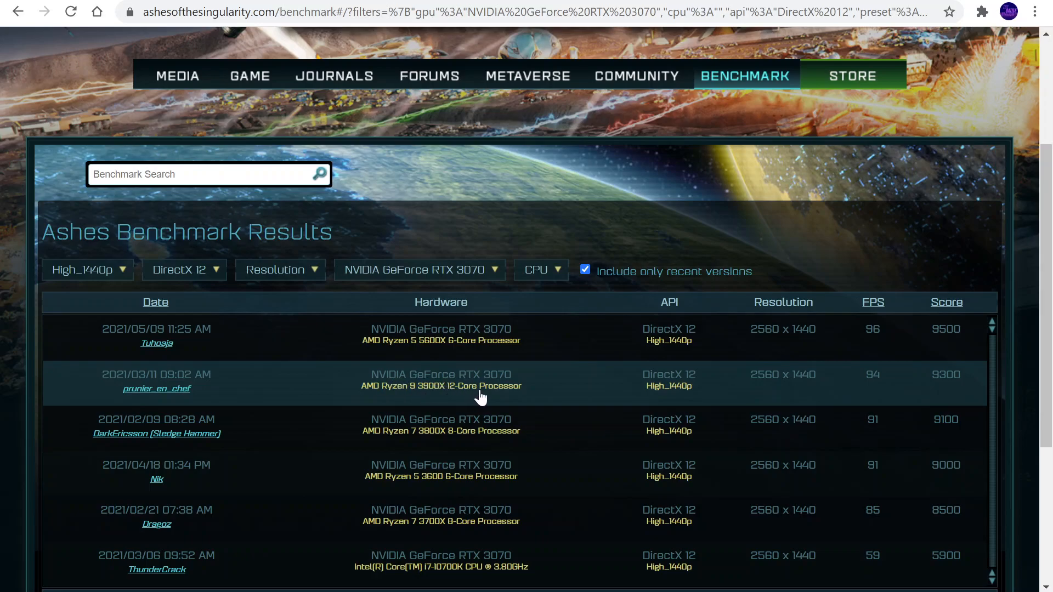
pyautogui.moveTo(836, 375)
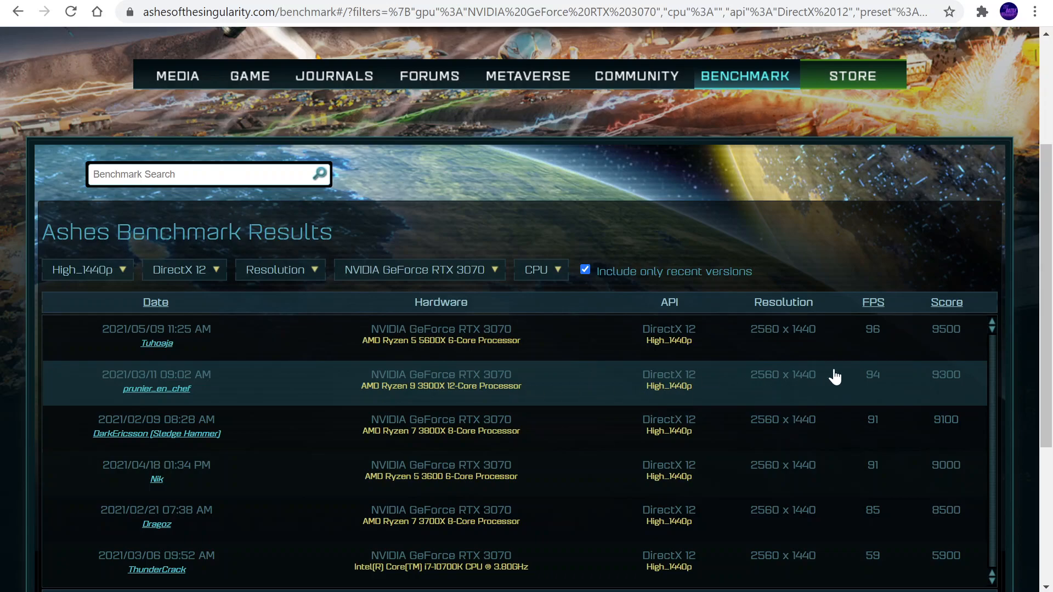
pyautogui.moveTo(876, 382)
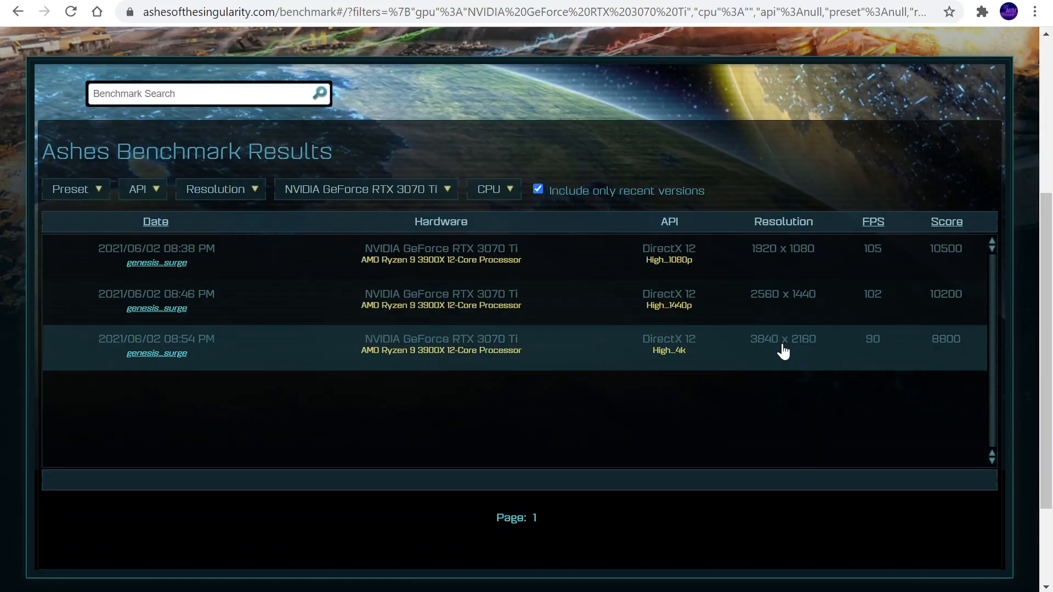
pyautogui.moveTo(878, 303)
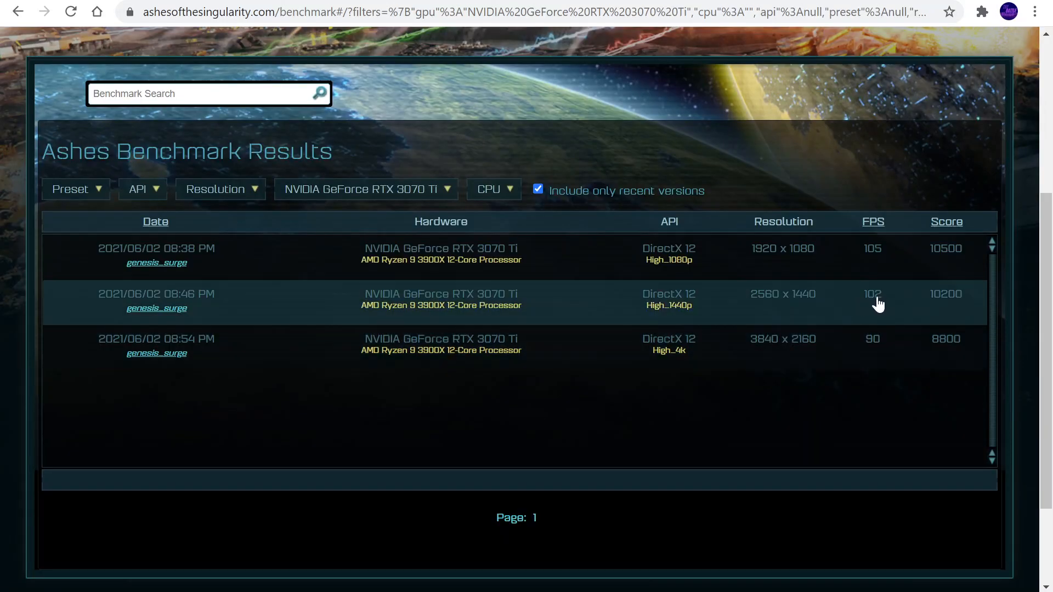
pyautogui.moveTo(205, 316)
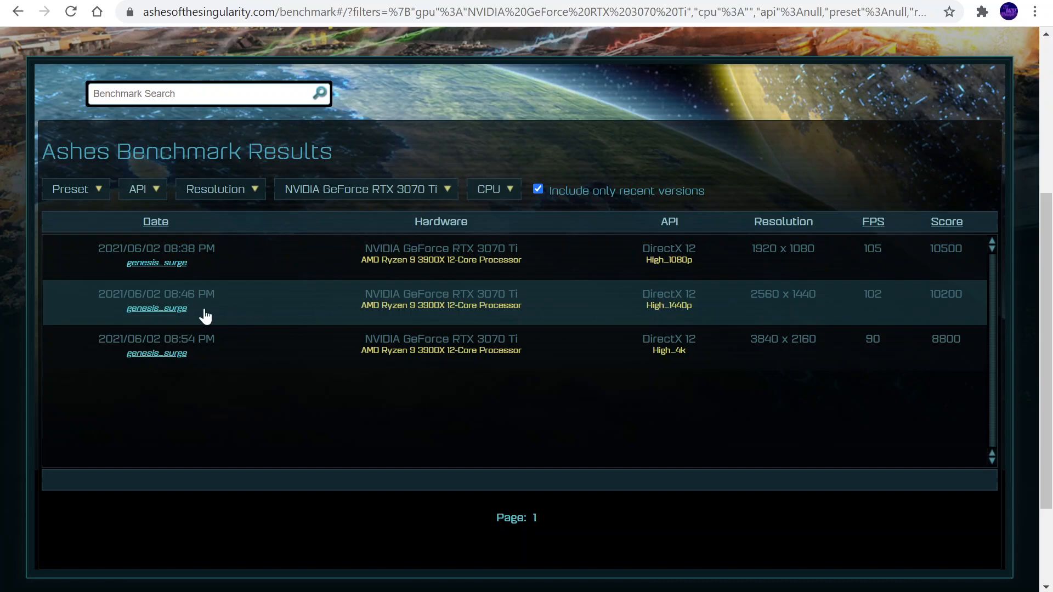
pyautogui.moveTo(259, 326)
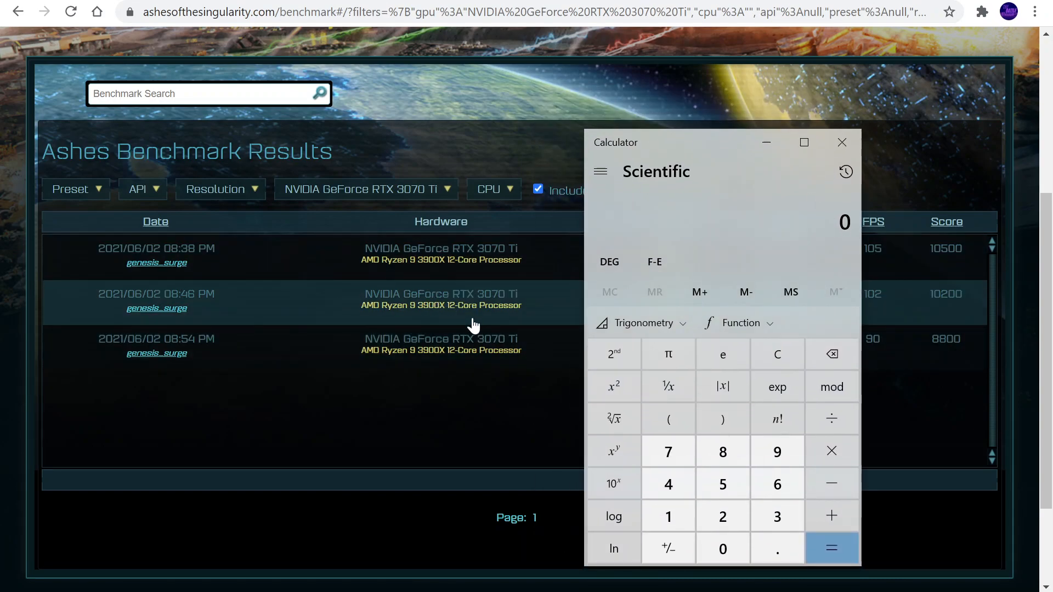
pyautogui.moveTo(668, 386)
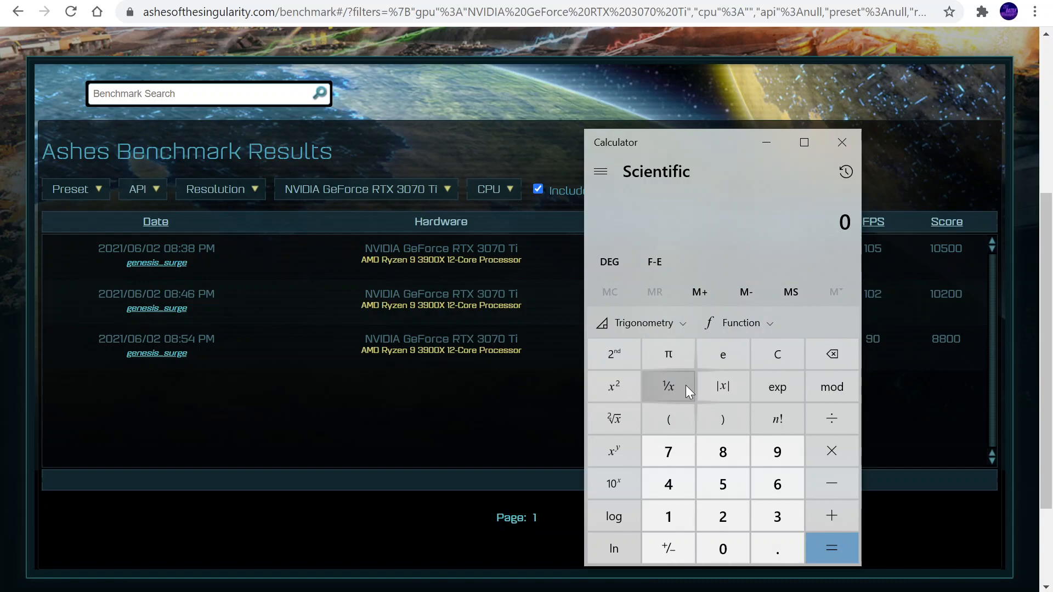
pyautogui.moveTo(674, 541)
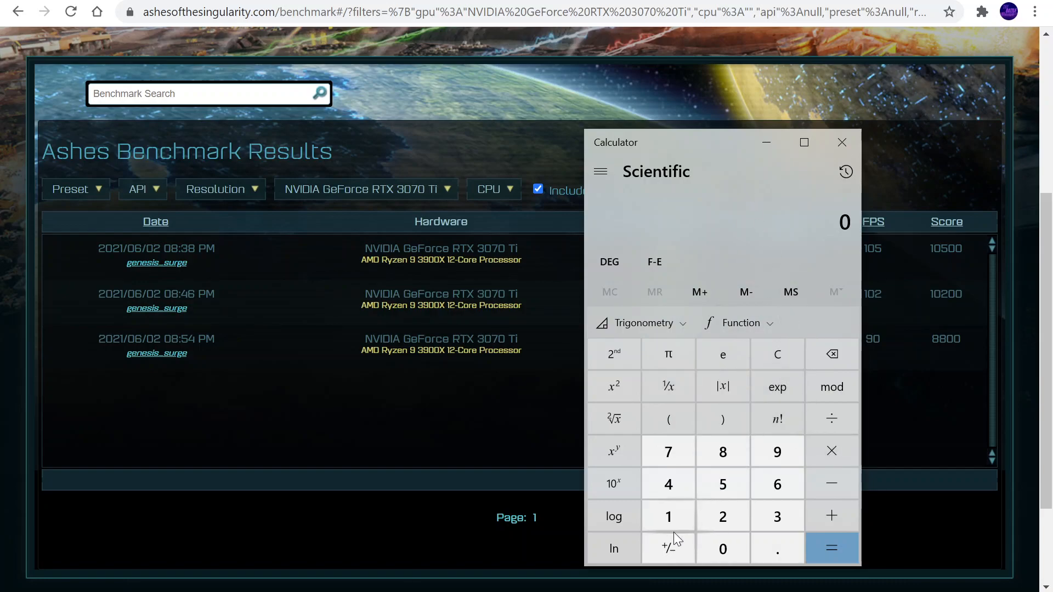
# Step: Compute 102 ÷ 94 ≈ 1.0851 and highlight the 85 digits of the result
pyautogui.click(723, 548)
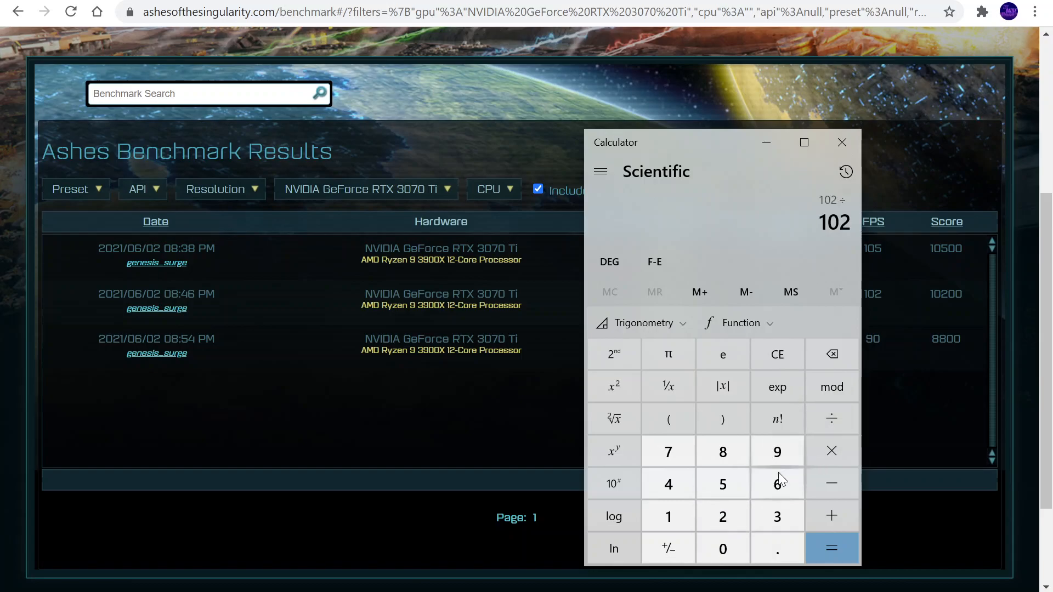
pyautogui.click(777, 451)
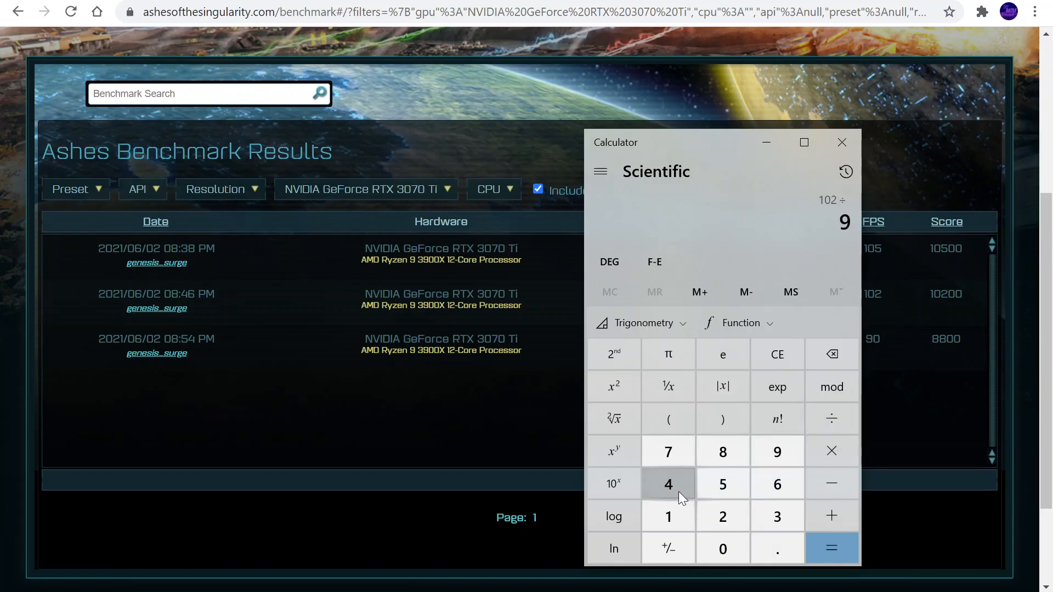
pyautogui.click(831, 549)
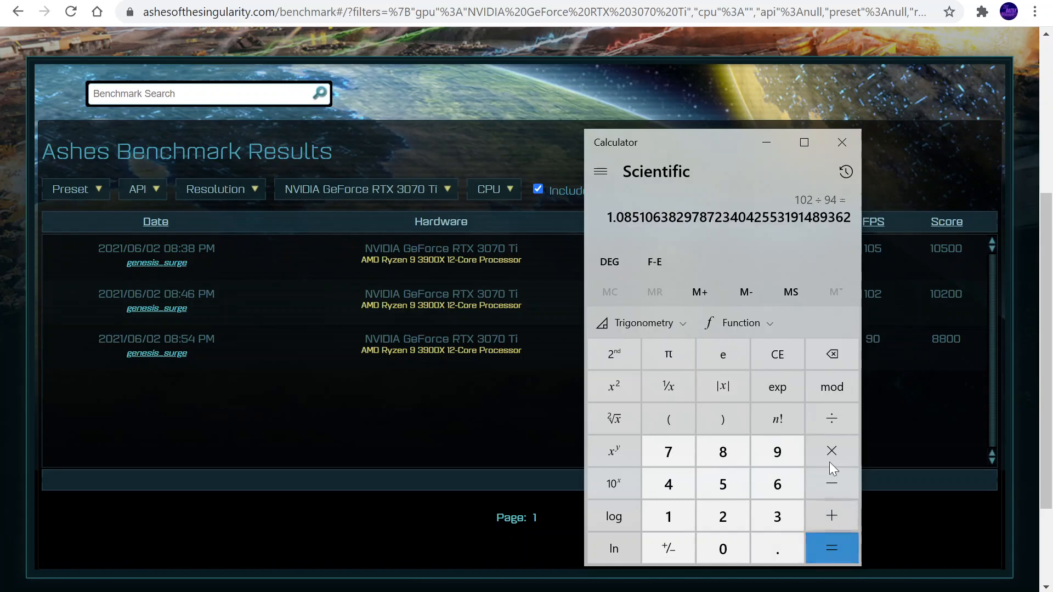
pyautogui.doubleClick(626, 217)
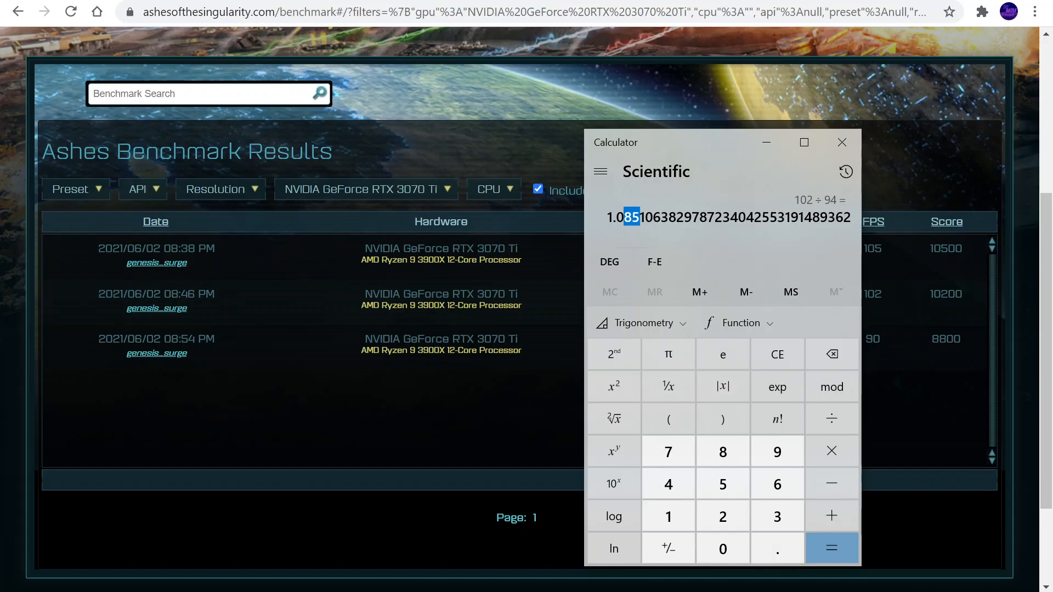
pyautogui.moveTo(612, 133)
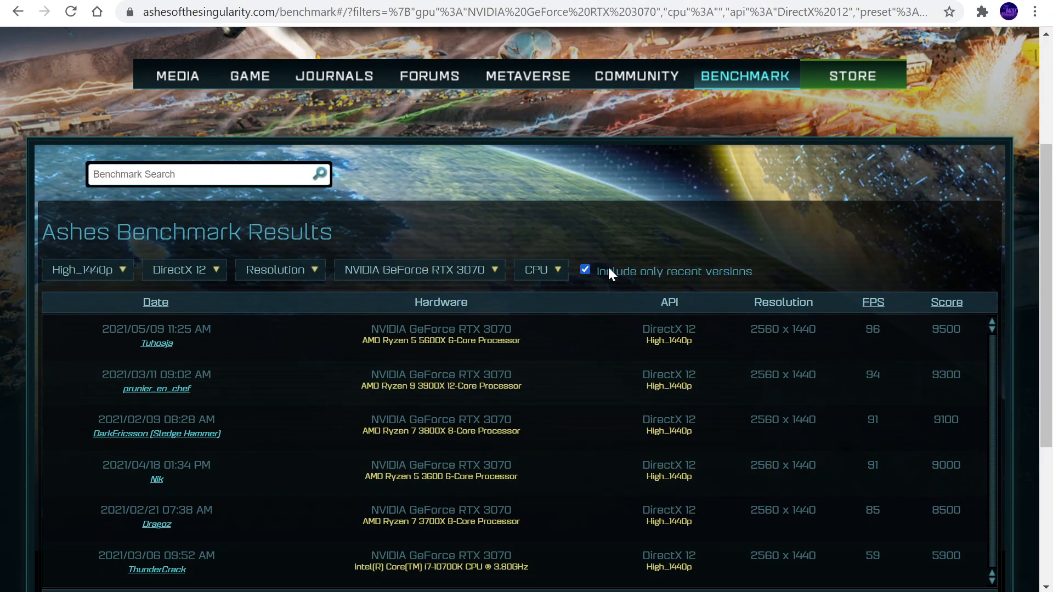
pyautogui.moveTo(205, 373)
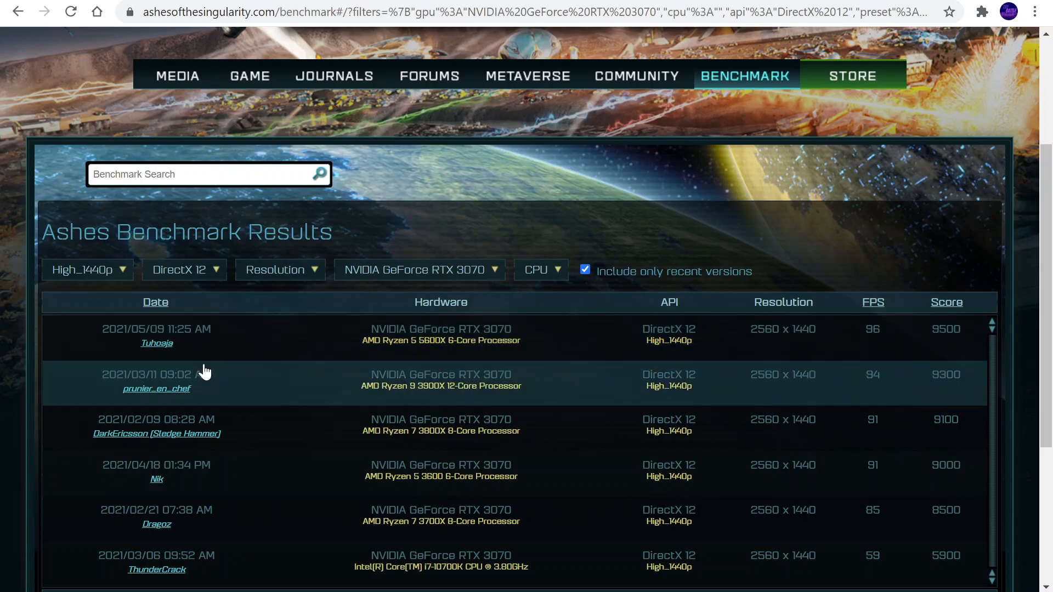
# Step: Set the preset filter to High_4k, showing the RTX 3070's single 57 FPS run
pyautogui.click(83, 270)
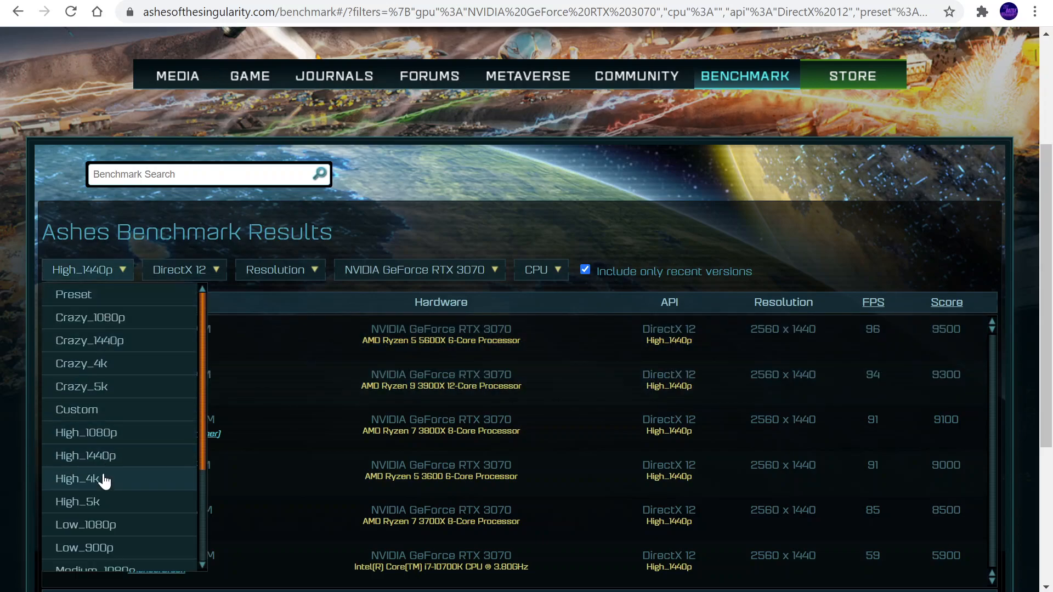
pyautogui.click(86, 478)
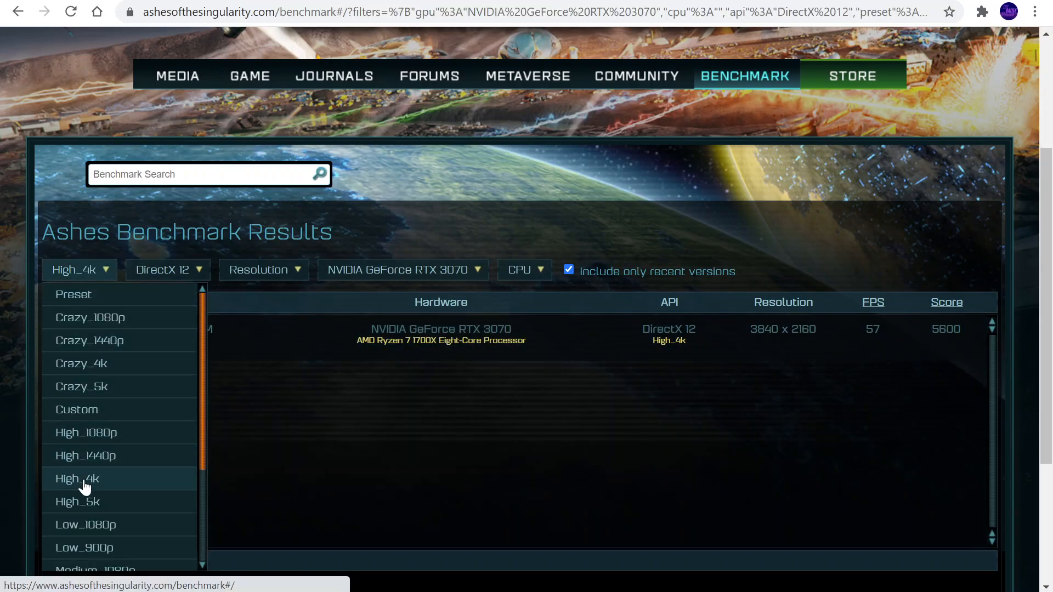
pyautogui.moveTo(175, 304)
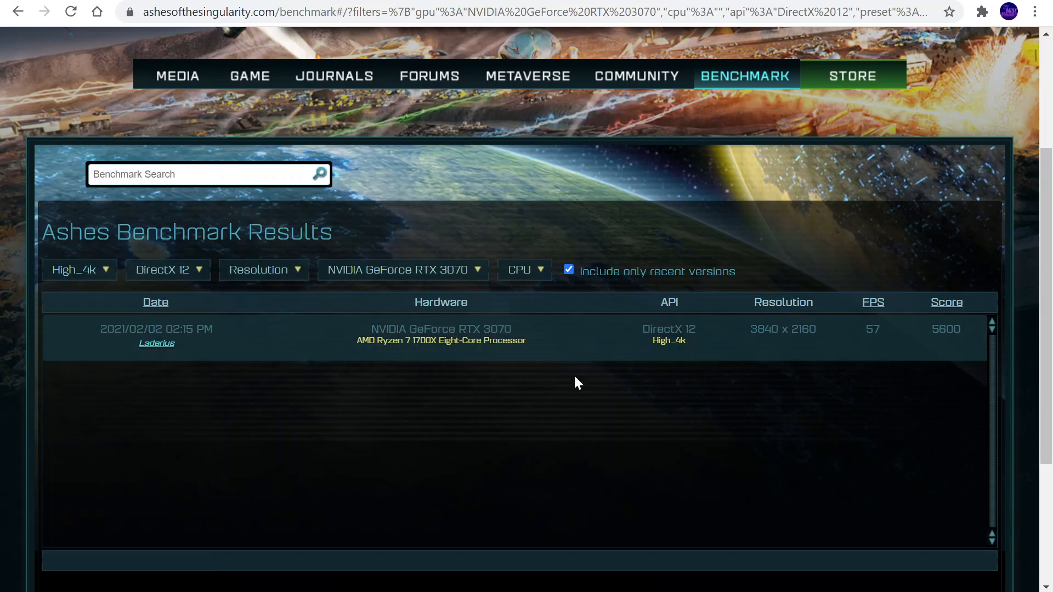
pyautogui.moveTo(496, 336)
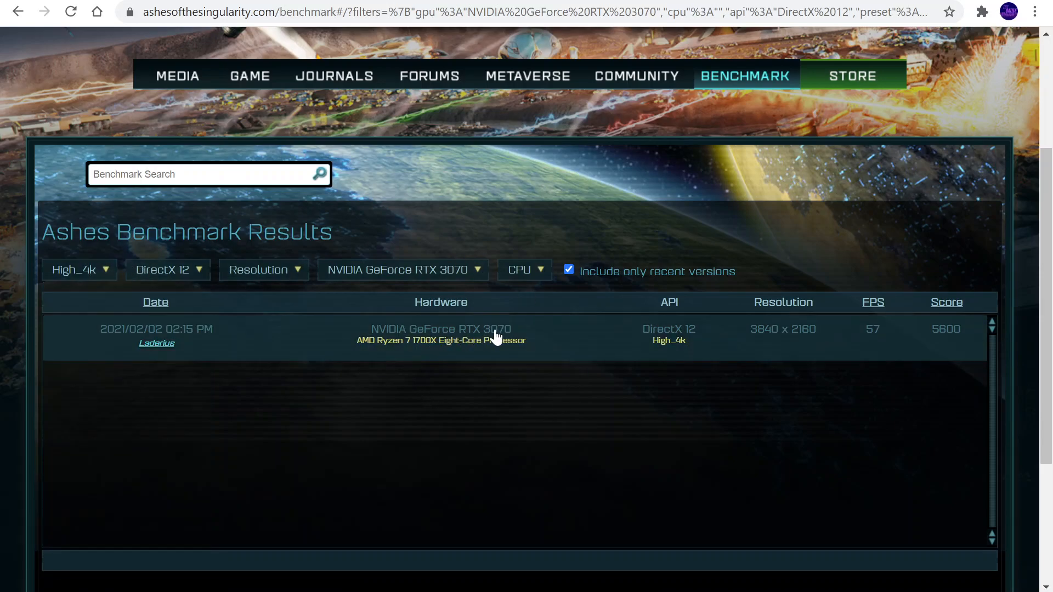
pyautogui.moveTo(504, 339)
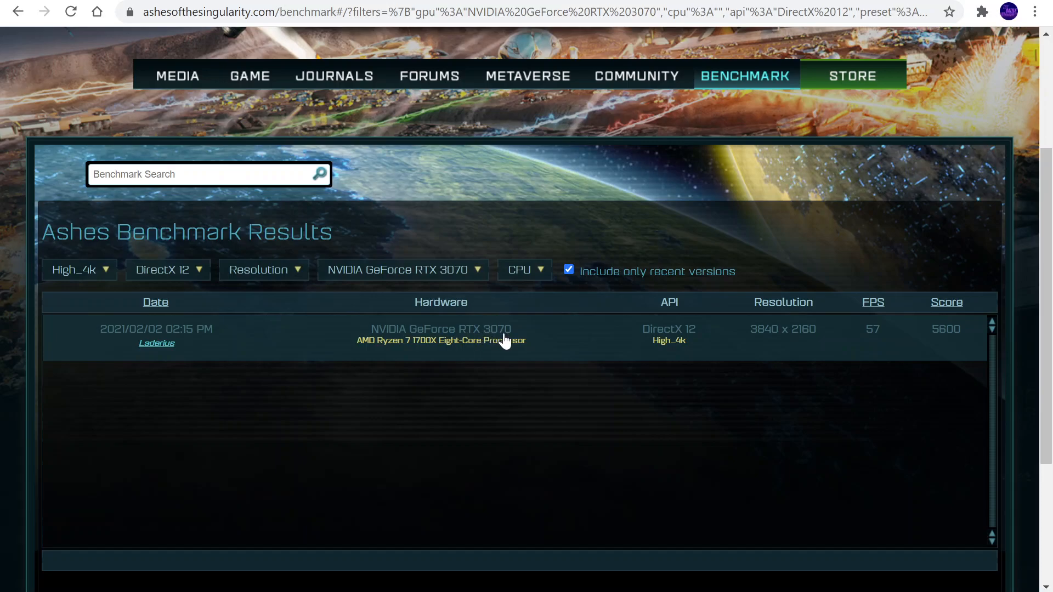
pyautogui.moveTo(417, 352)
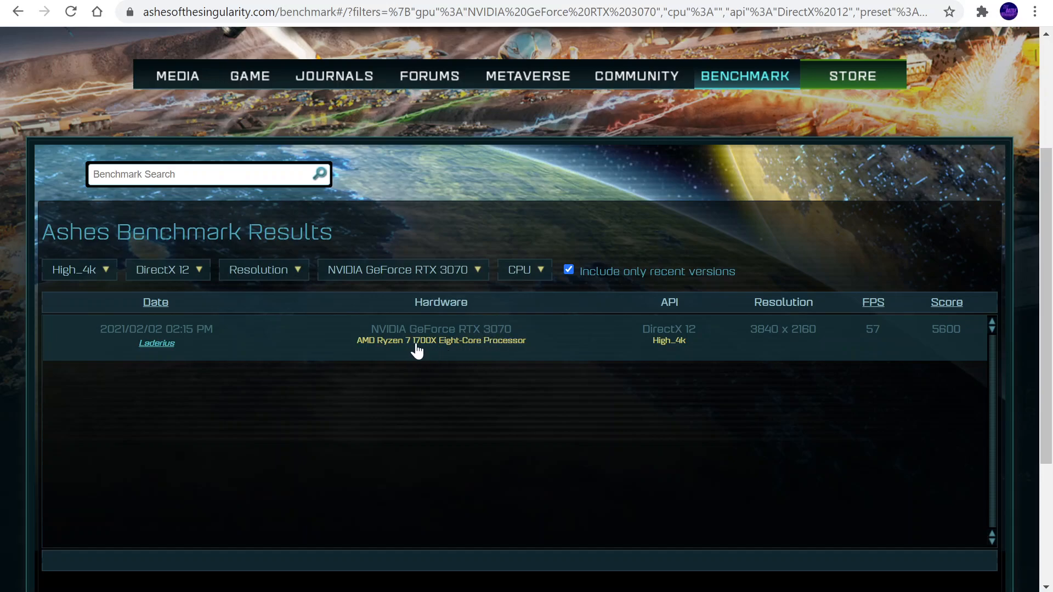
pyautogui.moveTo(428, 348)
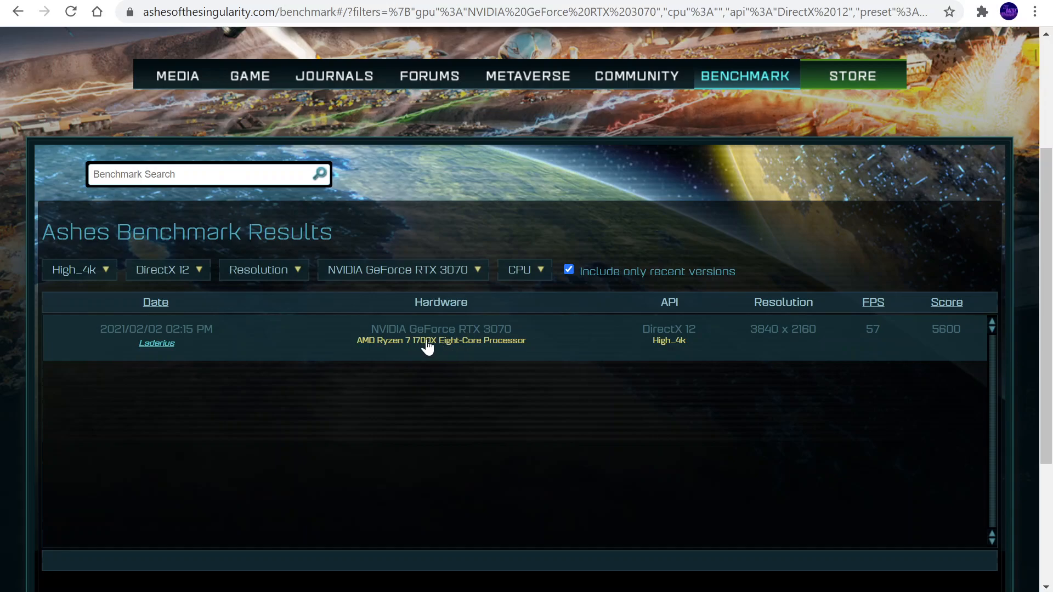
pyautogui.moveTo(436, 351)
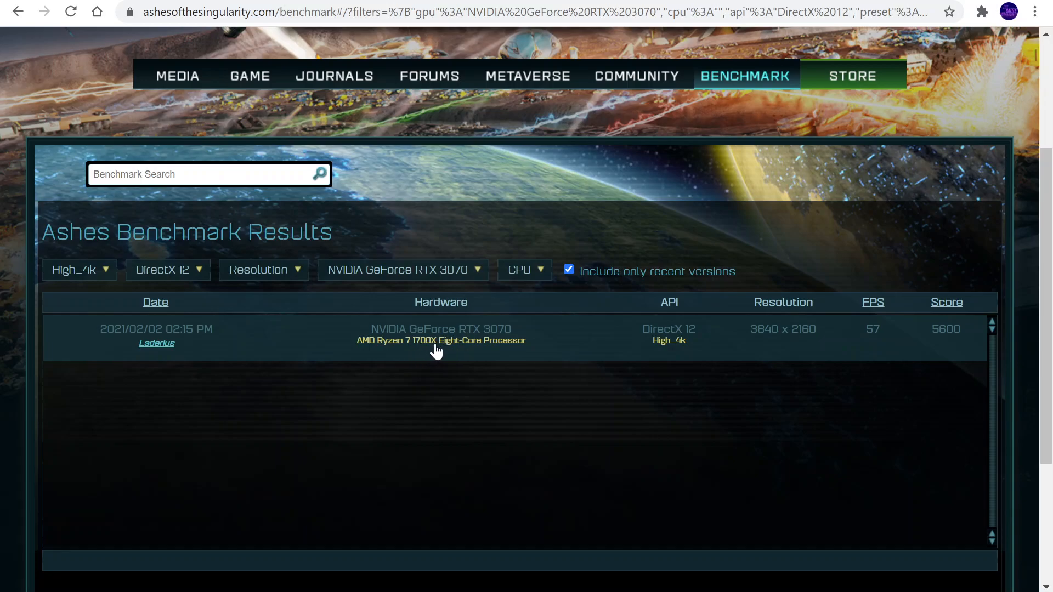
pyautogui.moveTo(797, 346)
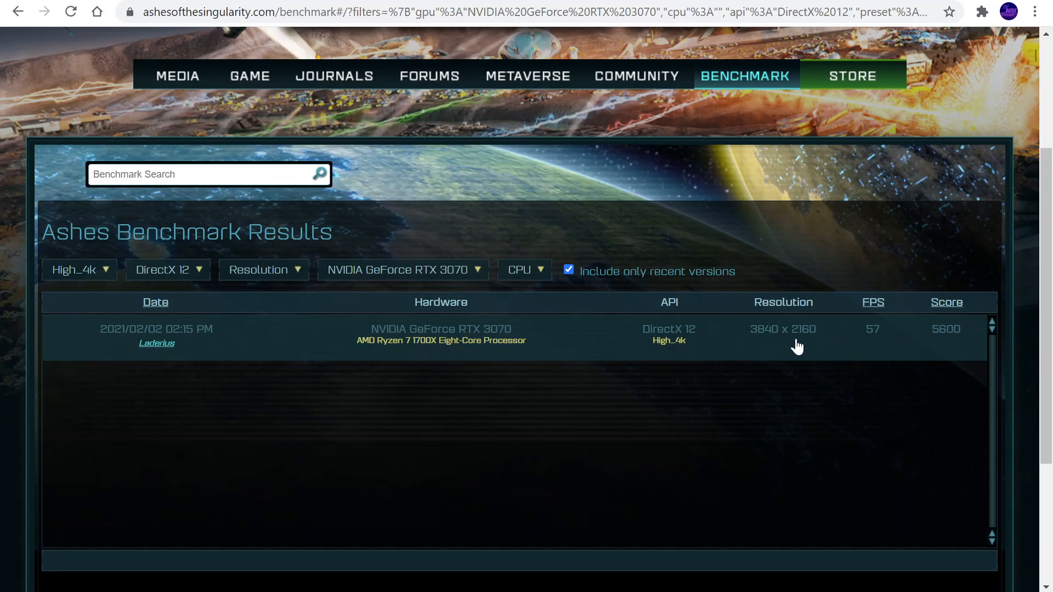
pyautogui.moveTo(879, 339)
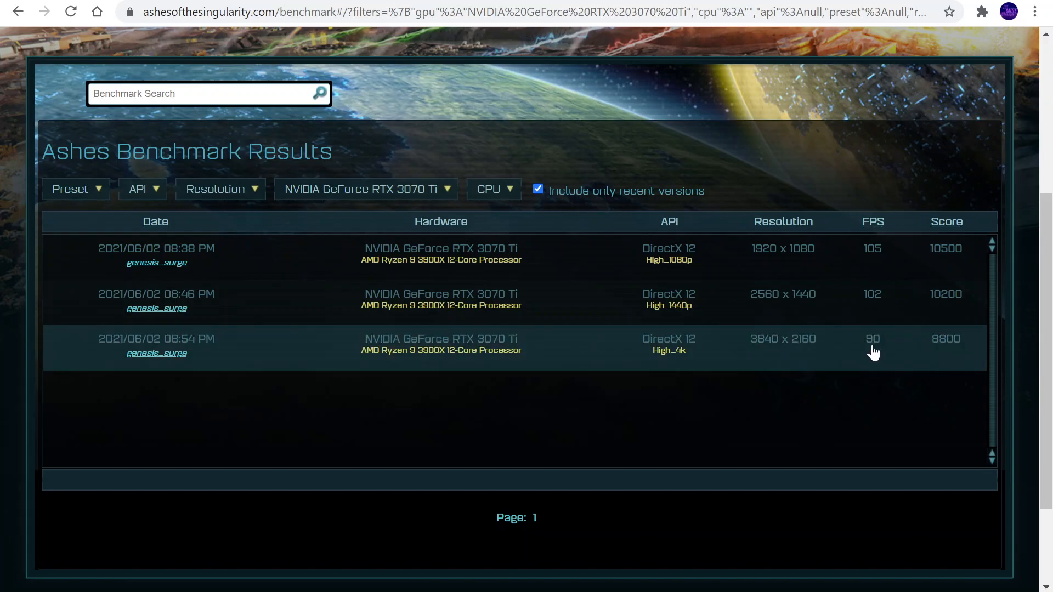
pyautogui.moveTo(436, 356)
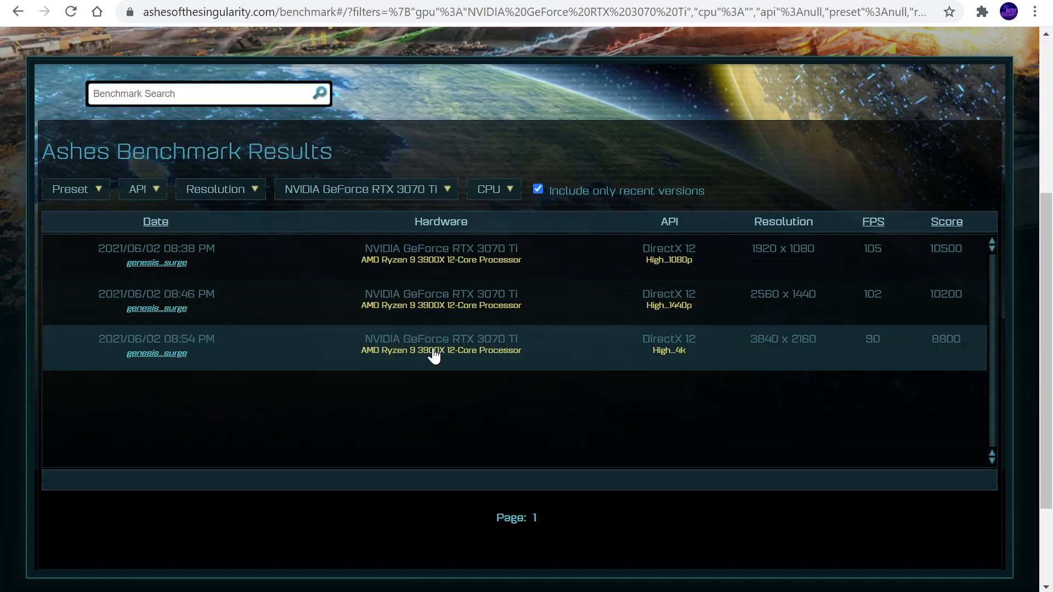
pyautogui.moveTo(340, 317)
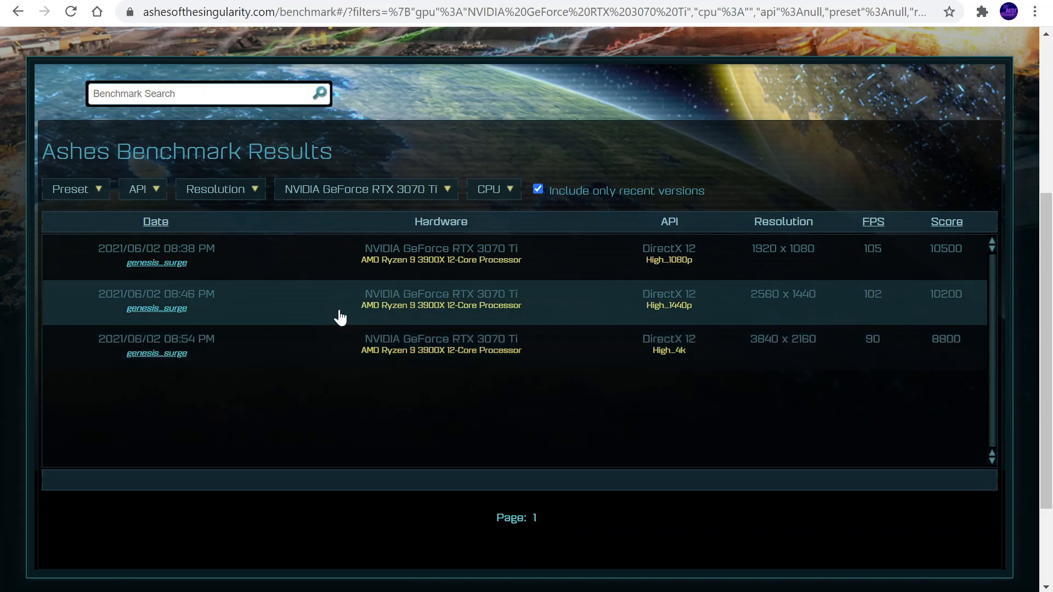
pyautogui.moveTo(391, 175)
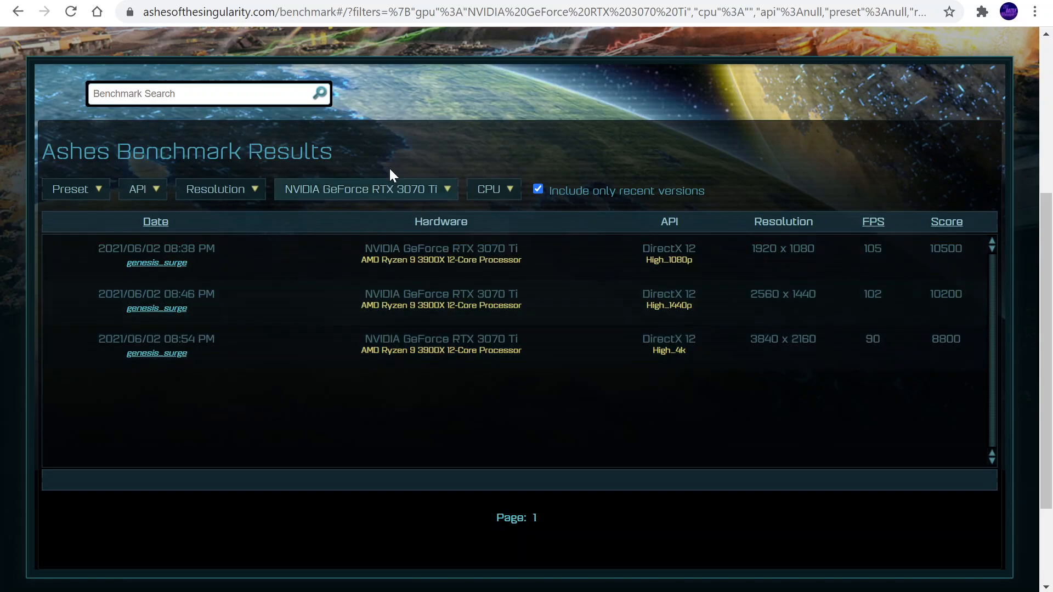
pyautogui.moveTo(447, 123)
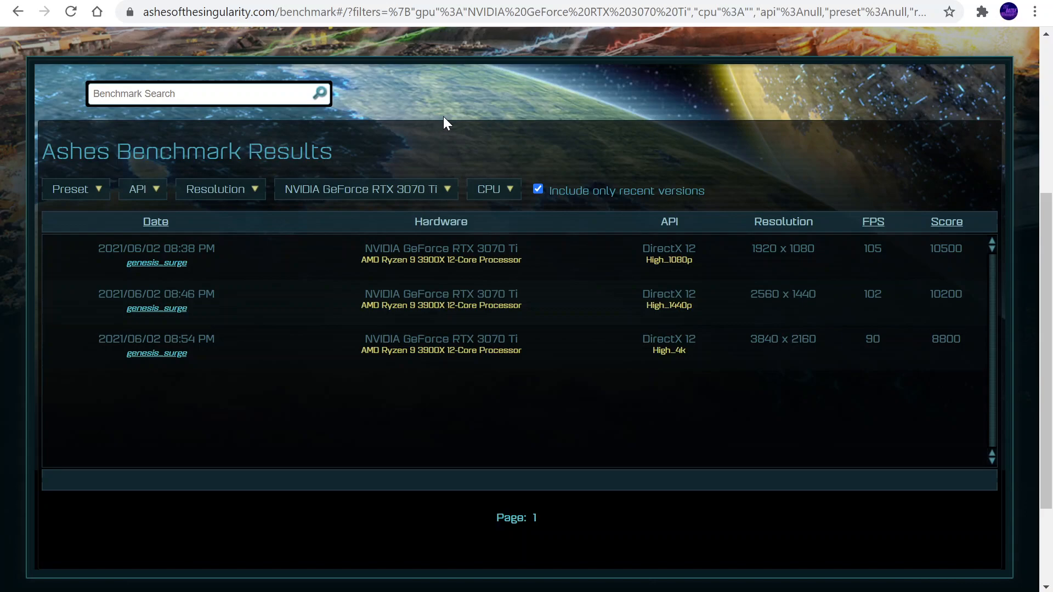
pyautogui.moveTo(693, 31)
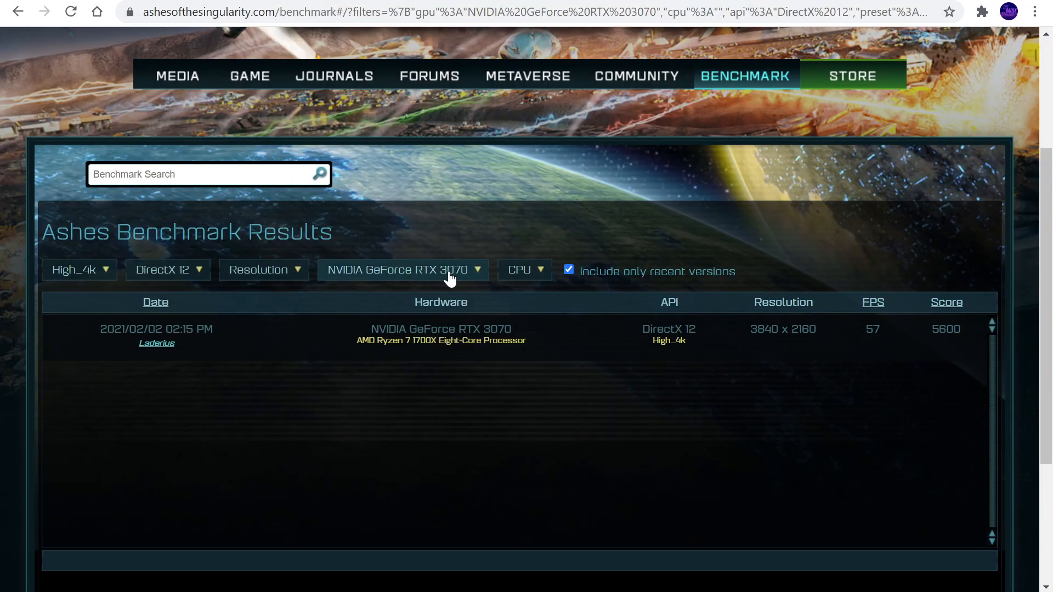
# Step: Change the GPU filter to NVIDIA GeForce RTX 3080, which returns no High_4k results
pyautogui.click(402, 270)
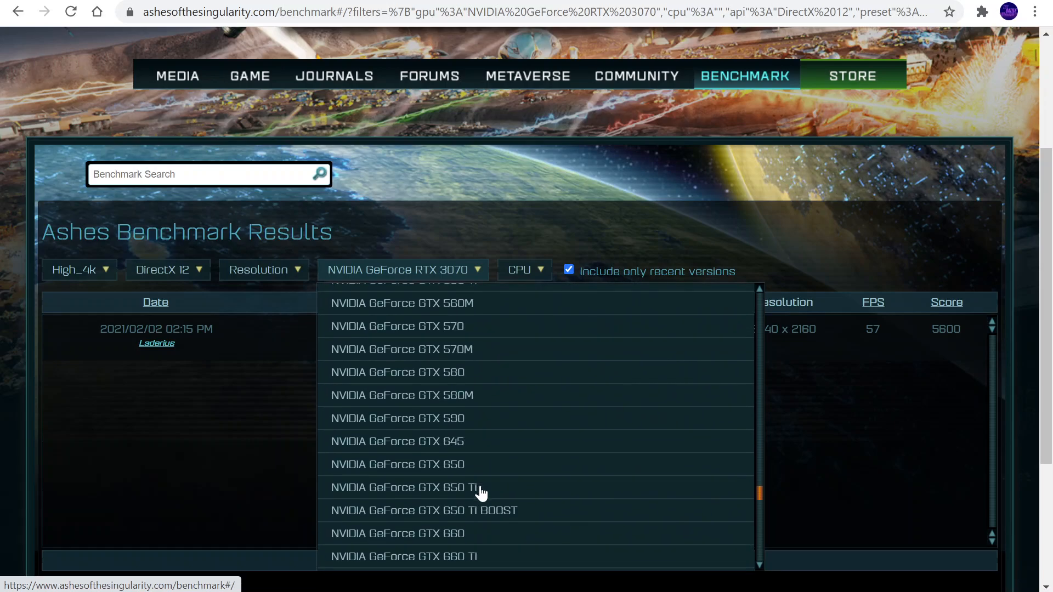
pyautogui.scroll(-3)
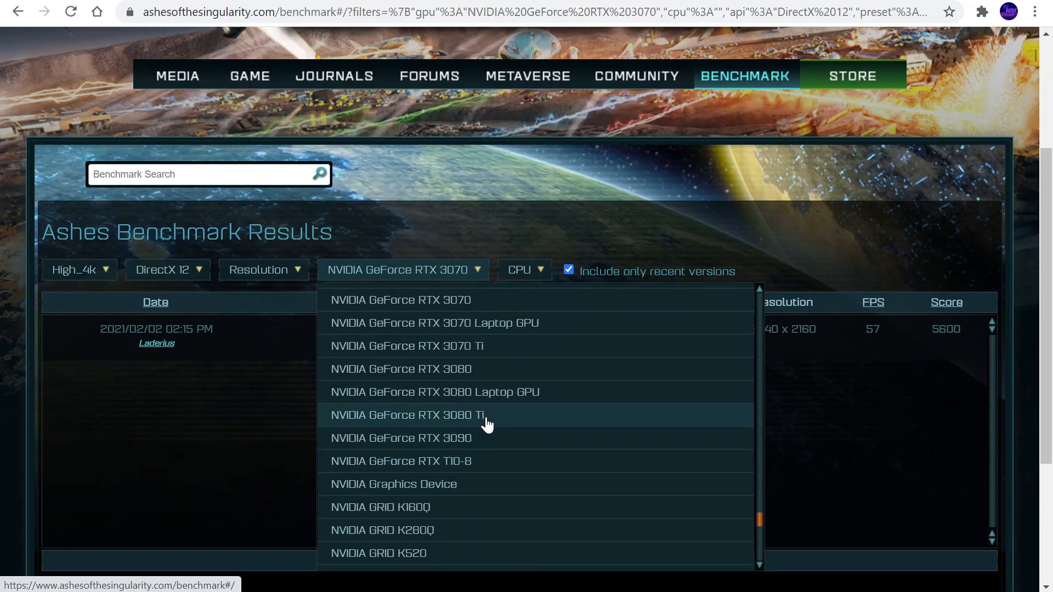
pyautogui.moveTo(468, 375)
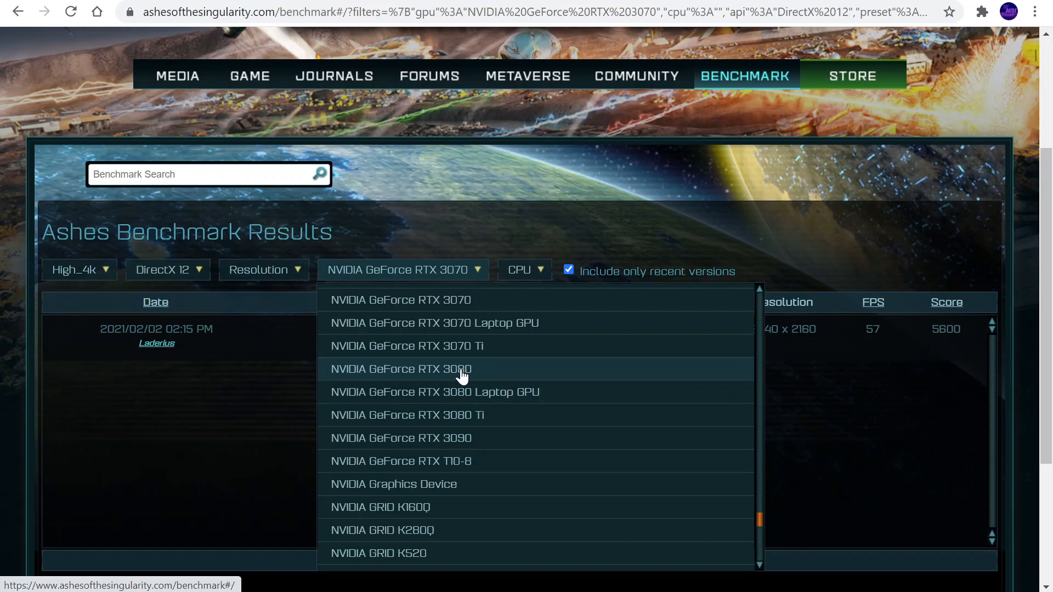
pyautogui.click(400, 368)
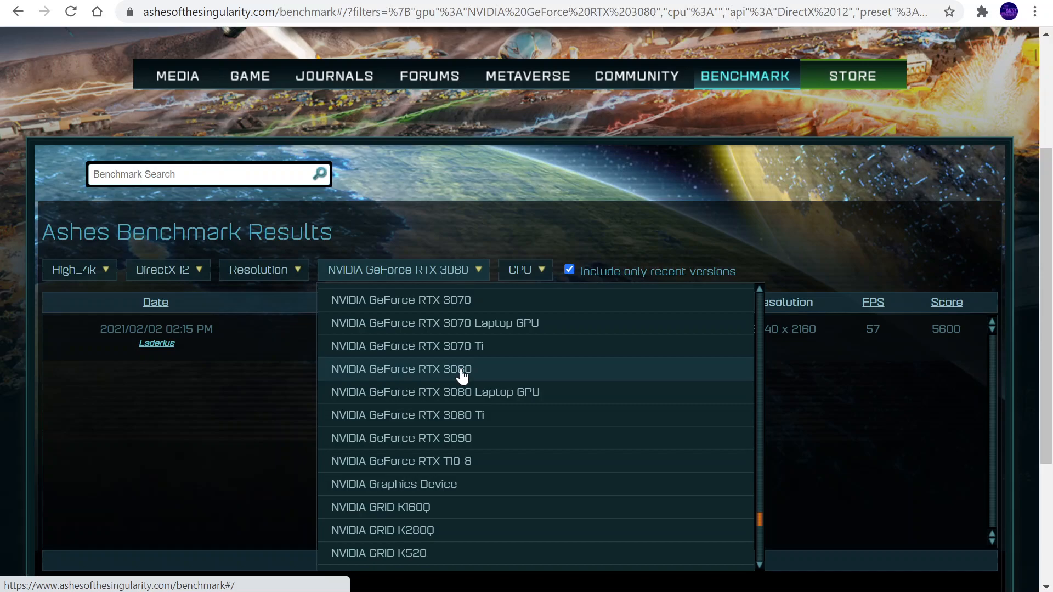
pyautogui.click(400, 369)
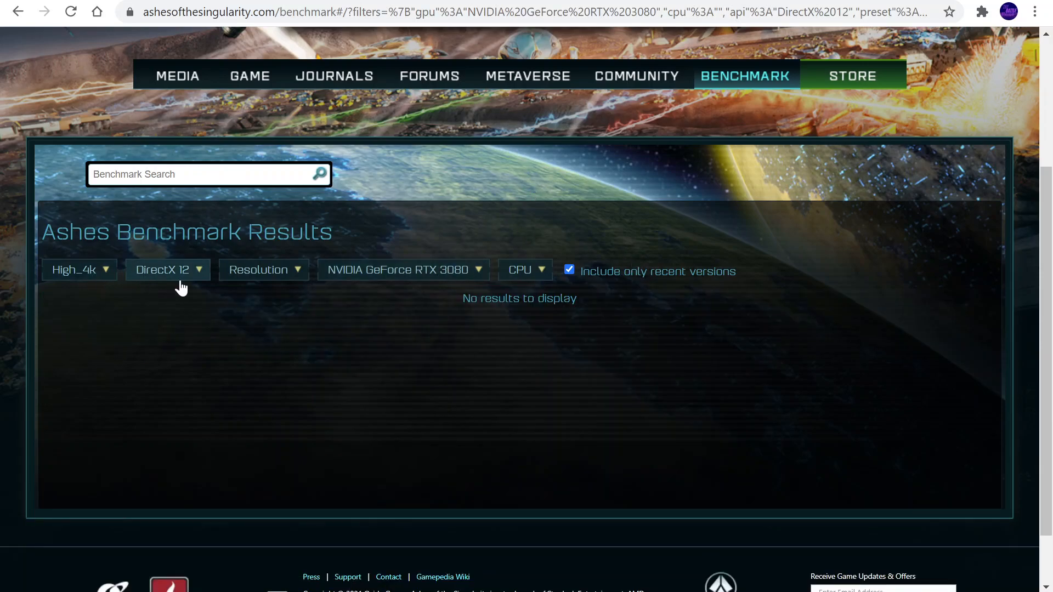
pyautogui.moveTo(507, 313)
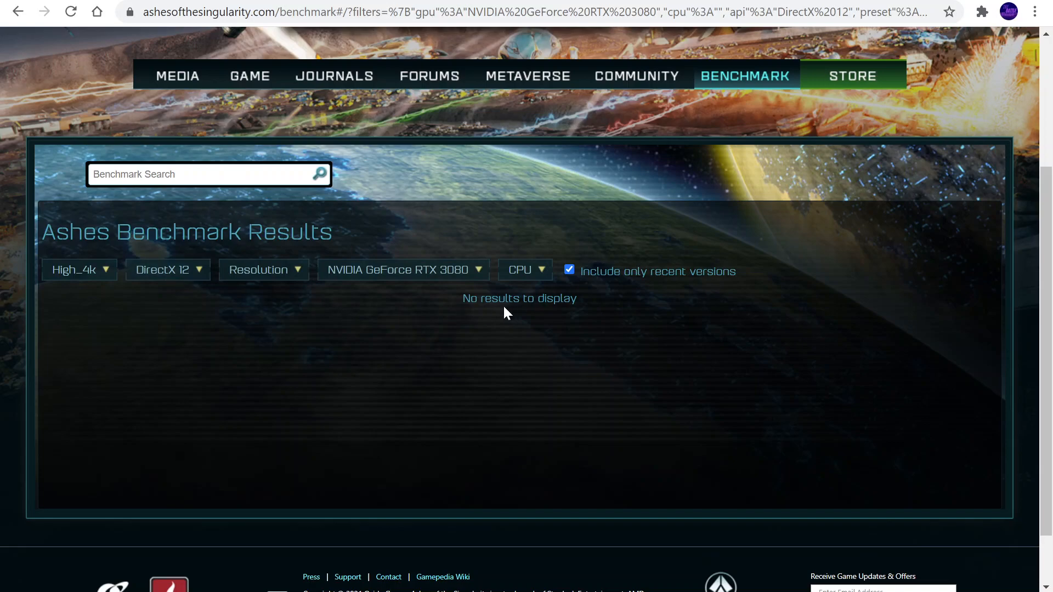
pyautogui.click(74, 270)
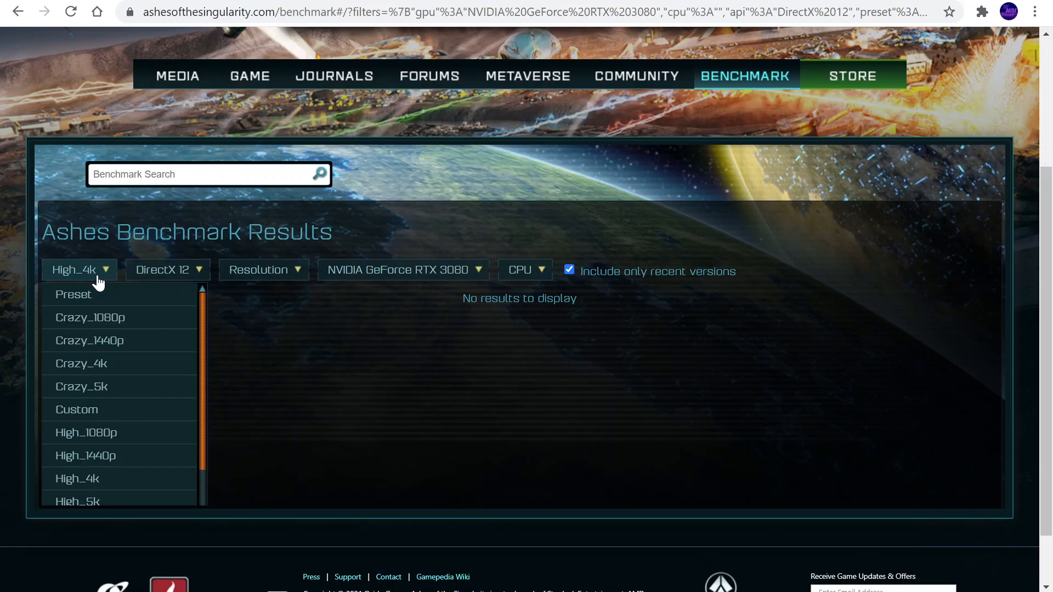
pyautogui.moveTo(85, 455)
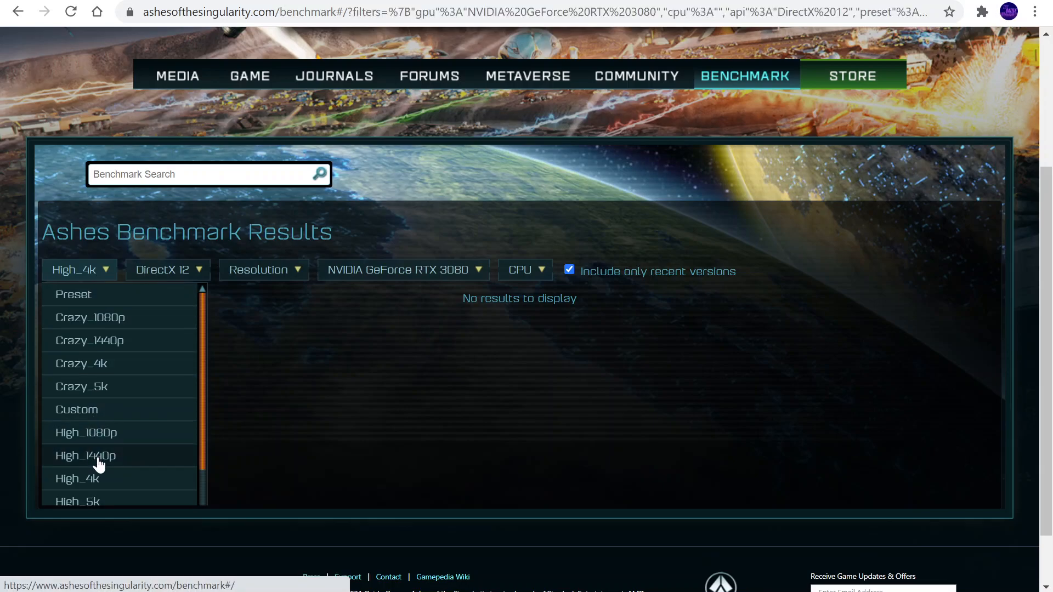
pyautogui.click(85, 456)
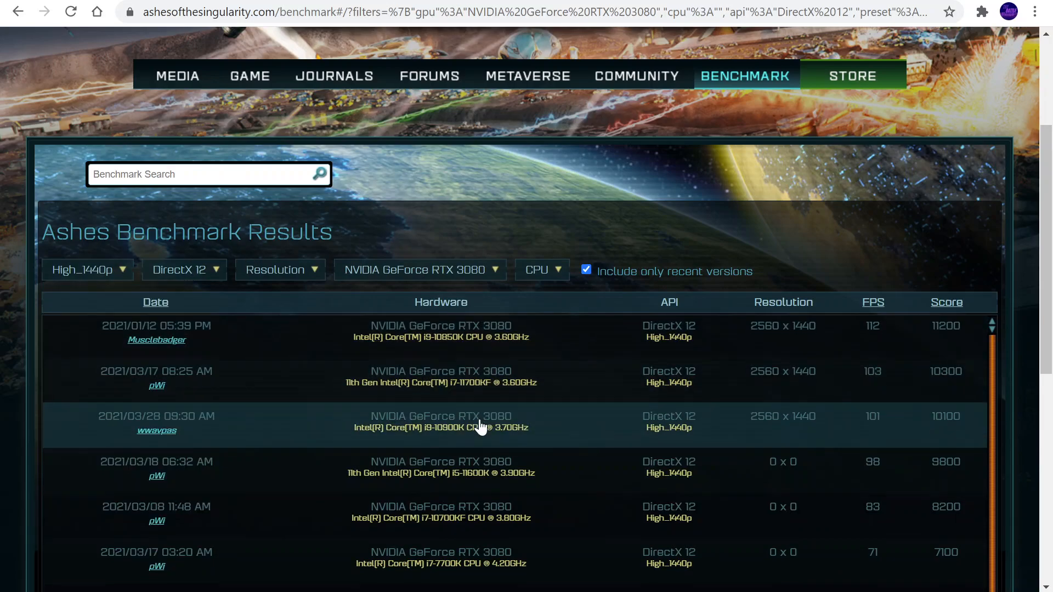
pyautogui.scroll(-3)
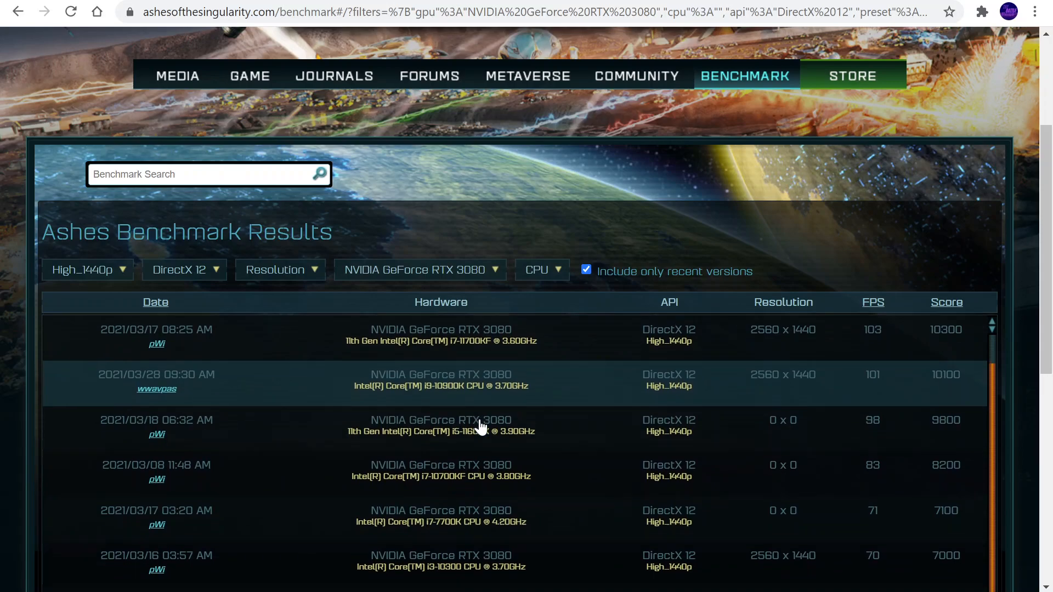
pyautogui.scroll(-3)
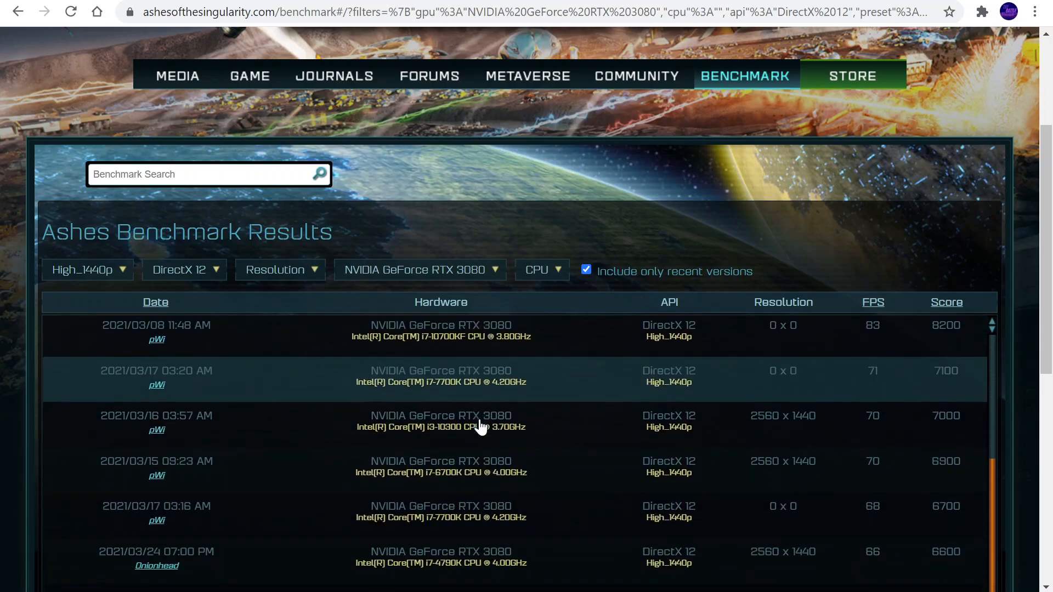
pyautogui.scroll(-3)
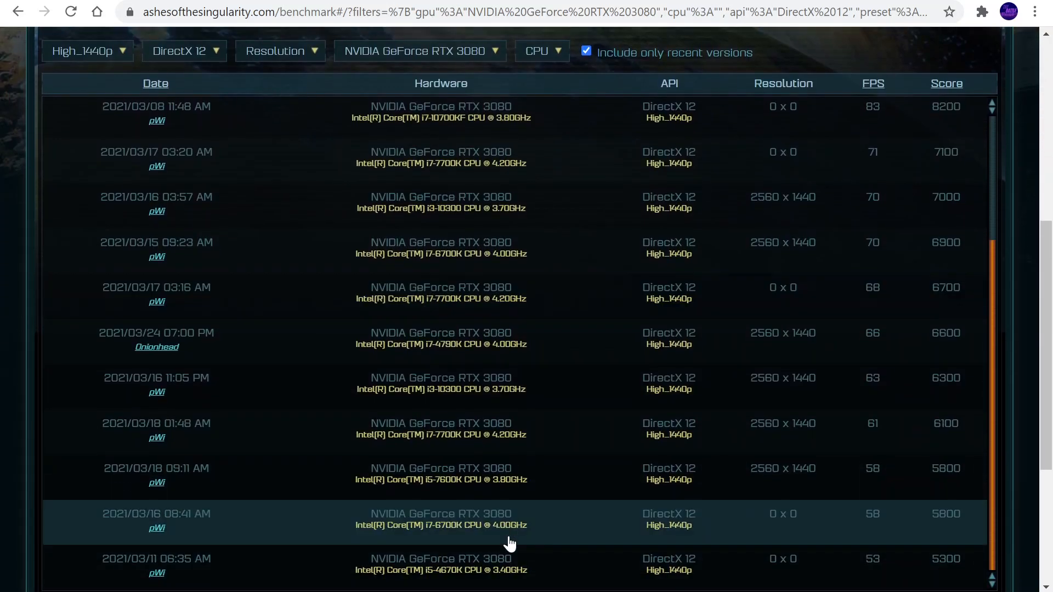
pyautogui.scroll(-3)
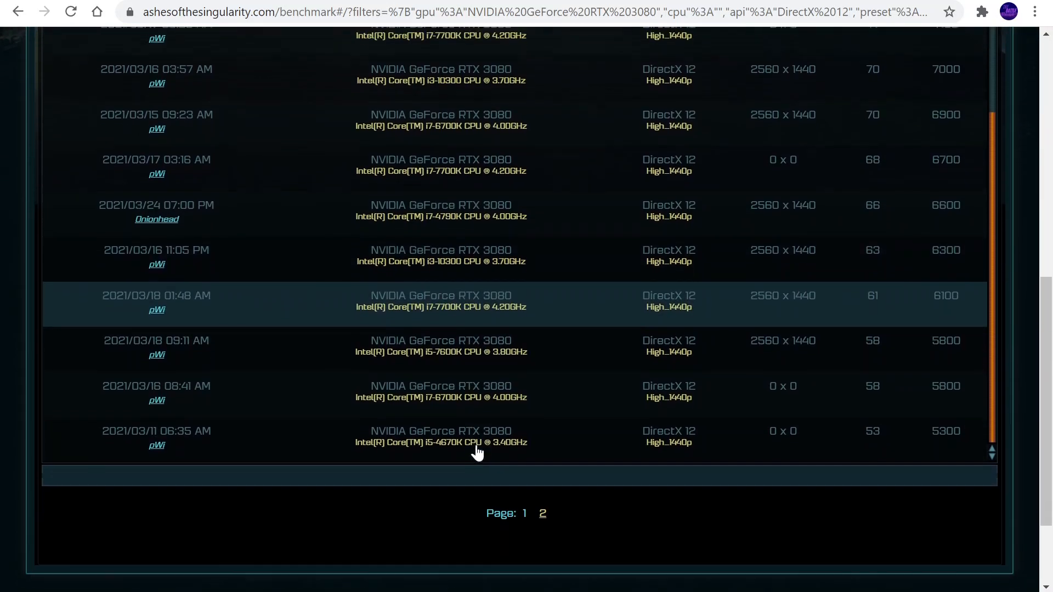
pyautogui.scroll(-3)
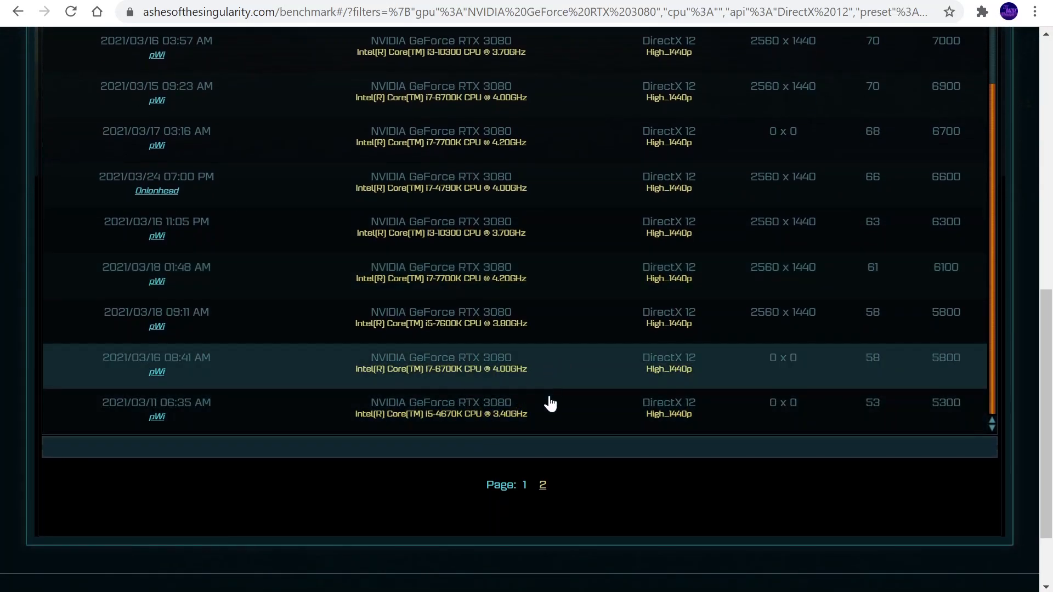
pyautogui.scroll(3)
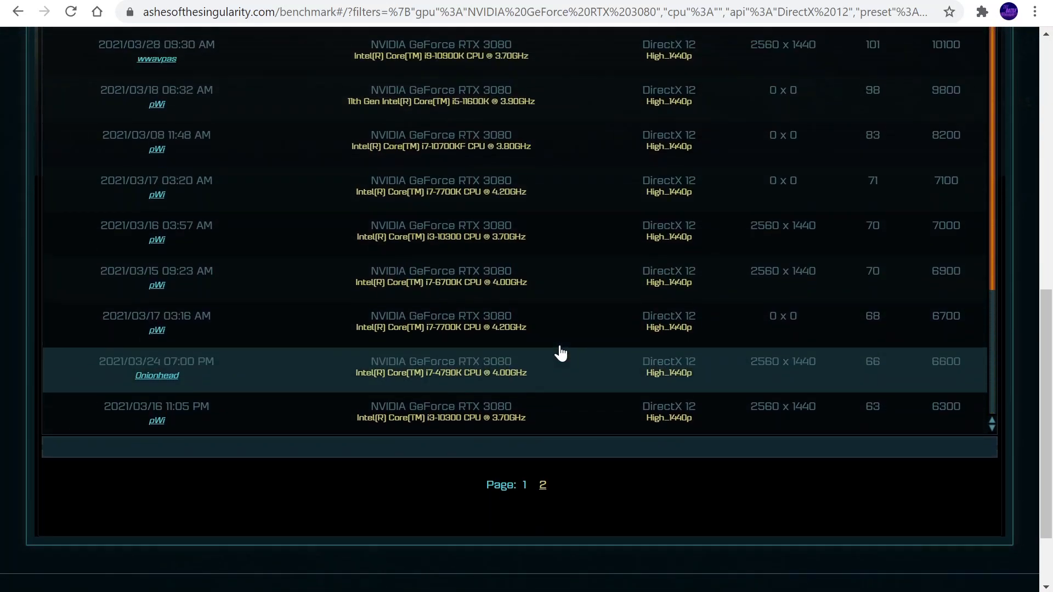
pyautogui.scroll(3)
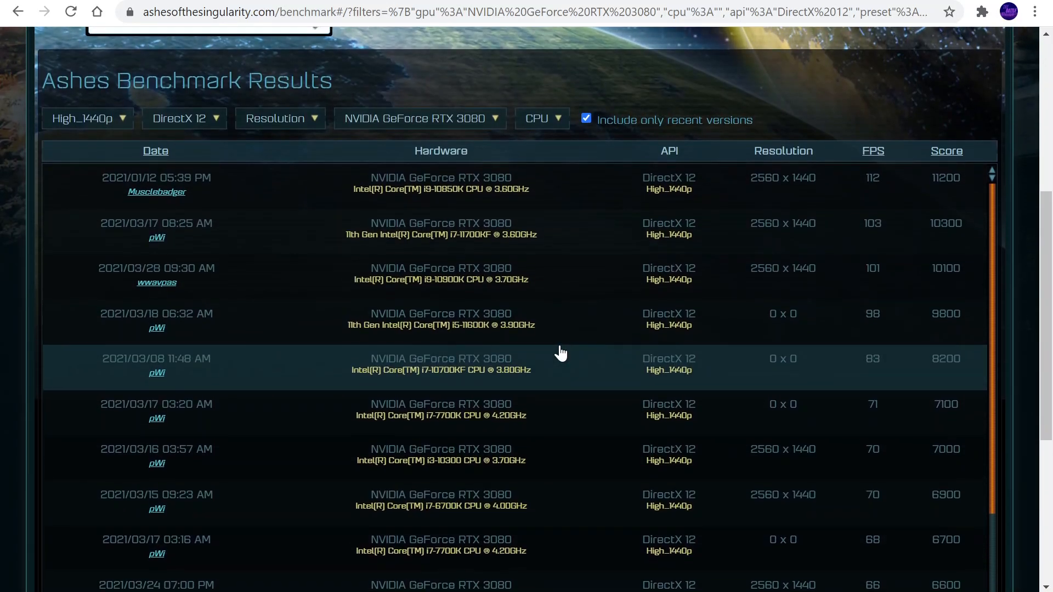
pyautogui.scroll(3)
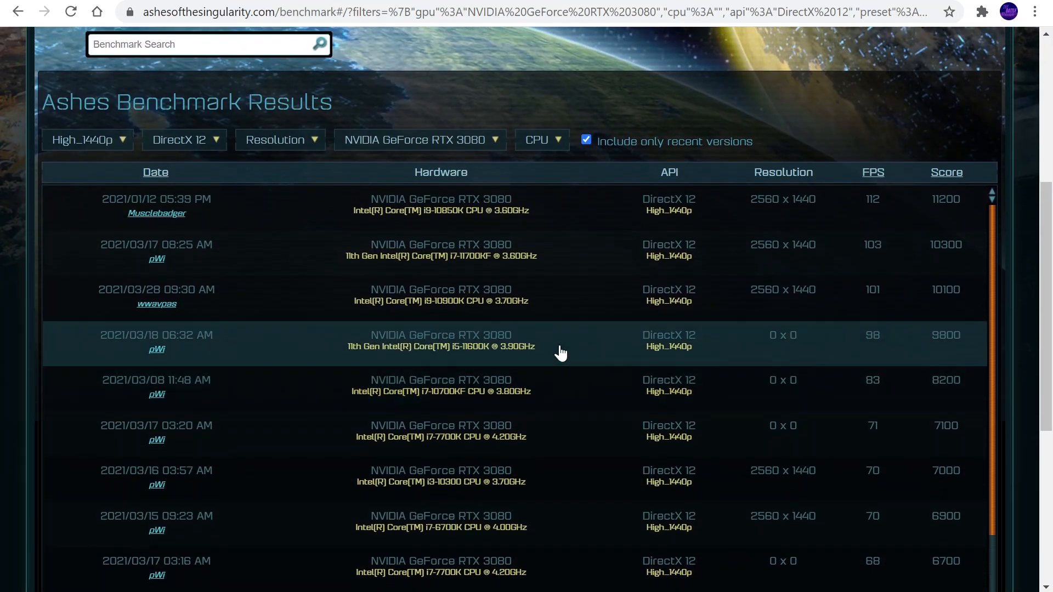
pyautogui.scroll(-3)
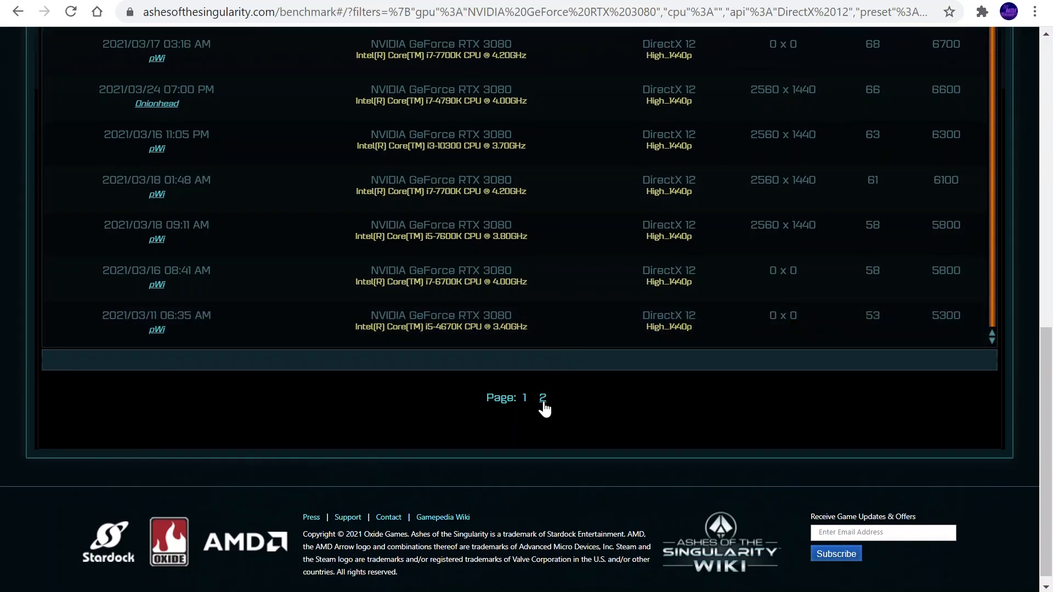
pyautogui.click(543, 397)
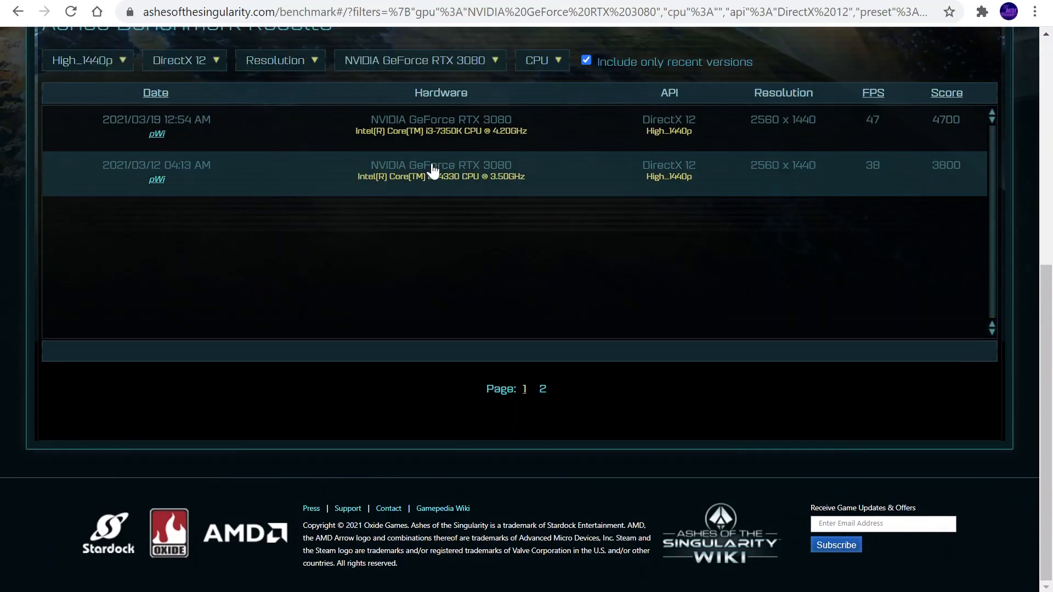
pyautogui.moveTo(516, 386)
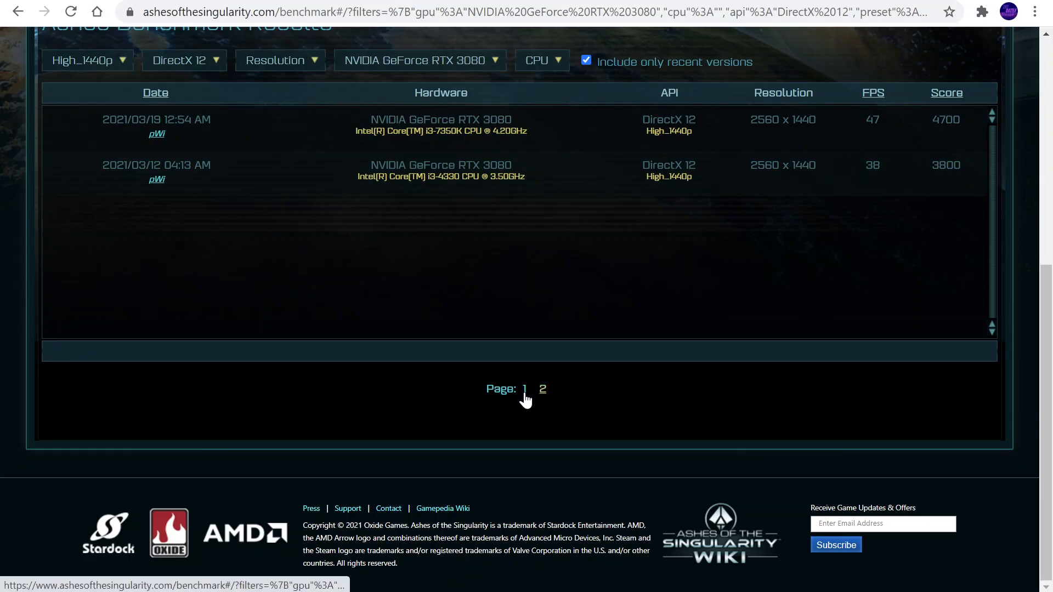
pyautogui.click(543, 388)
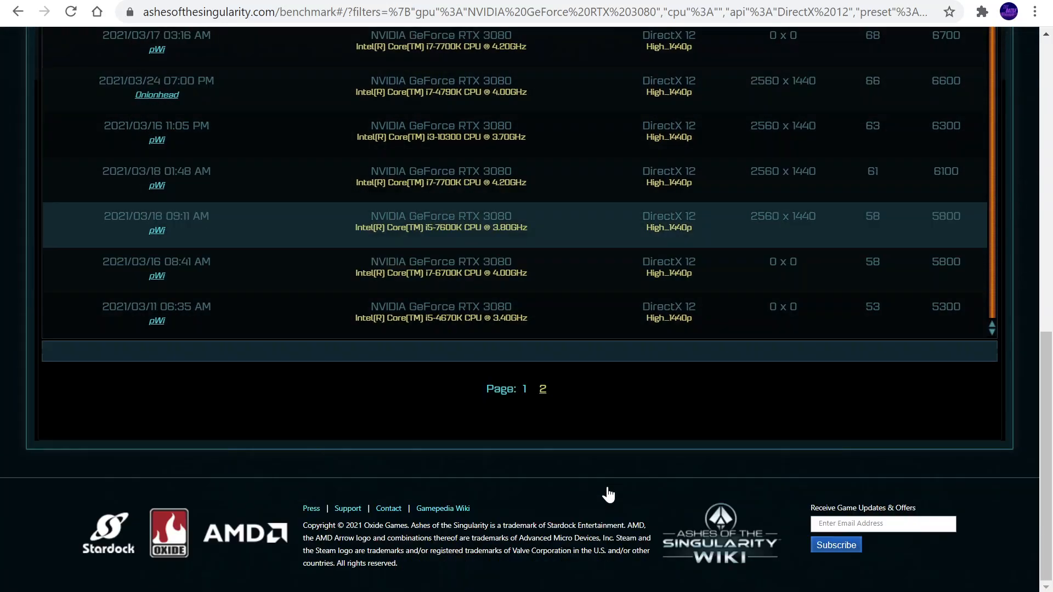
pyautogui.scroll(3)
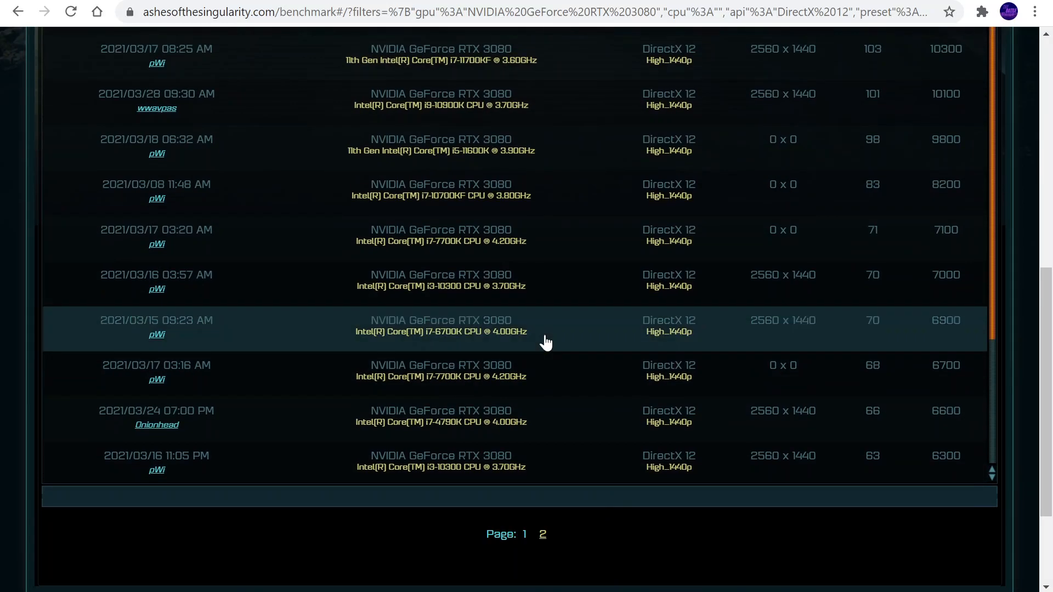
pyautogui.scroll(3)
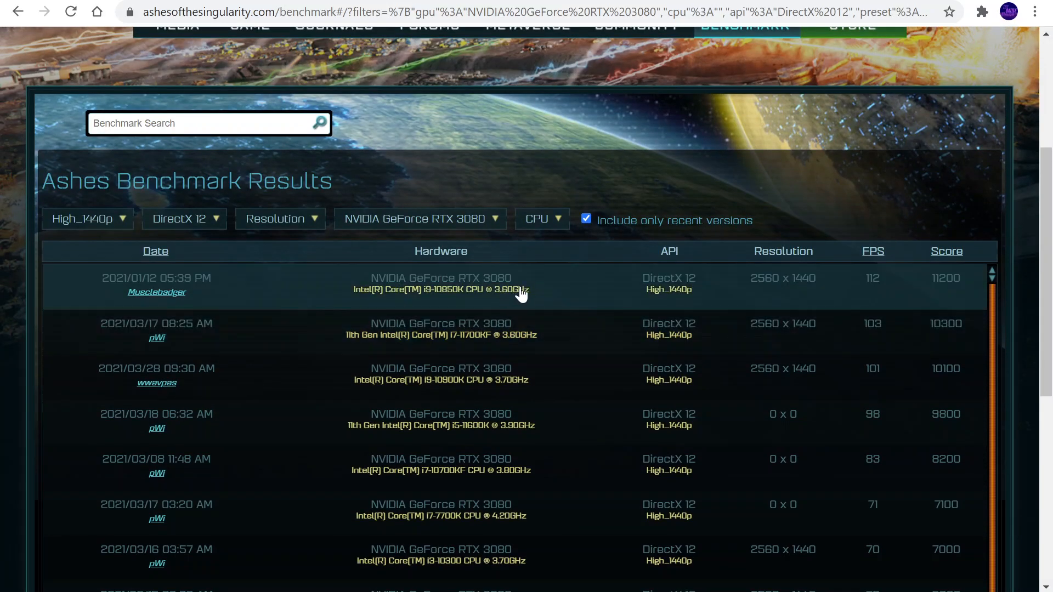
pyautogui.scroll(3)
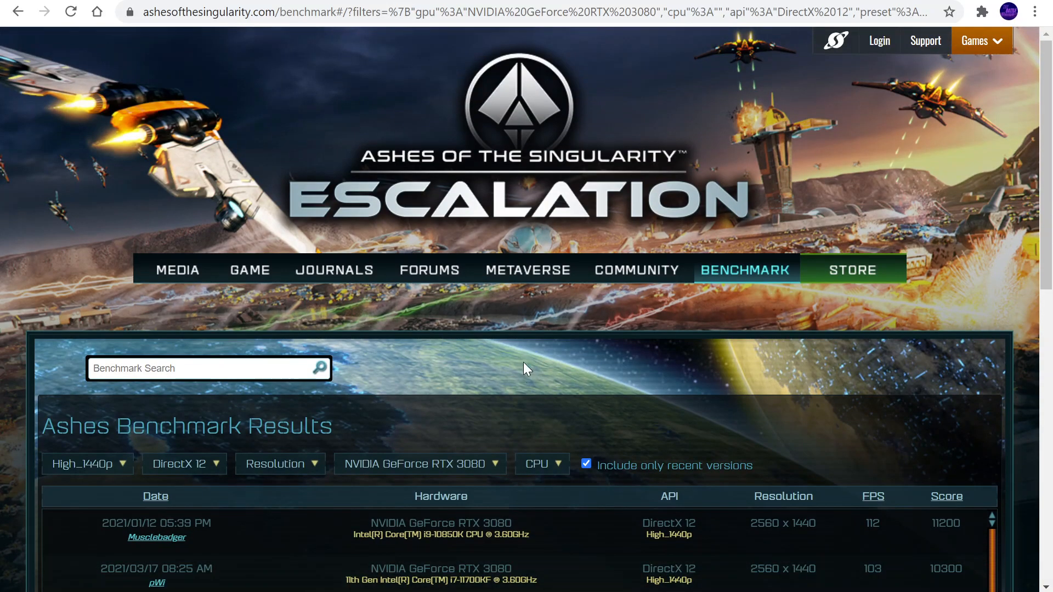
pyautogui.scroll(-3)
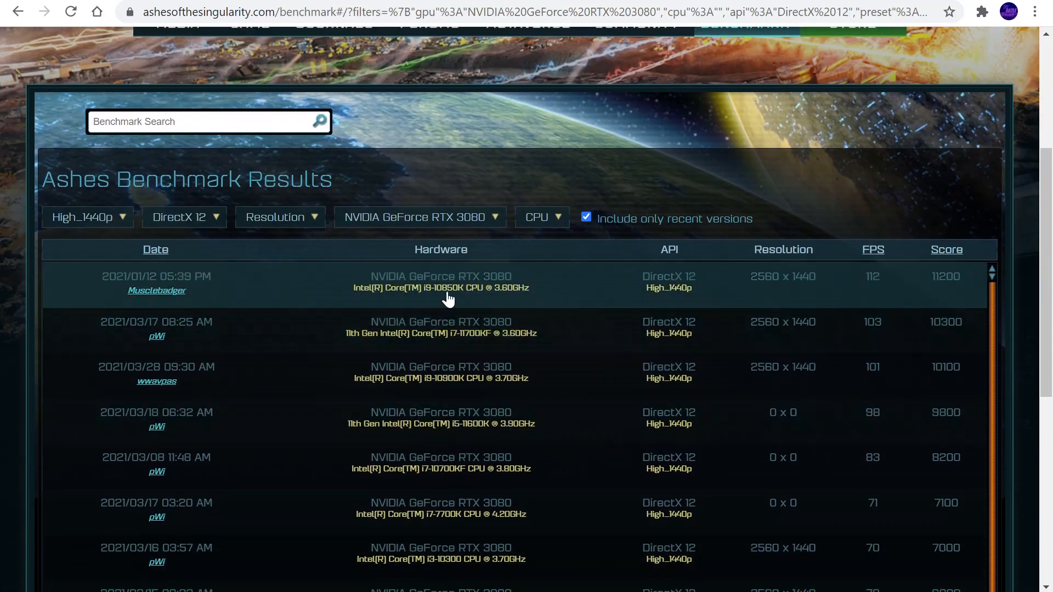
pyautogui.moveTo(804, 285)
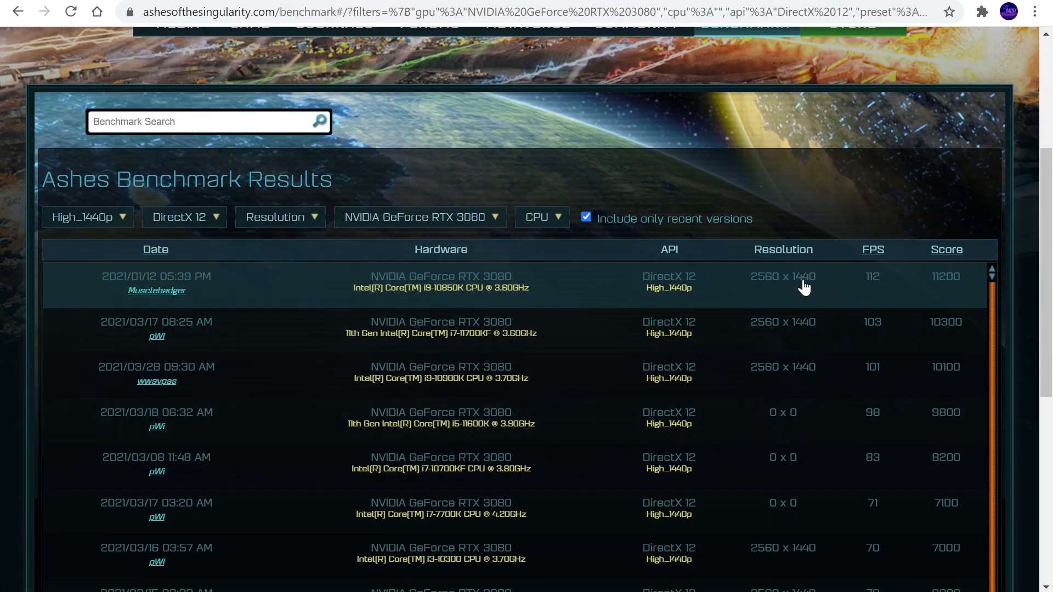
pyautogui.moveTo(880, 288)
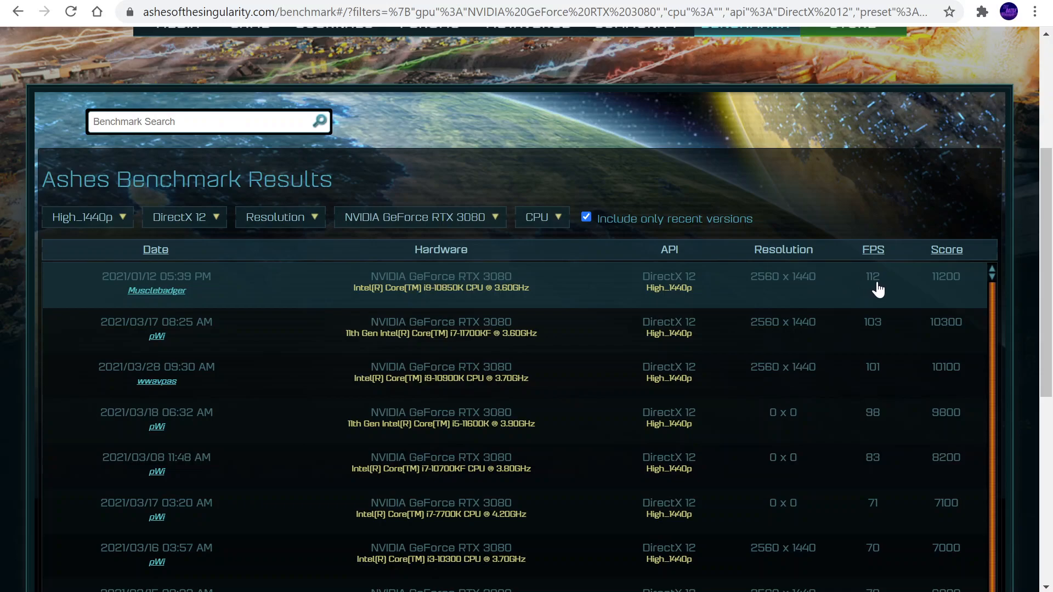
pyautogui.moveTo(887, 357)
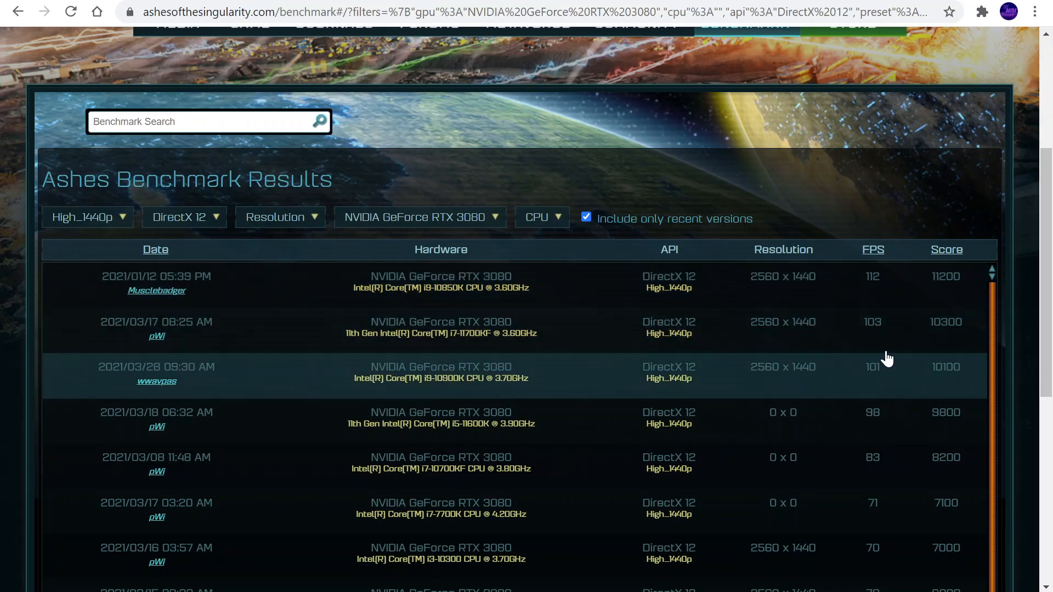
pyautogui.moveTo(887, 344)
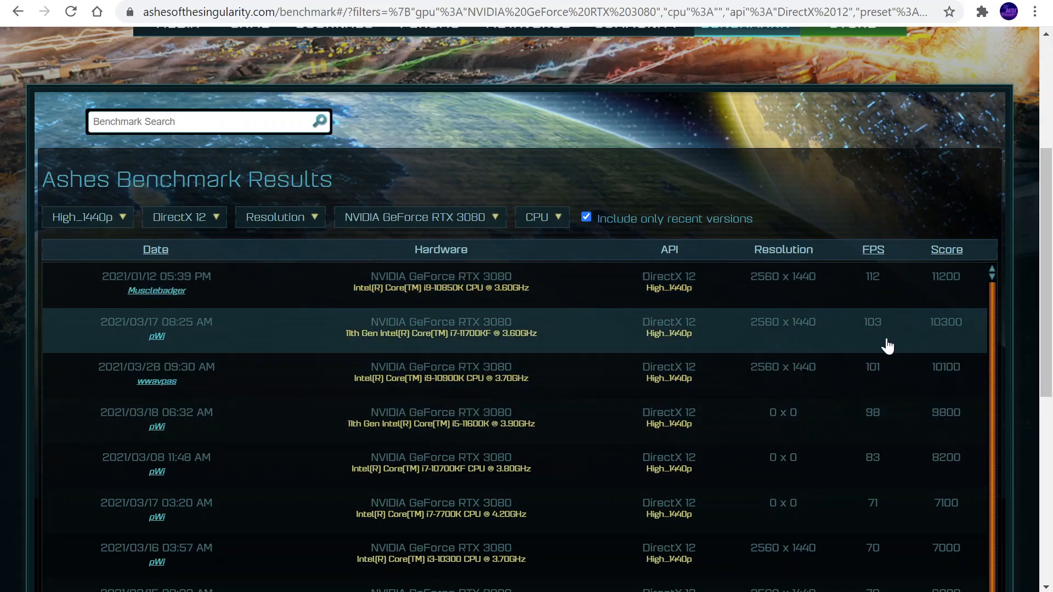
pyautogui.moveTo(582, 82)
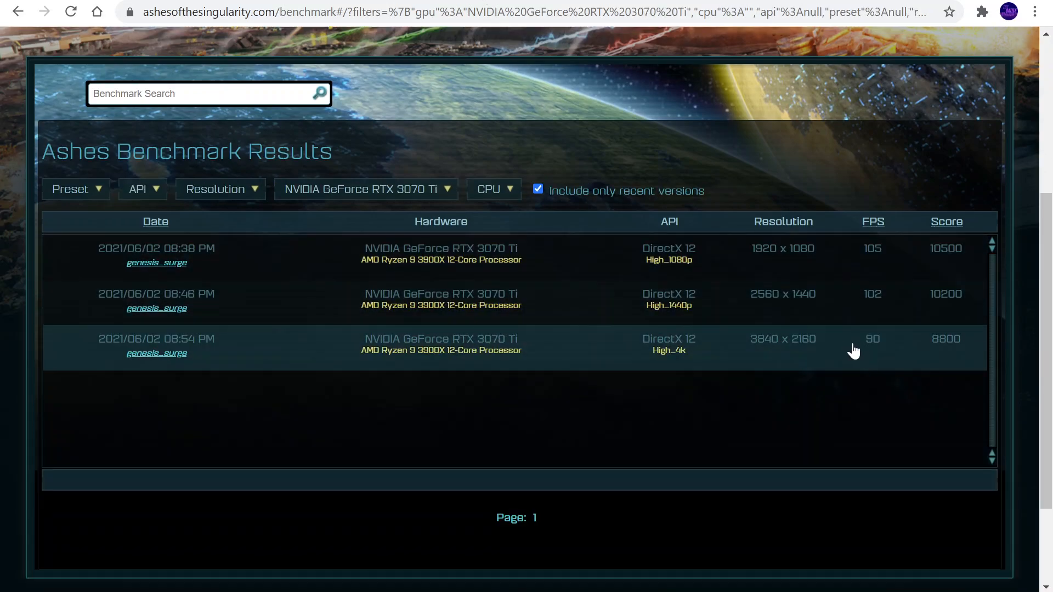
pyautogui.moveTo(878, 349)
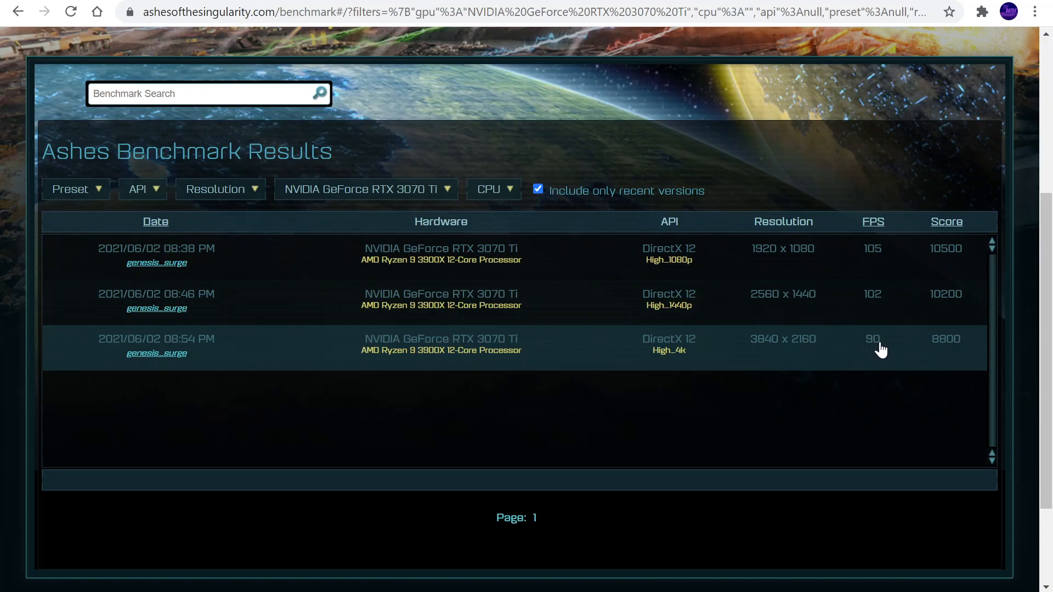
pyautogui.moveTo(656, 95)
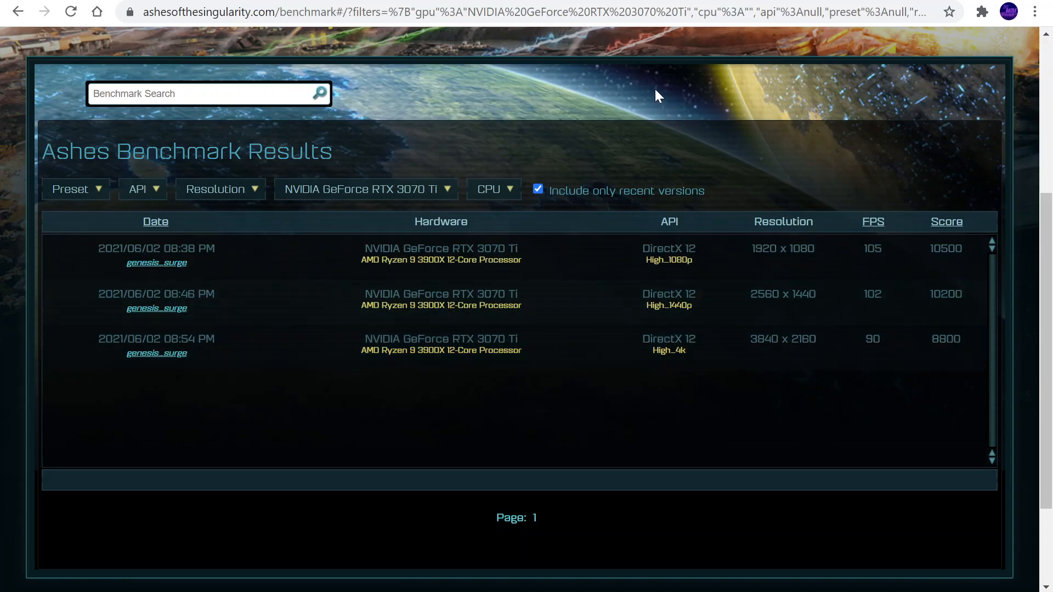
pyautogui.moveTo(873, 339)
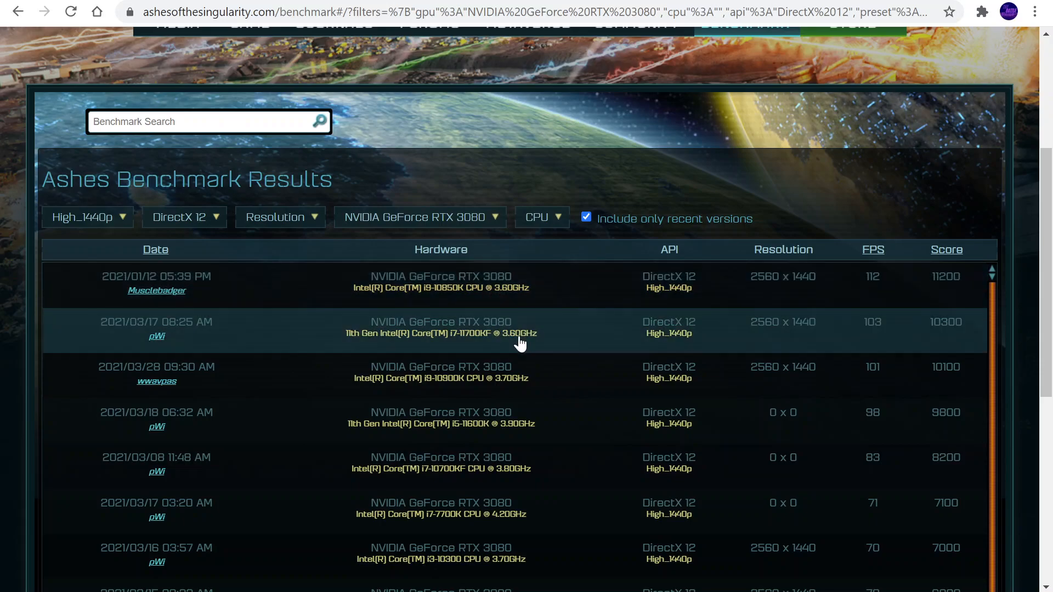
pyautogui.moveTo(880, 364)
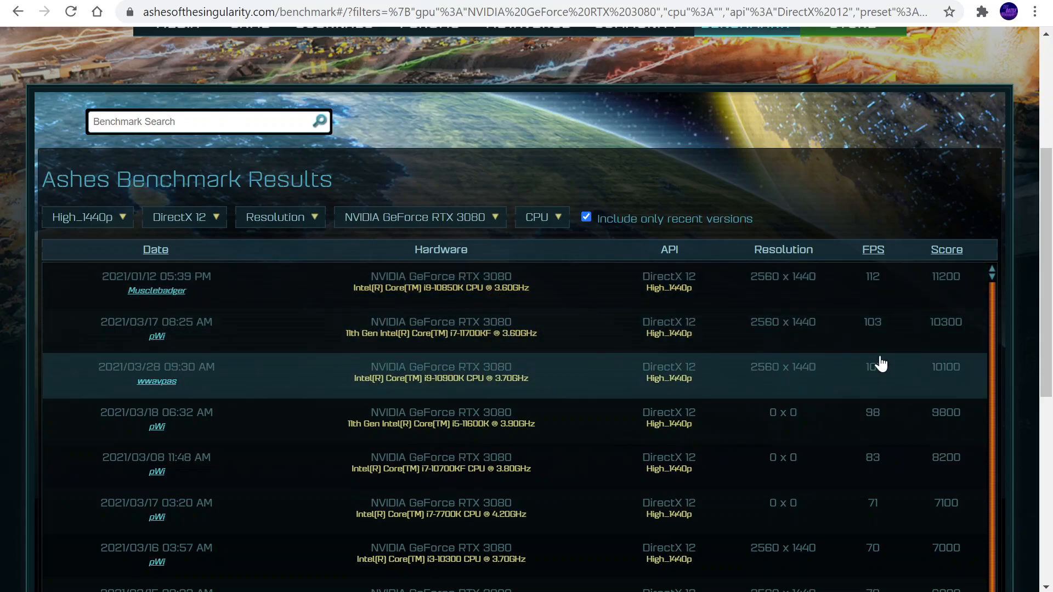
pyautogui.moveTo(426, 195)
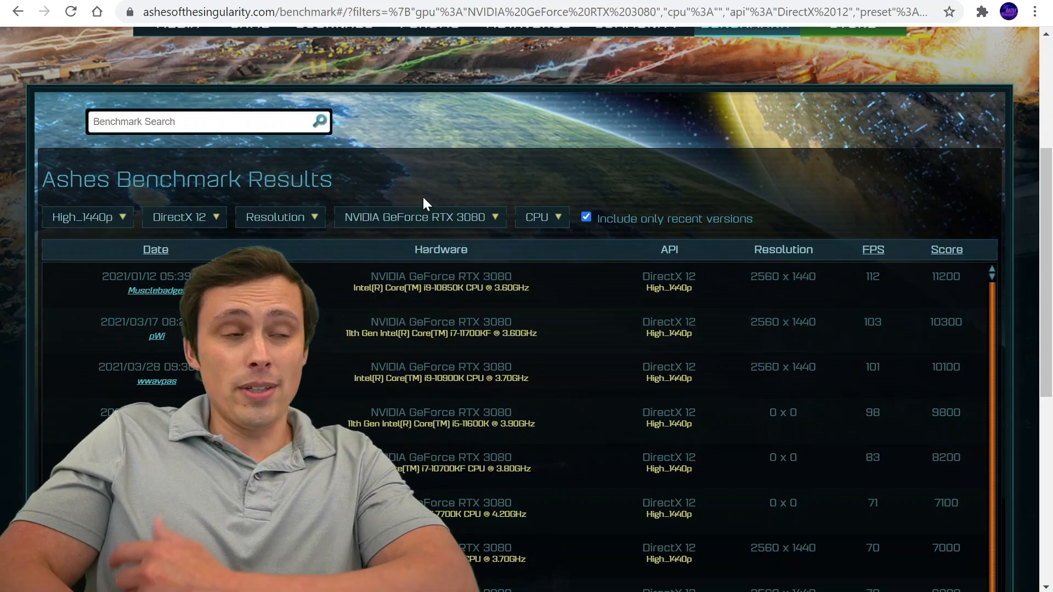
pyautogui.moveTo(457, 215)
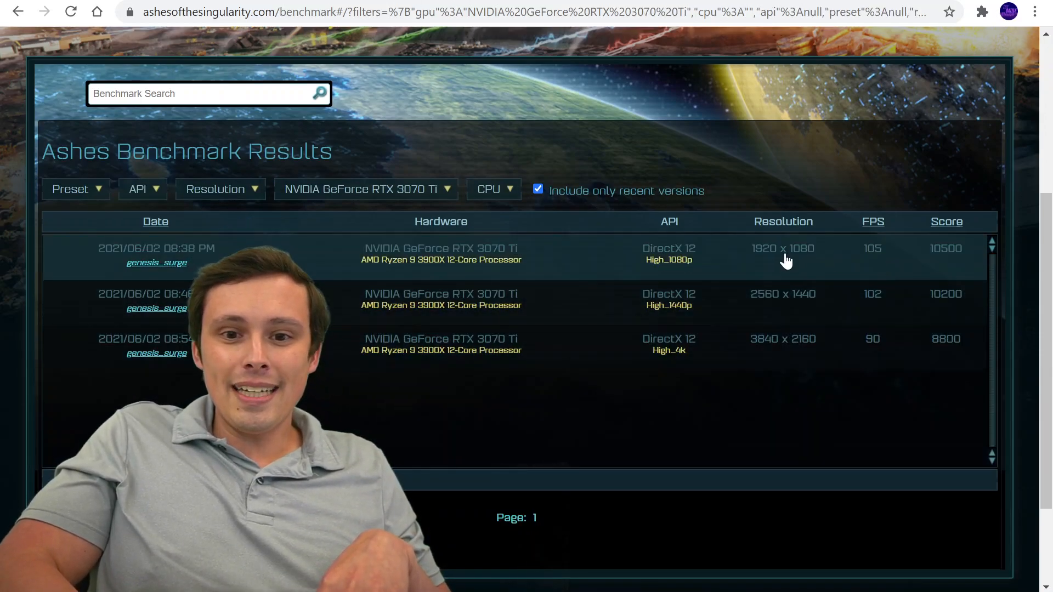
pyautogui.moveTo(803, 294)
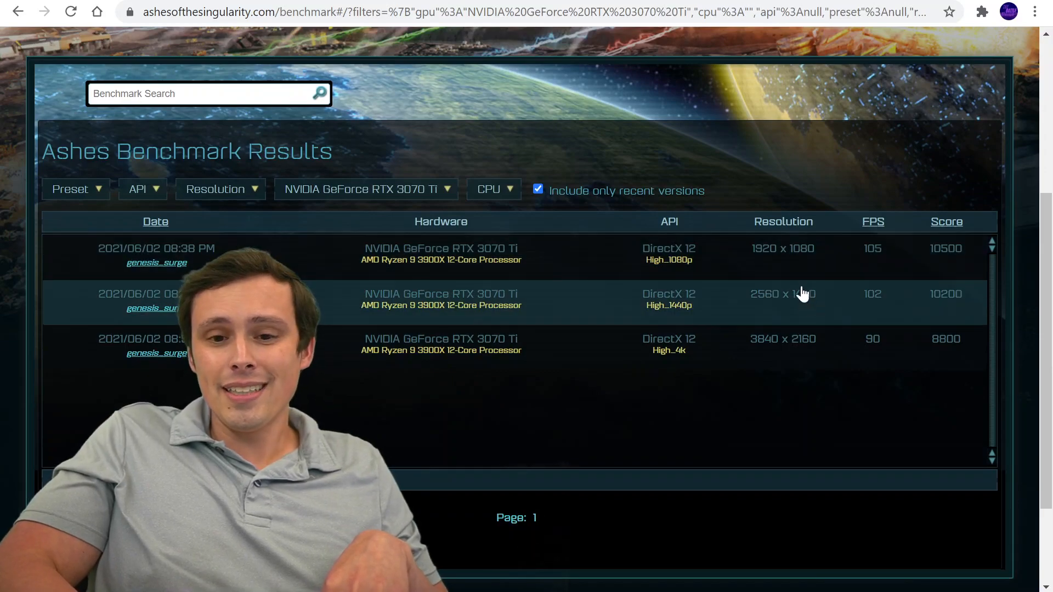
pyautogui.moveTo(872, 310)
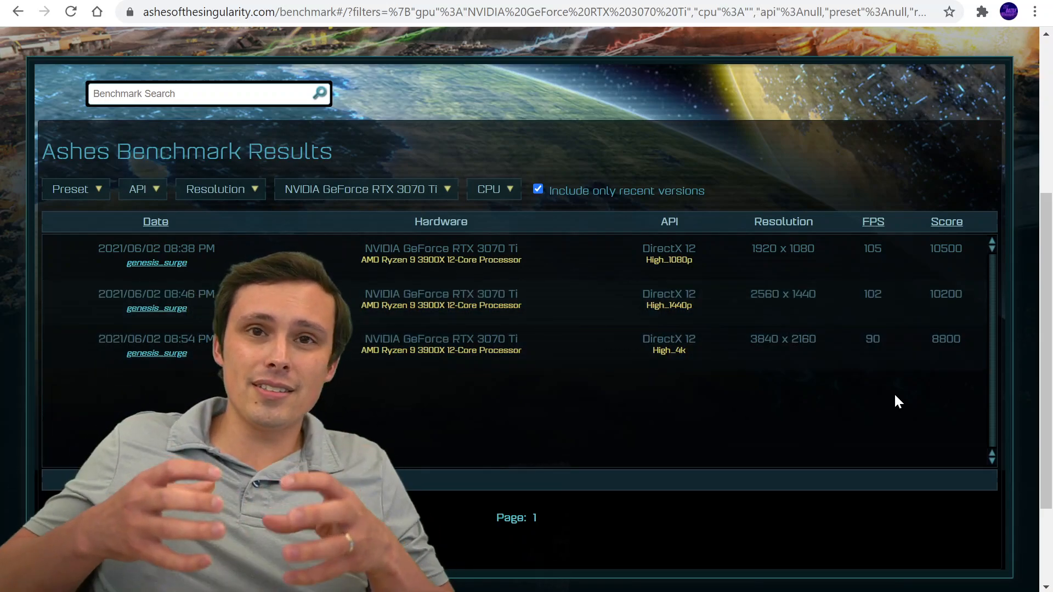
pyautogui.moveTo(699, 360)
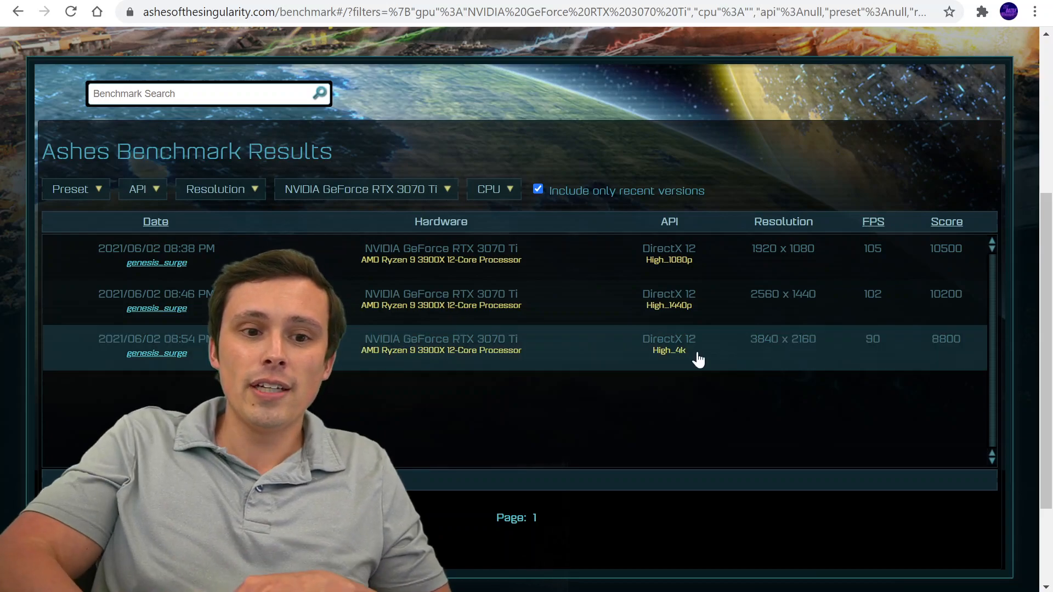
pyautogui.moveTo(899, 354)
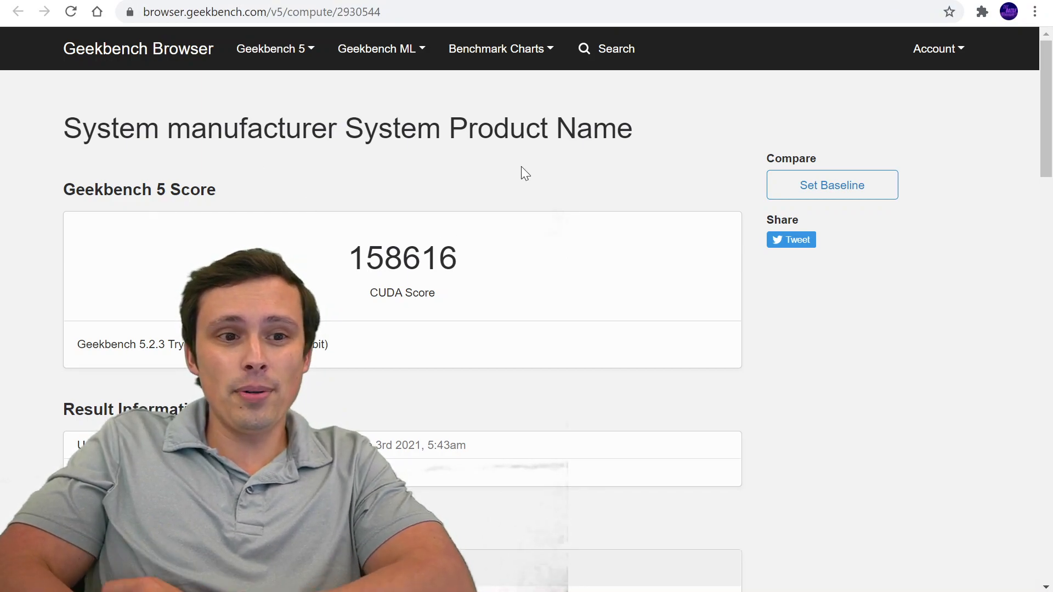
pyautogui.moveTo(190, 69)
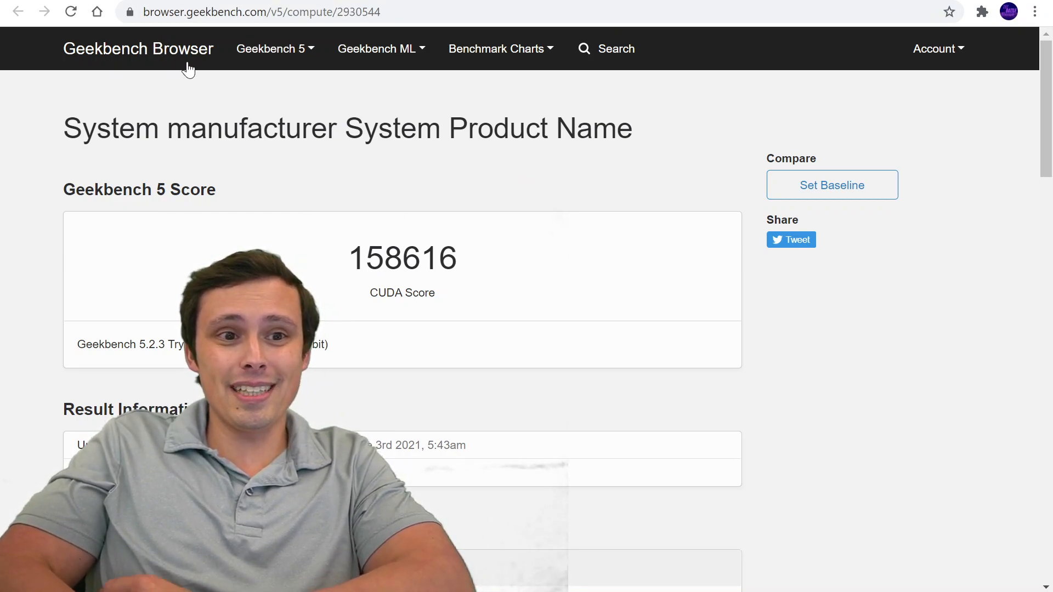
pyautogui.moveTo(406, 195)
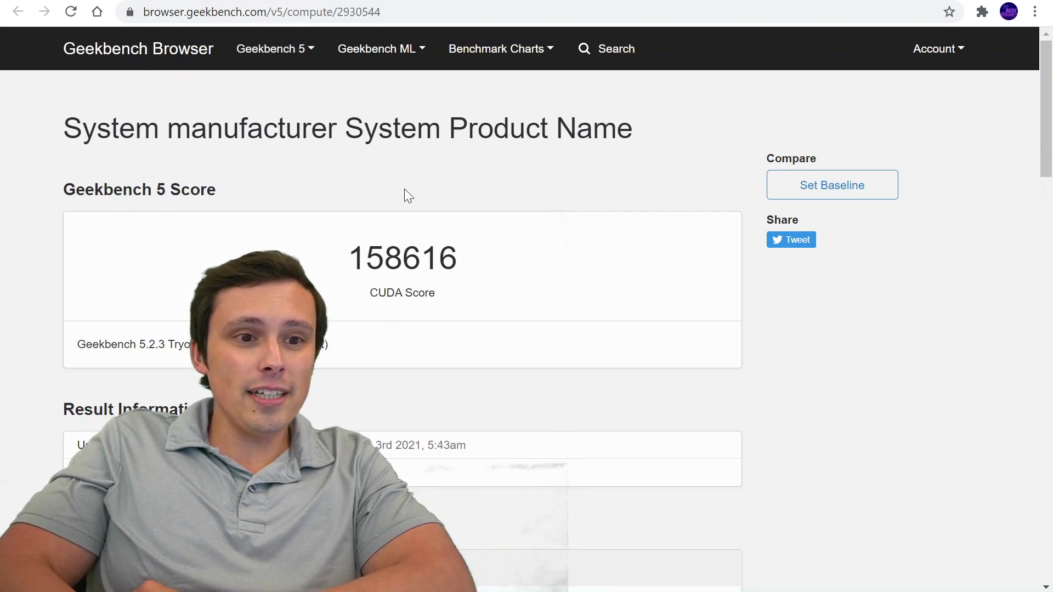
# Step: Scroll through the CUDA result's System, CPU, Memory and CUDA Information sections and back up
pyautogui.scroll(-3)
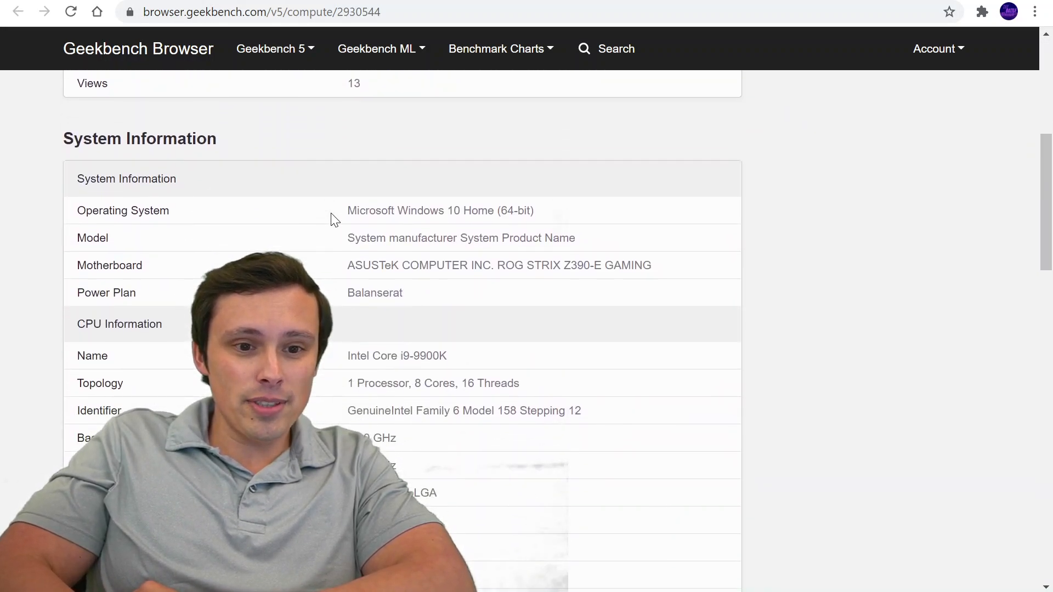
pyautogui.scroll(-3)
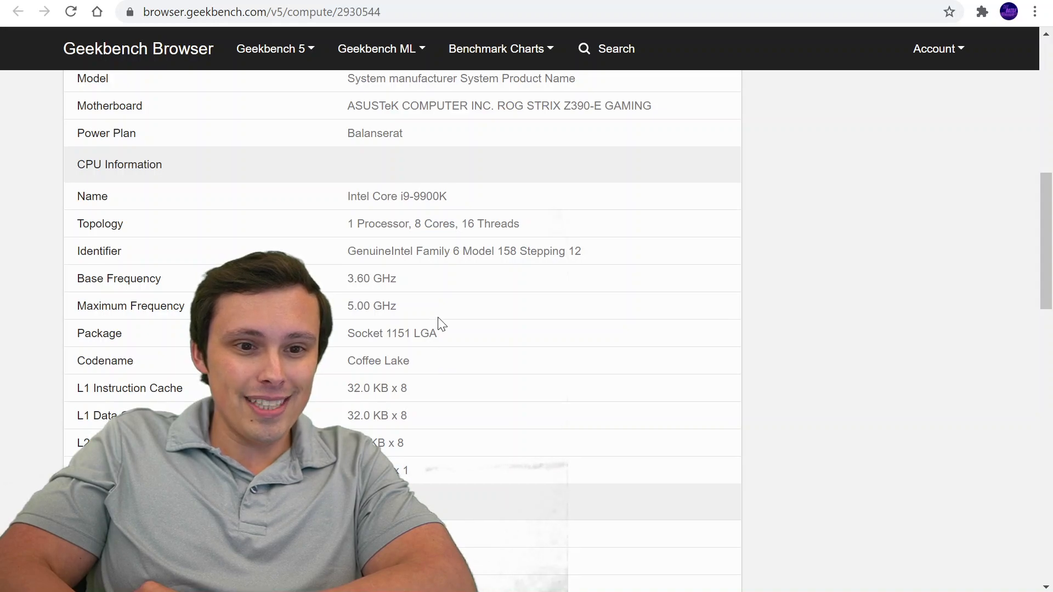
pyautogui.moveTo(513, 352)
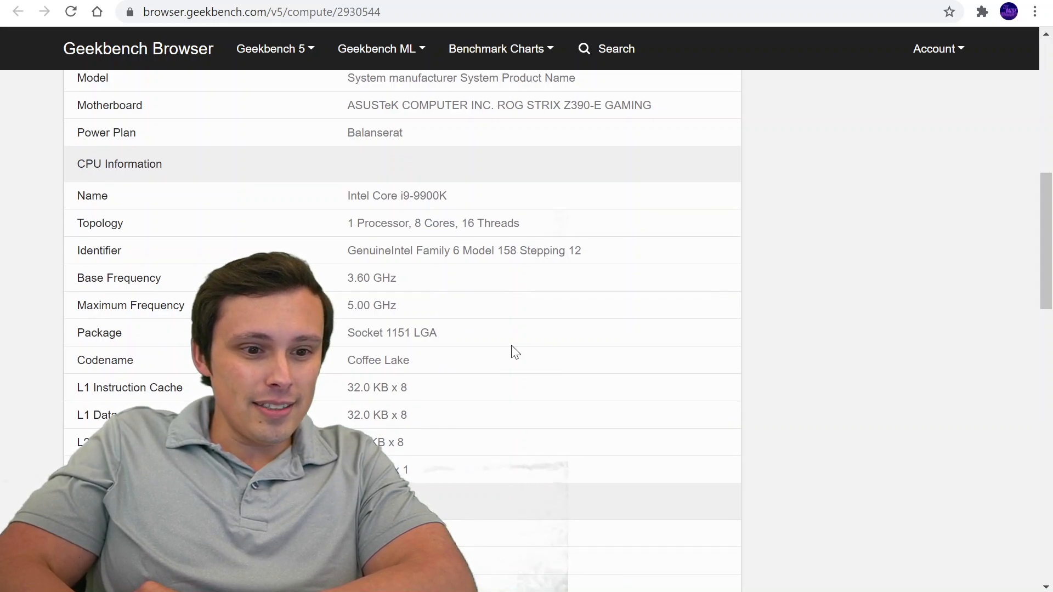
pyautogui.scroll(-3)
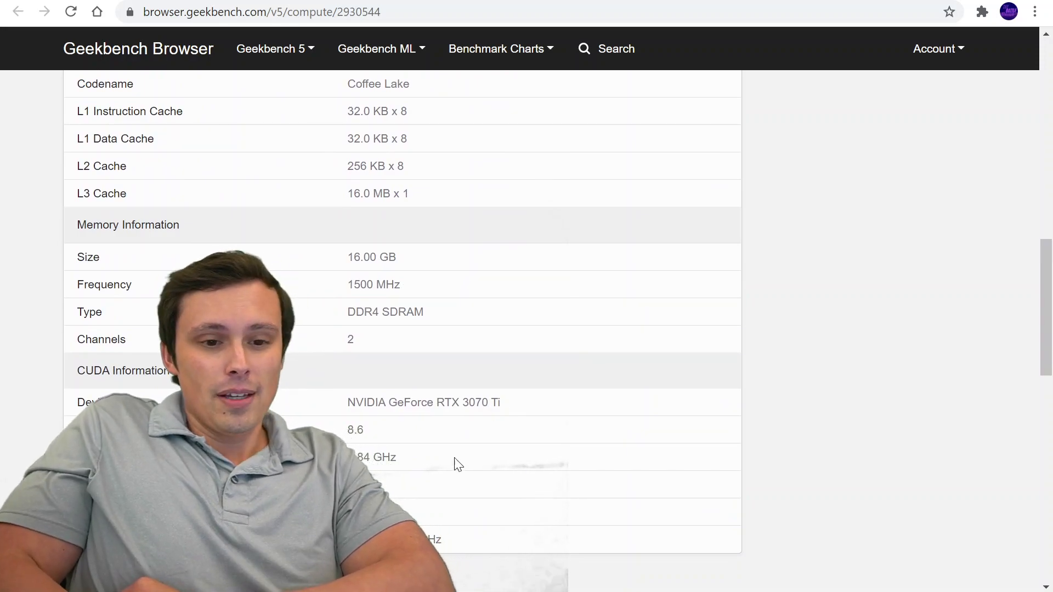
pyautogui.scroll(3)
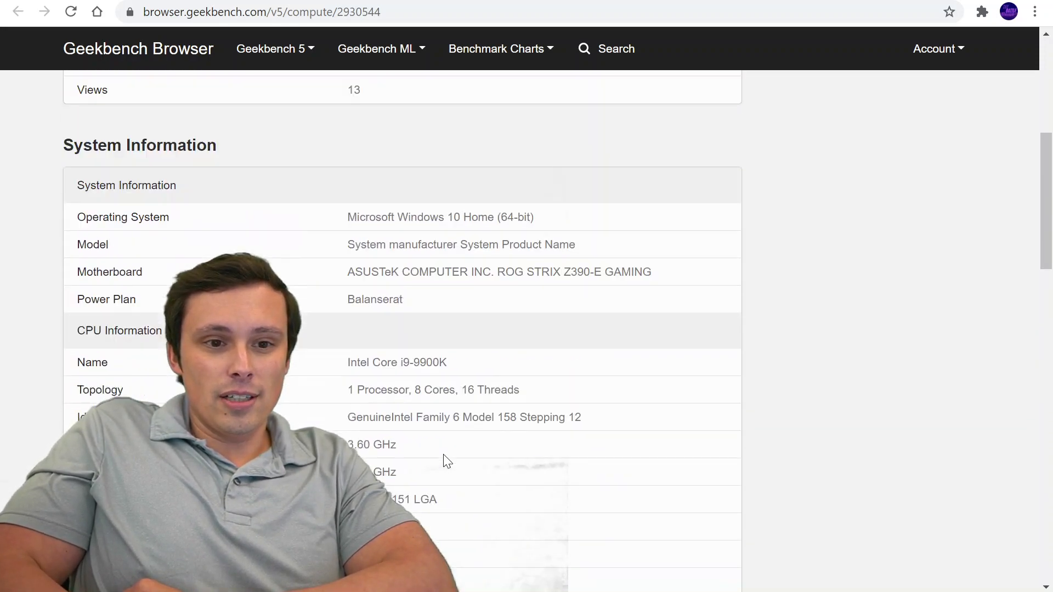
pyautogui.scroll(3)
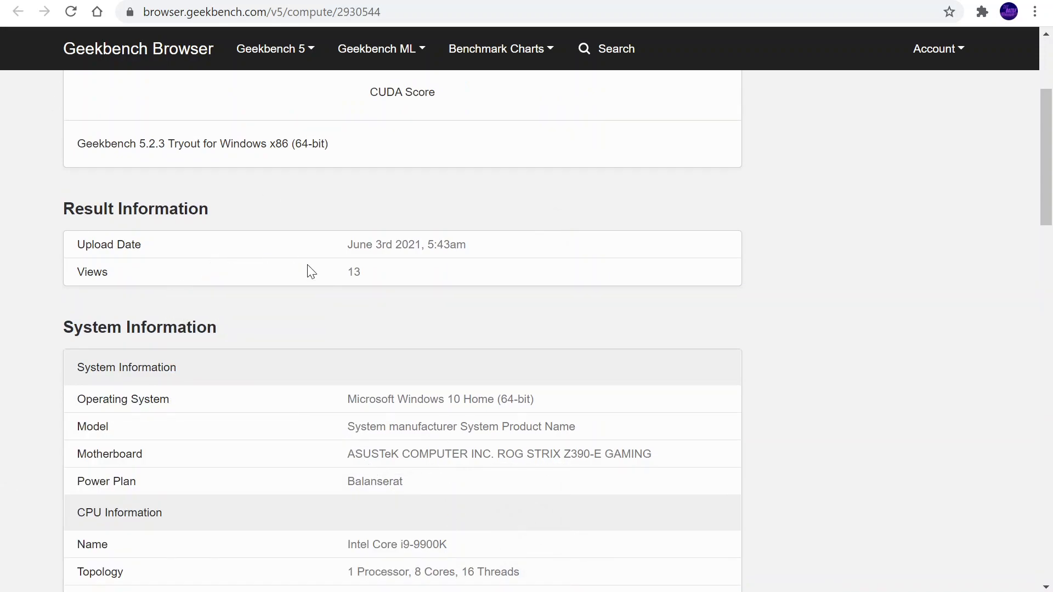
pyautogui.scroll(3)
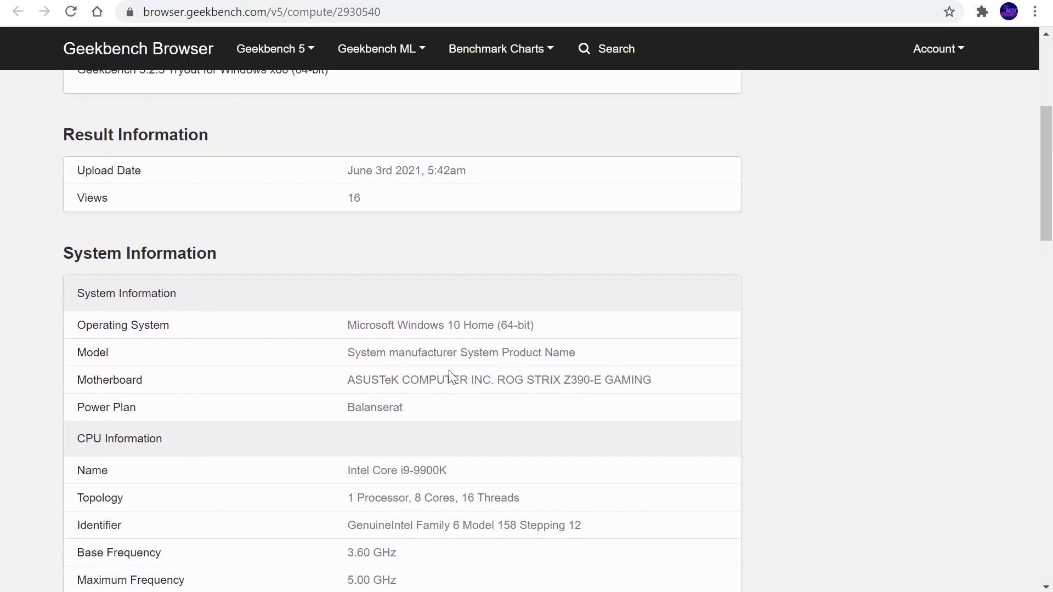
# Step: Scroll through the OpenCL benchmark bars and back to the 155763 top score
pyautogui.scroll(-3)
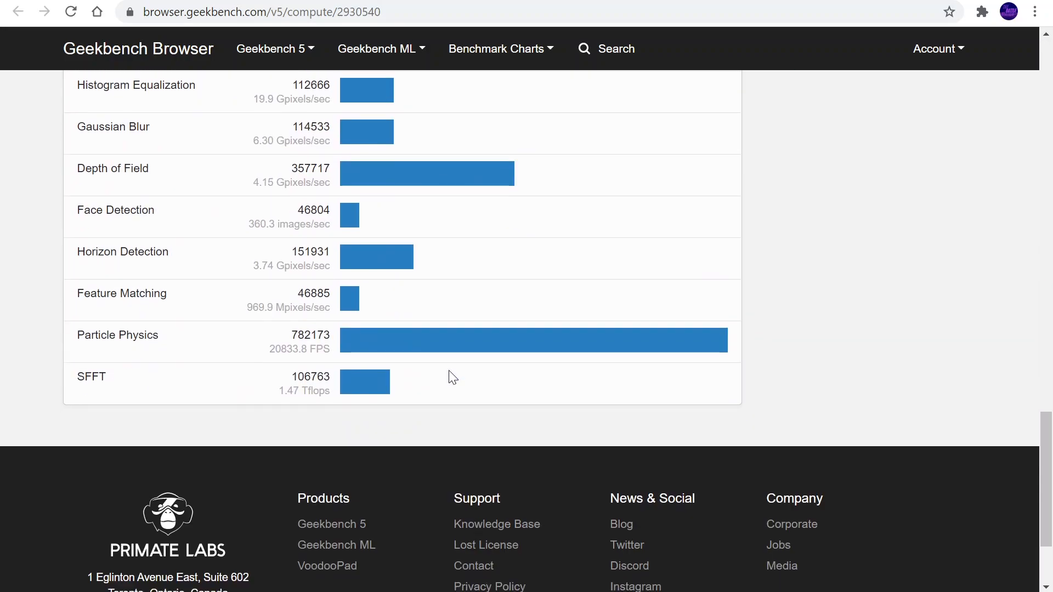
pyautogui.scroll(3)
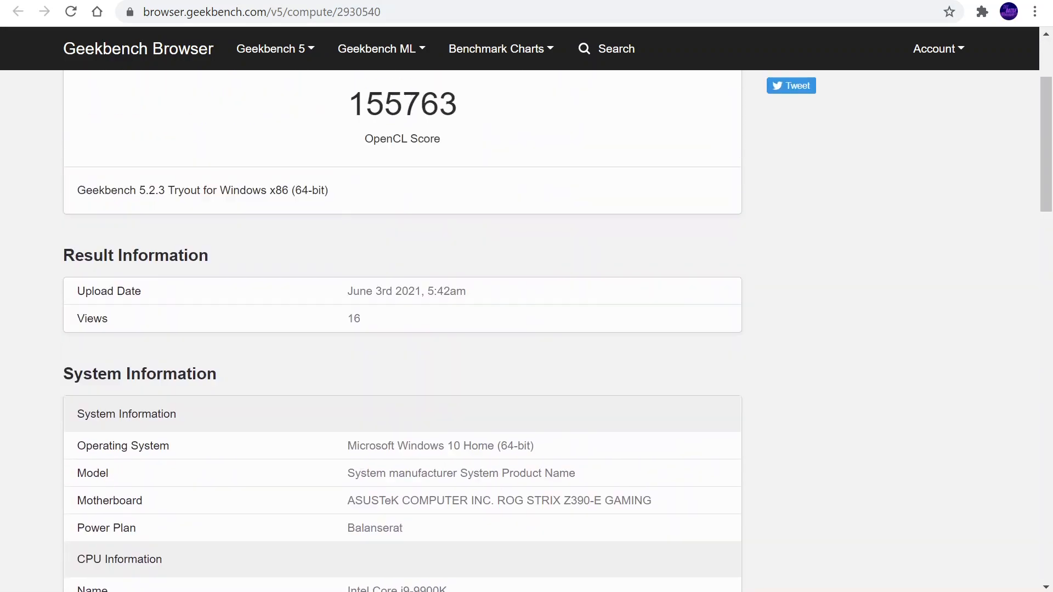
pyautogui.scroll(3)
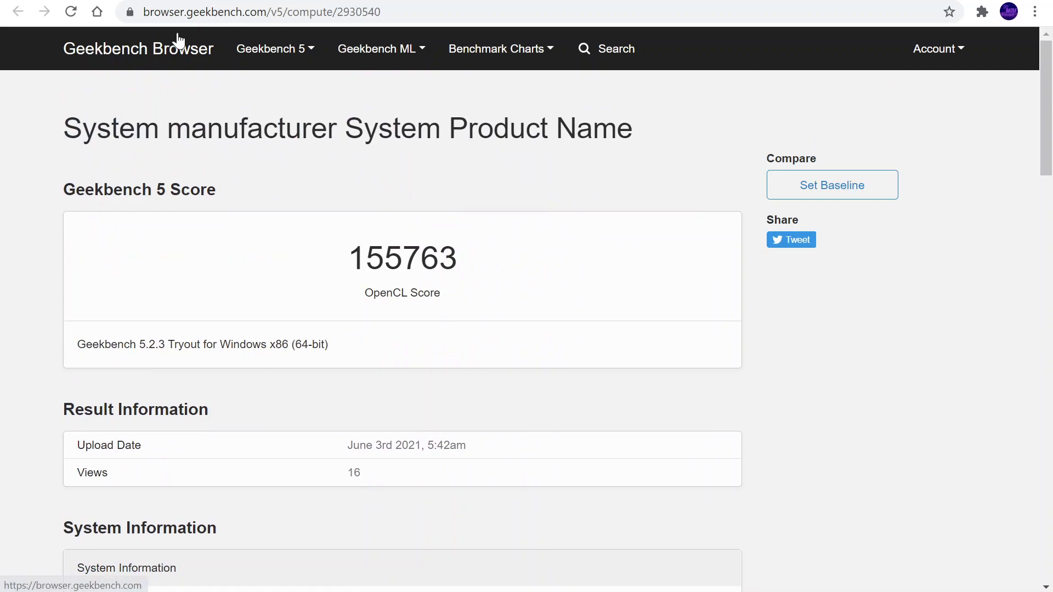
# Step: Switch to the VideoCardz article and scroll to the RTX 3070 Ti Geekbench table (OpenCL 155763, CUDA 158616)
pyautogui.click(261, 11)
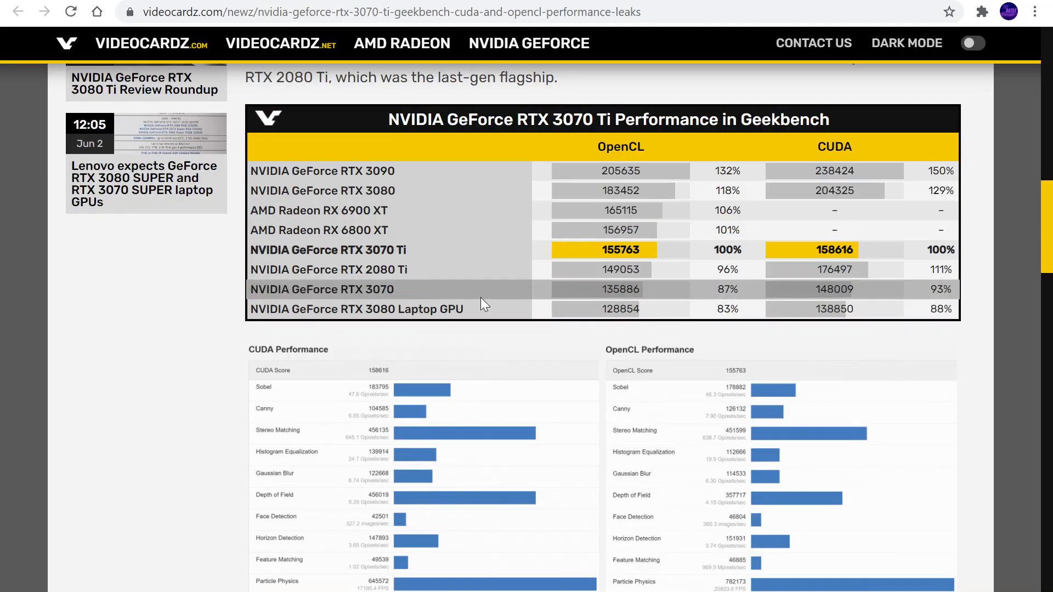
pyautogui.scroll(3)
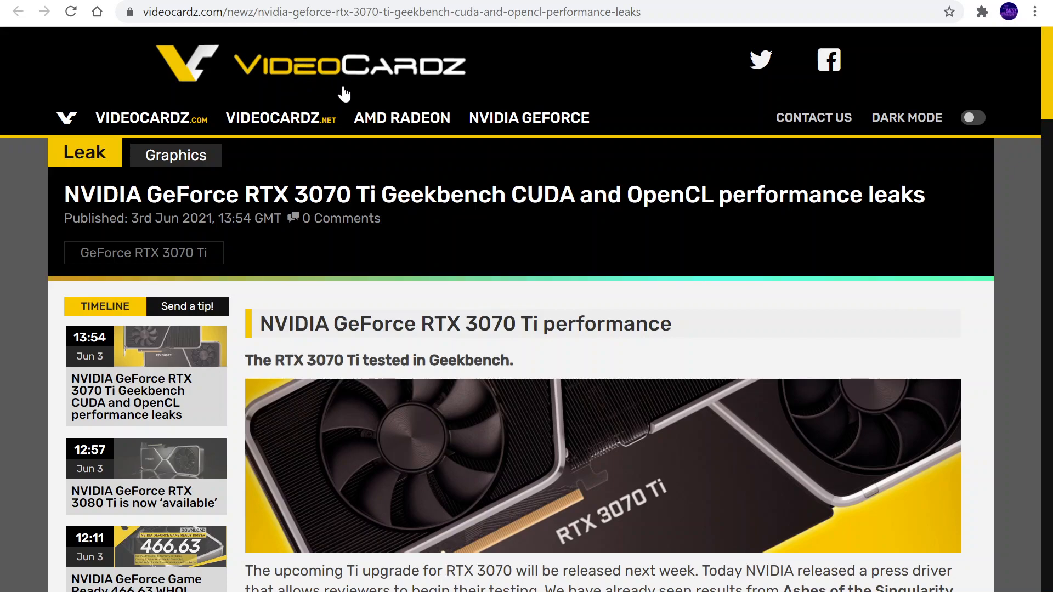
pyautogui.scroll(-3)
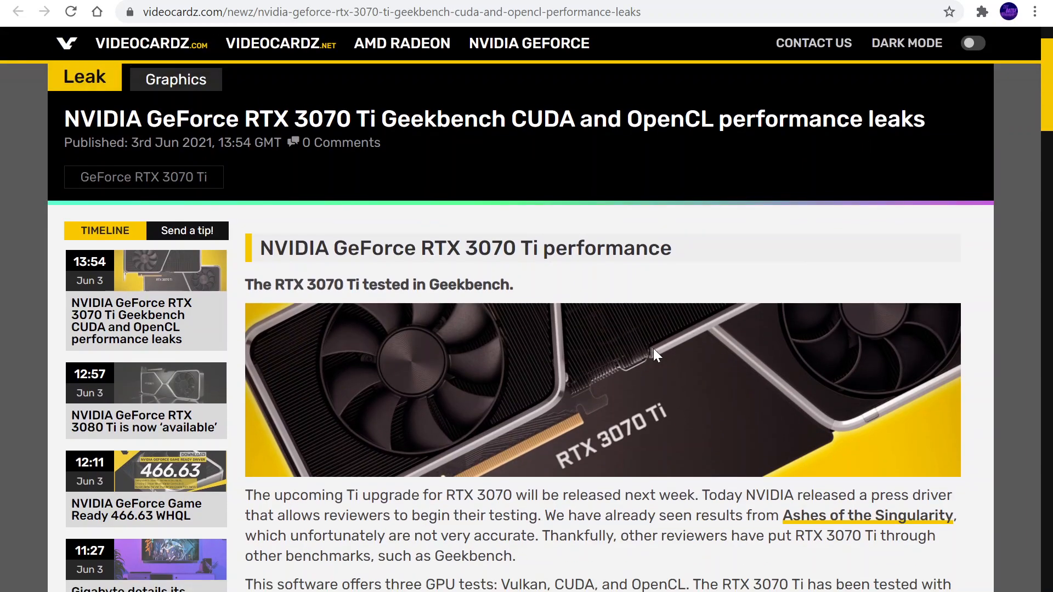
pyautogui.scroll(-3)
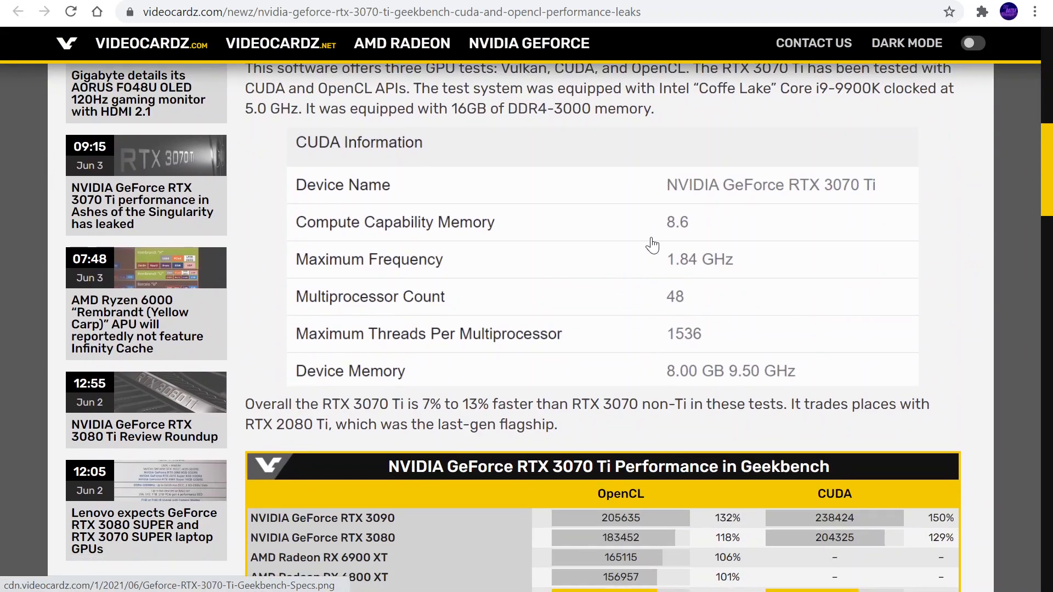
pyautogui.scroll(-3)
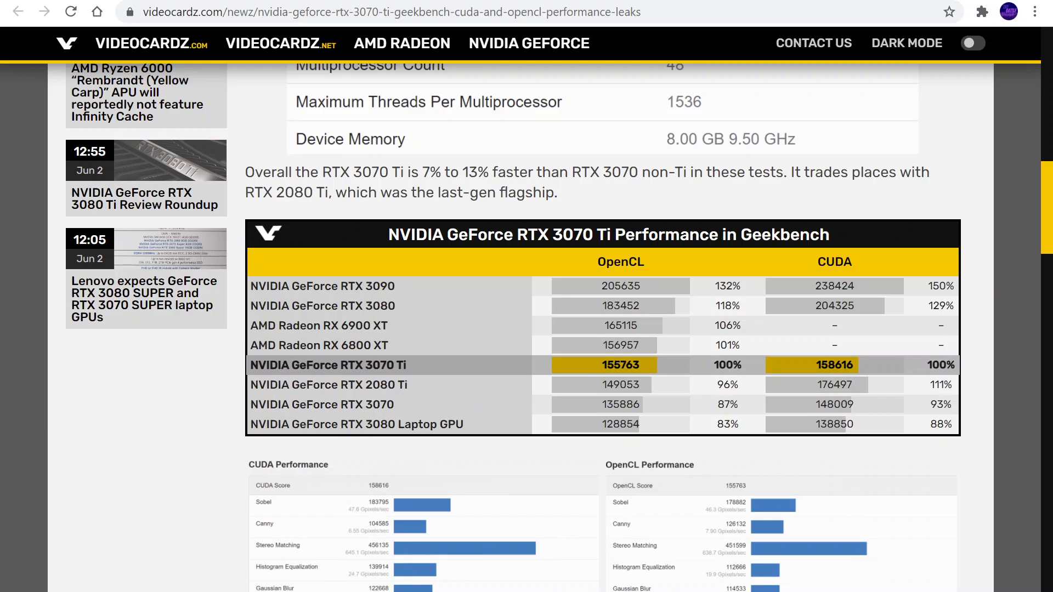
pyautogui.moveTo(415, 374)
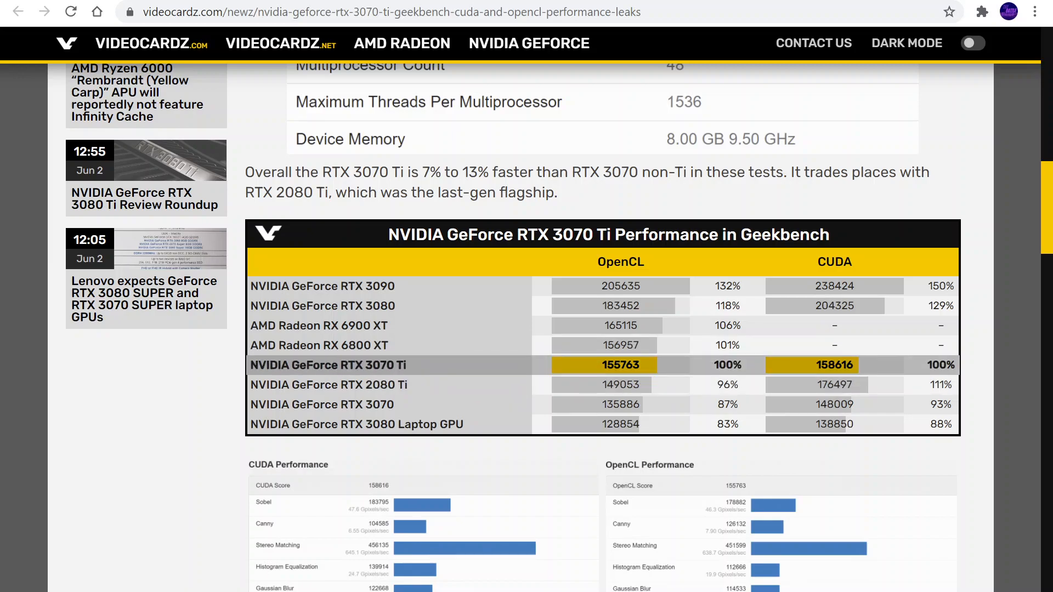
pyautogui.moveTo(393, 327)
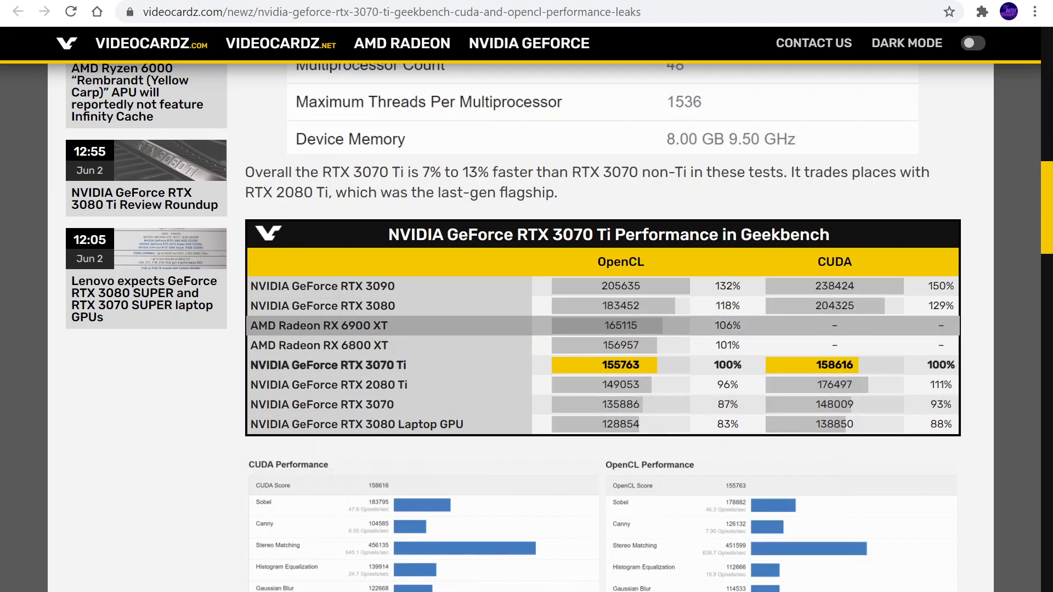
pyautogui.moveTo(713, 383)
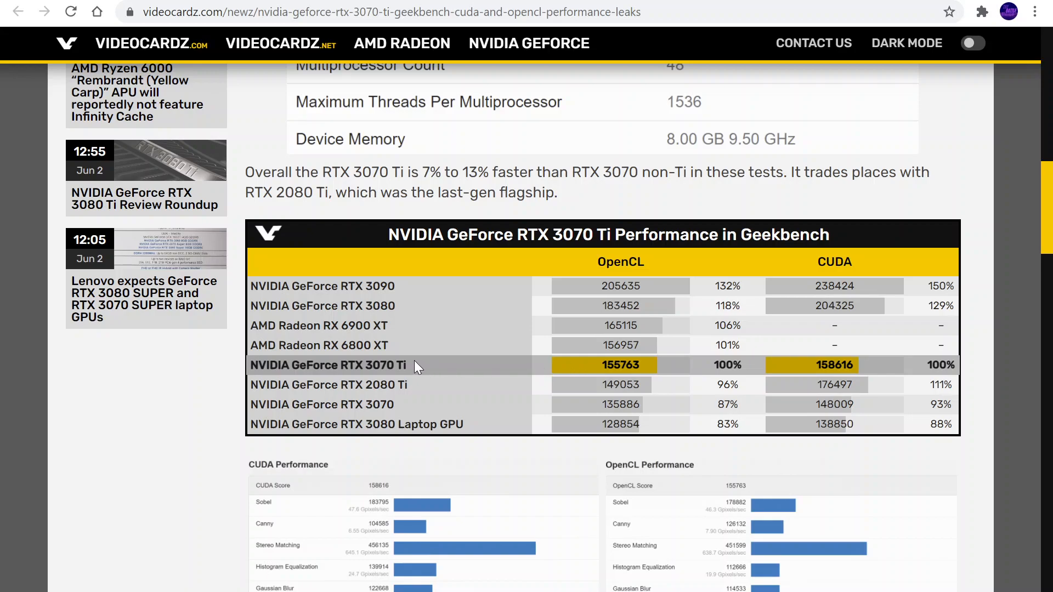
pyautogui.moveTo(695, 405)
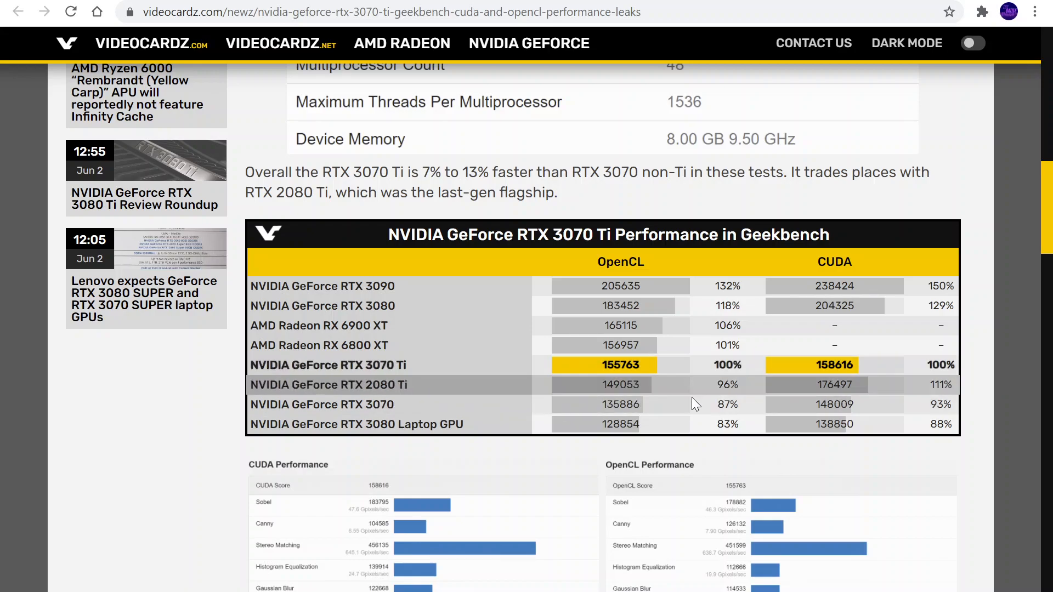
pyautogui.moveTo(718, 417)
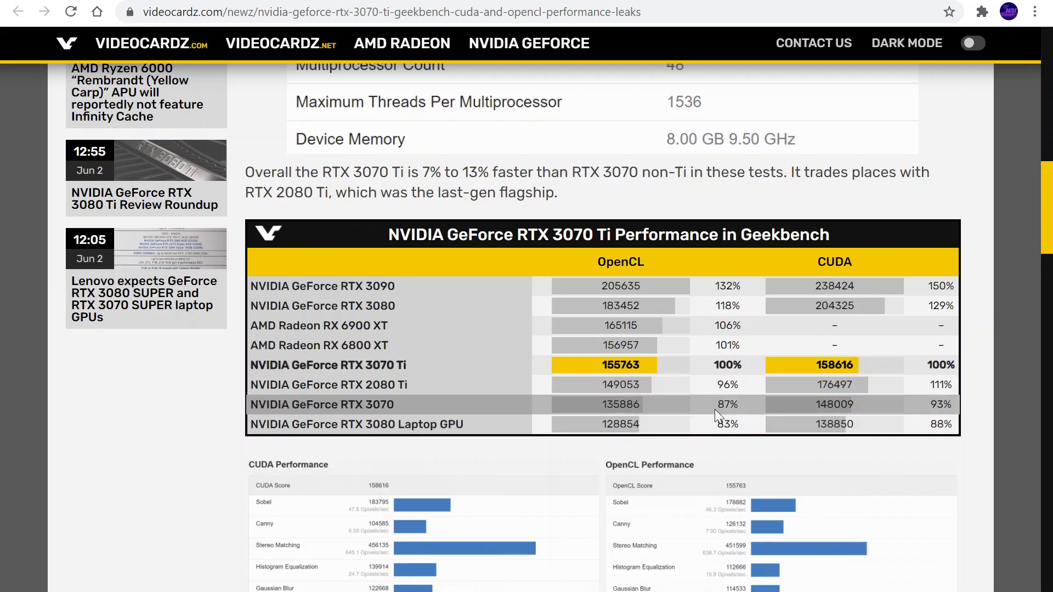
pyautogui.moveTo(881, 402)
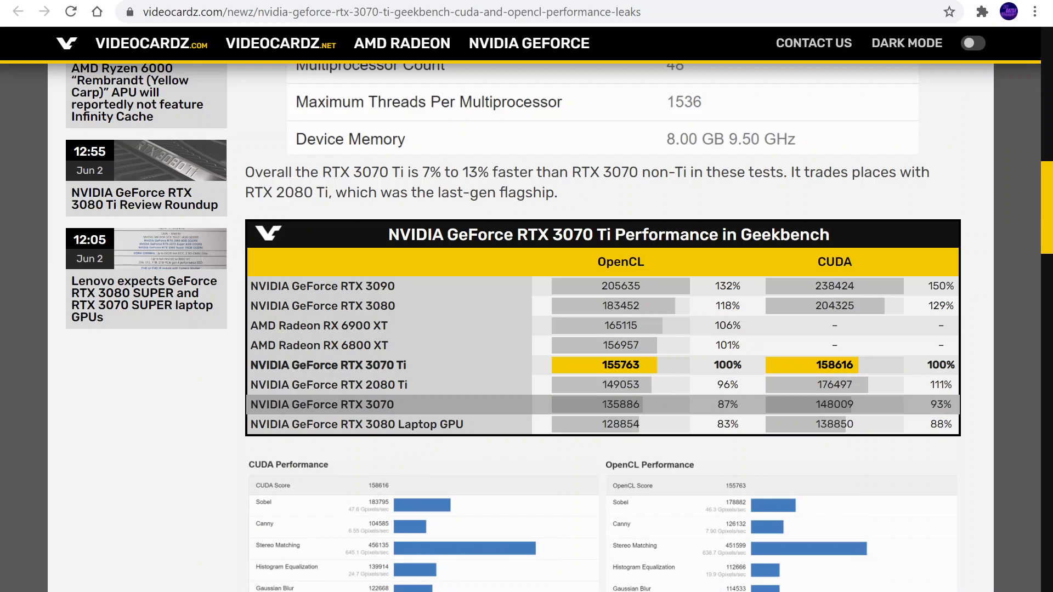
pyautogui.moveTo(959, 403)
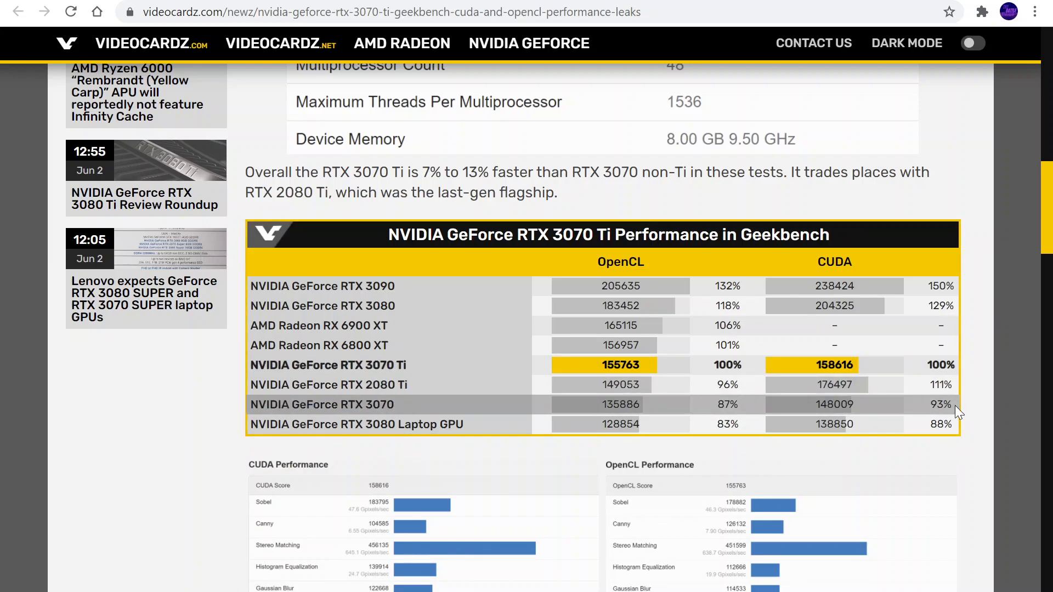
pyautogui.moveTo(953, 409)
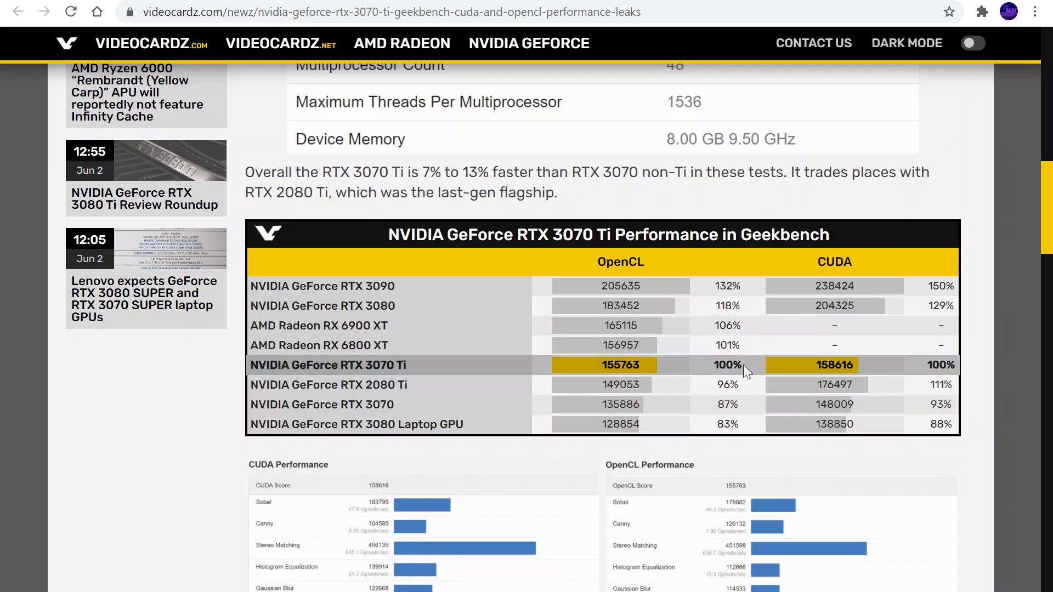
pyautogui.moveTo(749, 475)
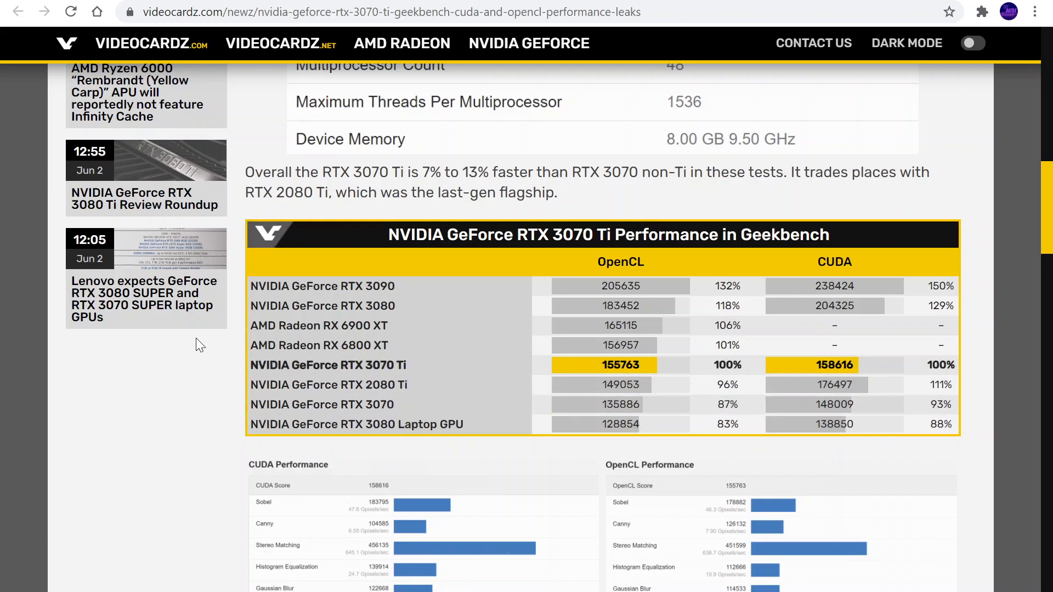
pyautogui.scroll(-3)
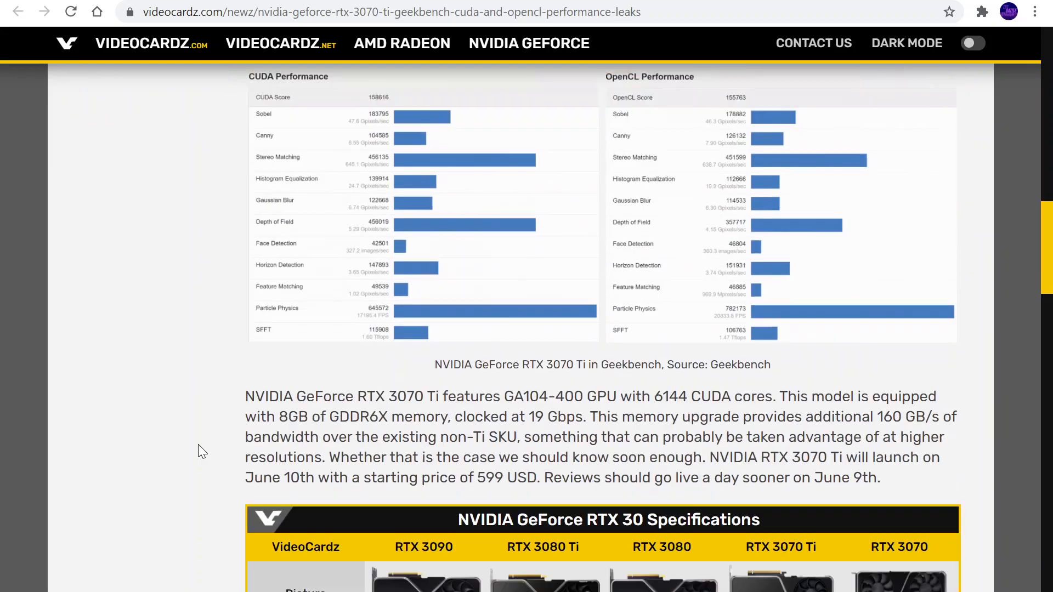
pyautogui.scroll(-3)
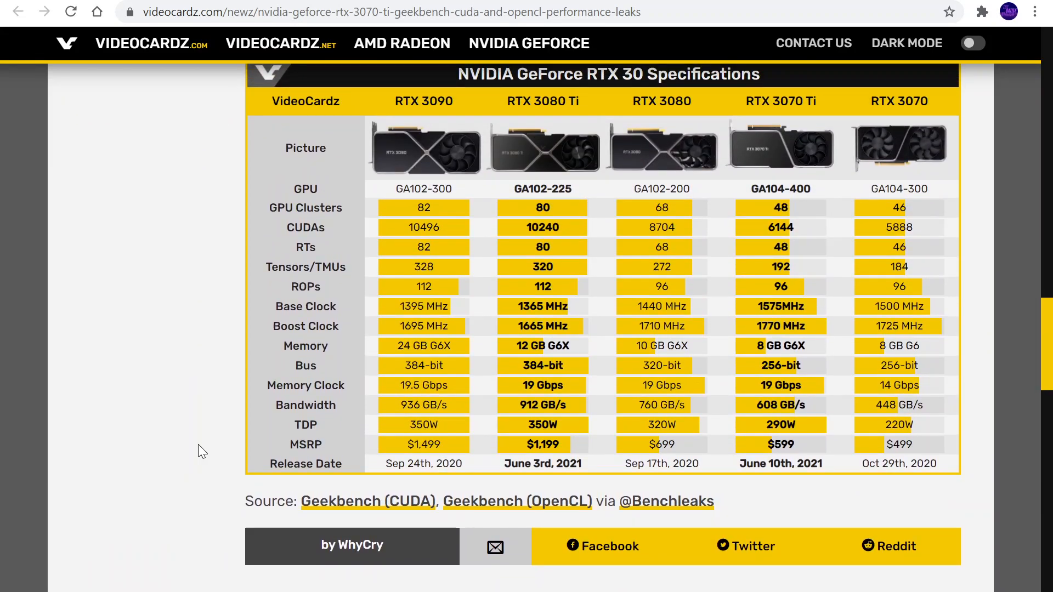
pyautogui.scroll(3)
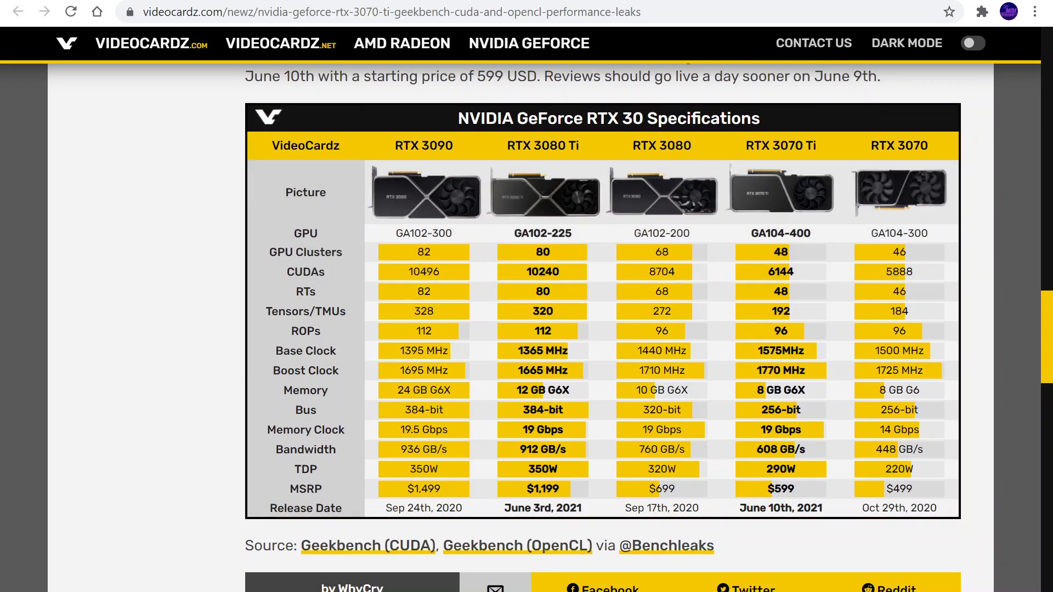
pyautogui.doubleClick(898, 145)
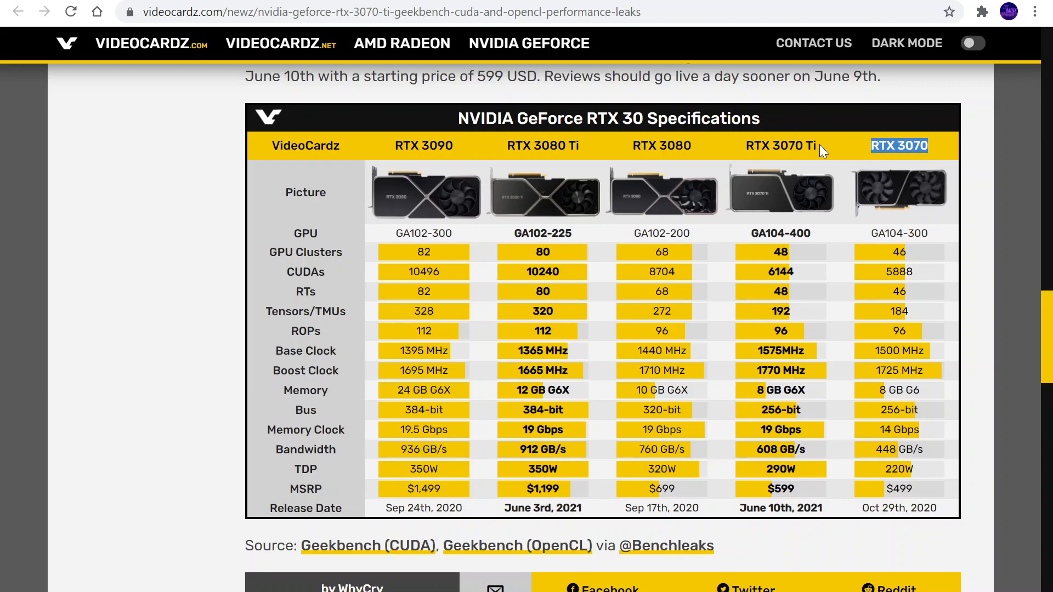
pyautogui.moveTo(863, 381)
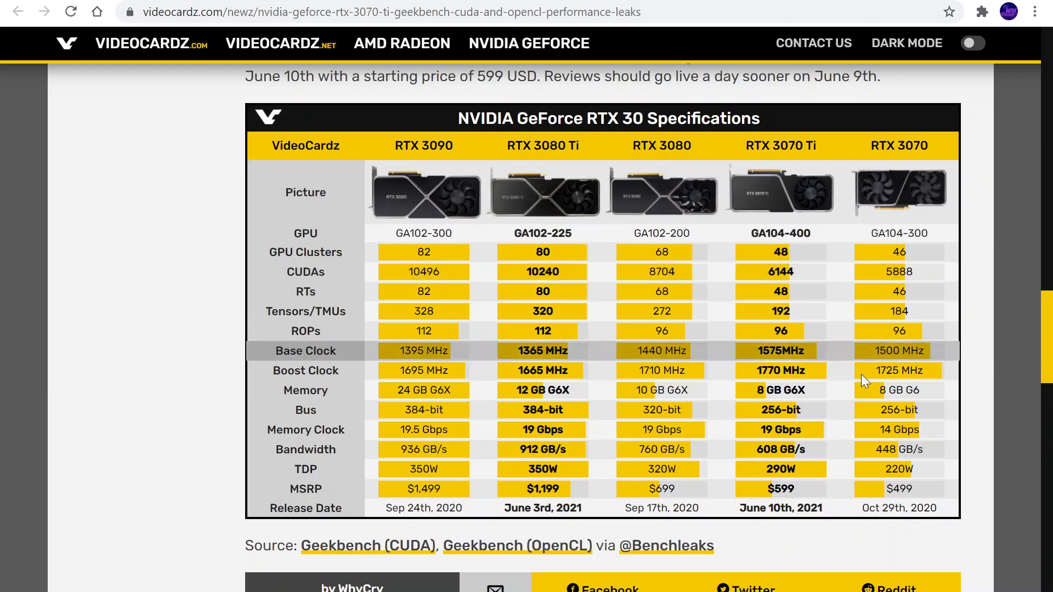
pyautogui.moveTo(815, 391)
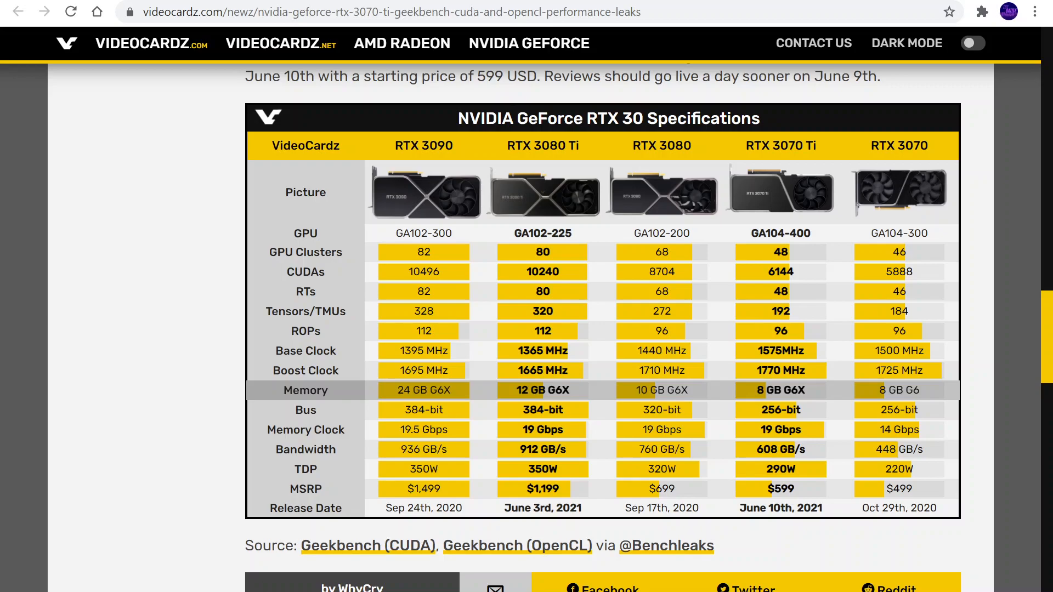
pyautogui.moveTo(922, 397)
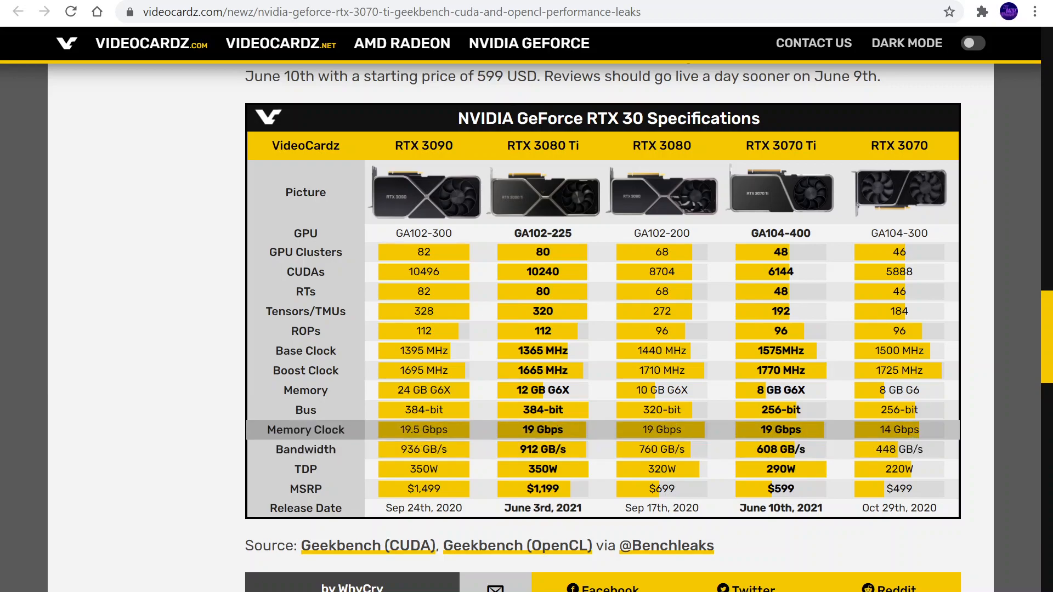
pyautogui.moveTo(305, 449)
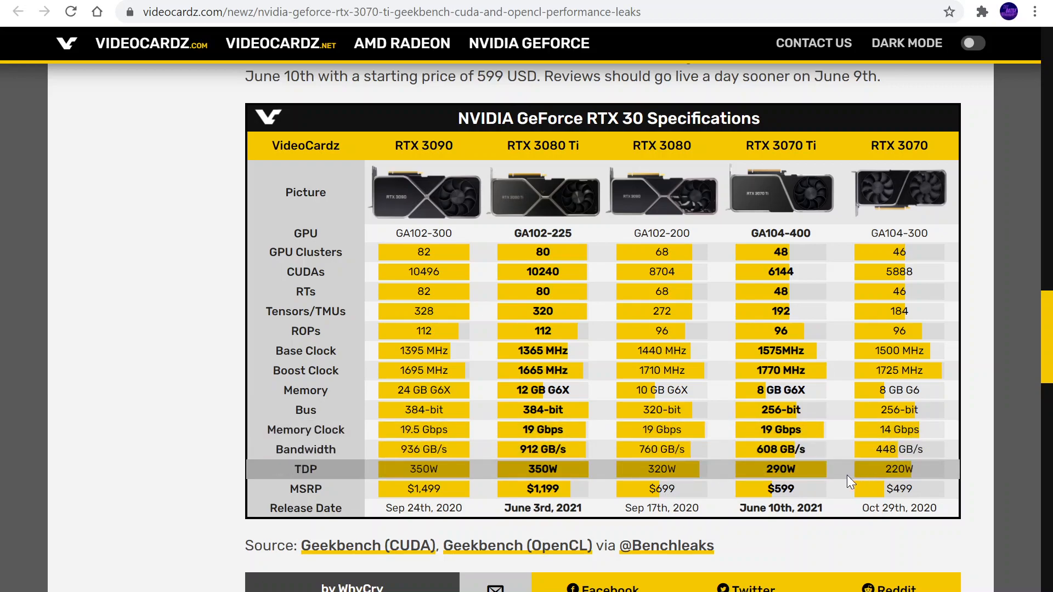
pyautogui.moveTo(852, 490)
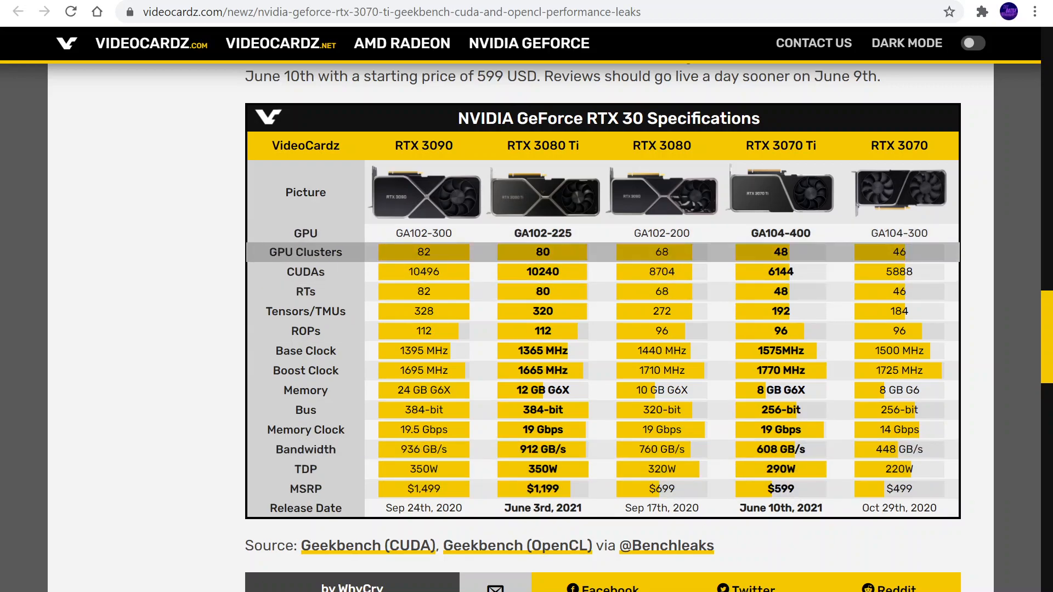
pyautogui.moveTo(845, 262)
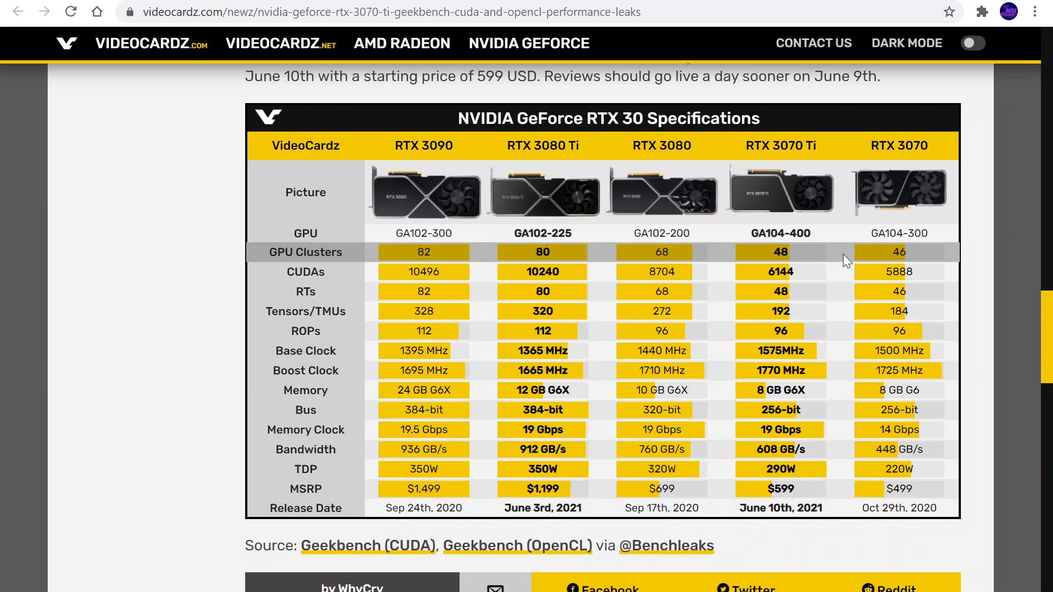
pyautogui.moveTo(871, 270)
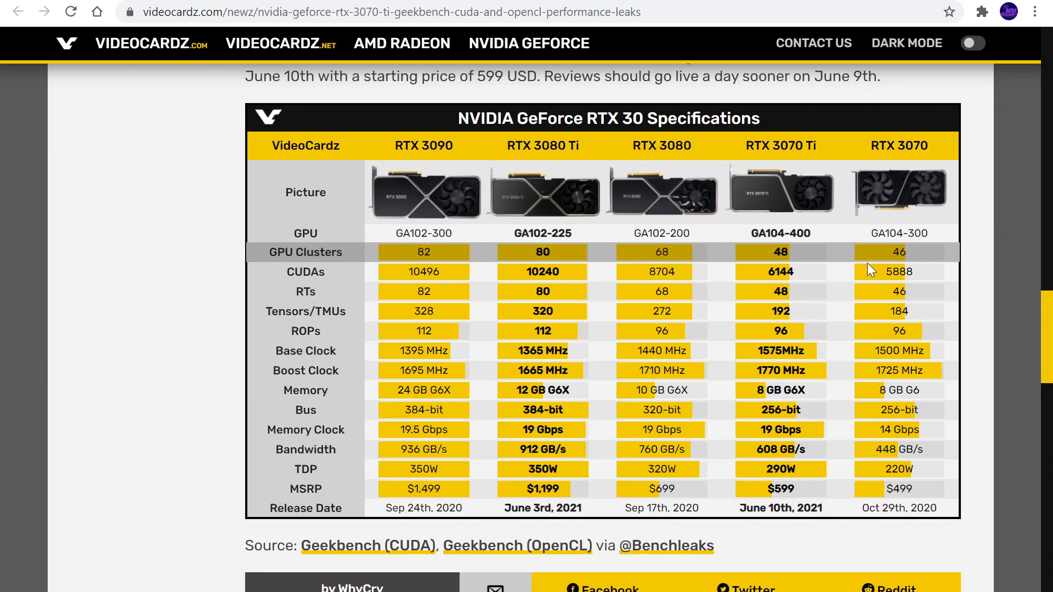
pyautogui.moveTo(832, 281)
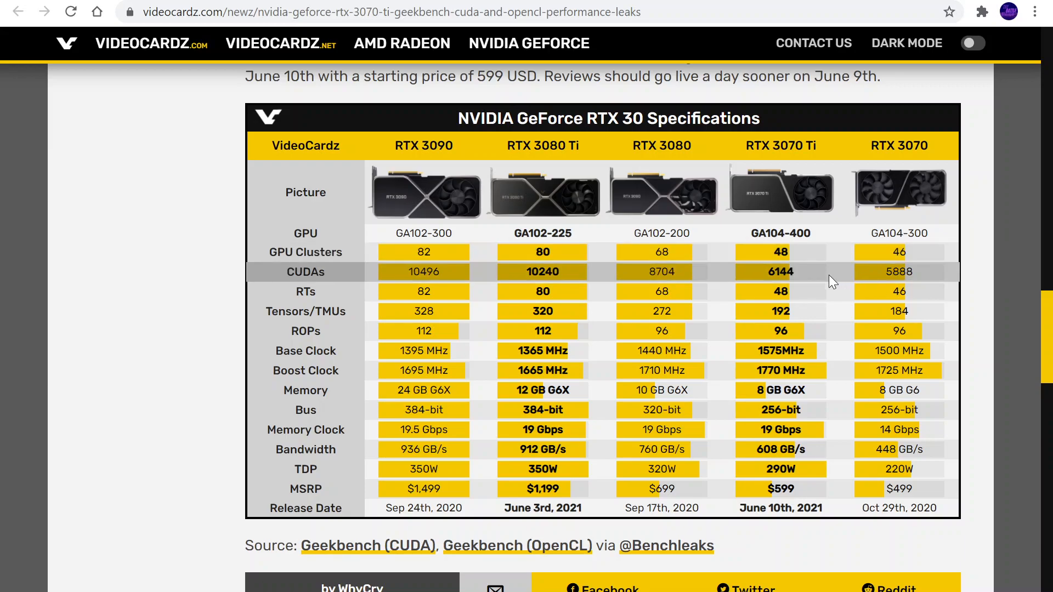
pyautogui.moveTo(835, 300)
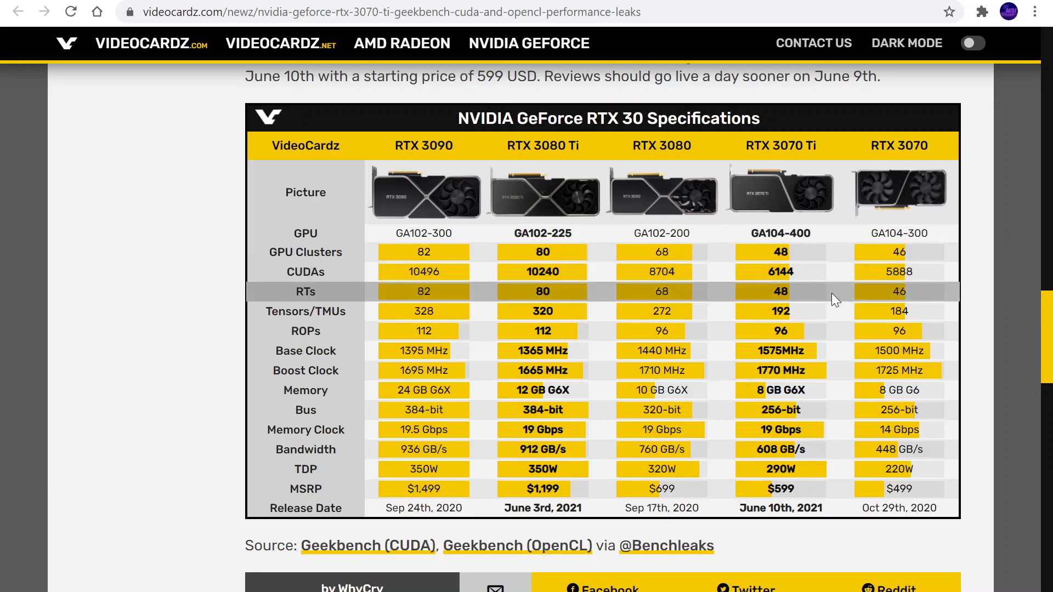
pyautogui.moveTo(863, 338)
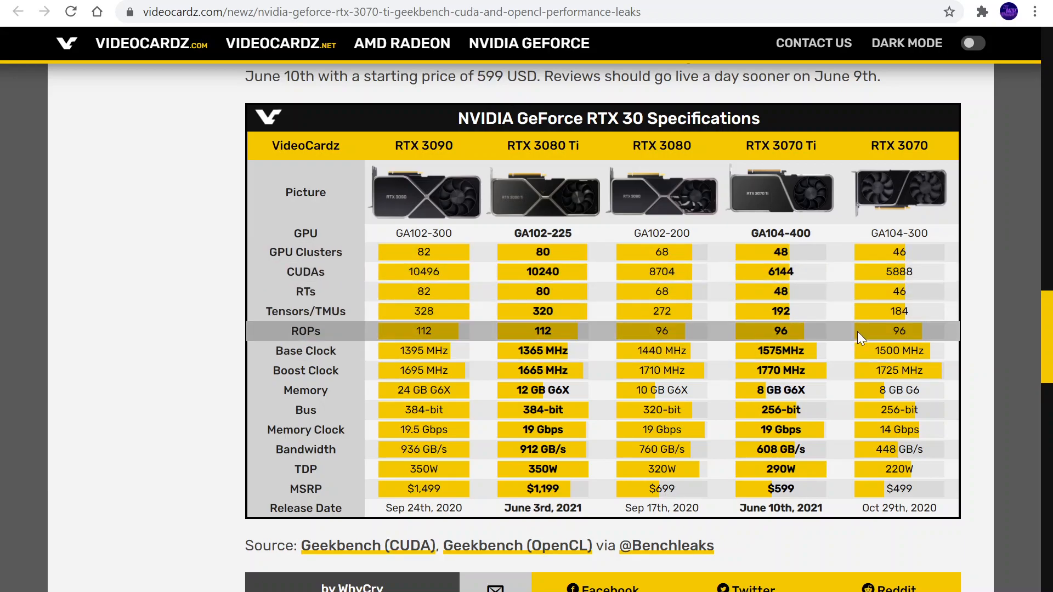
pyautogui.moveTo(870, 355)
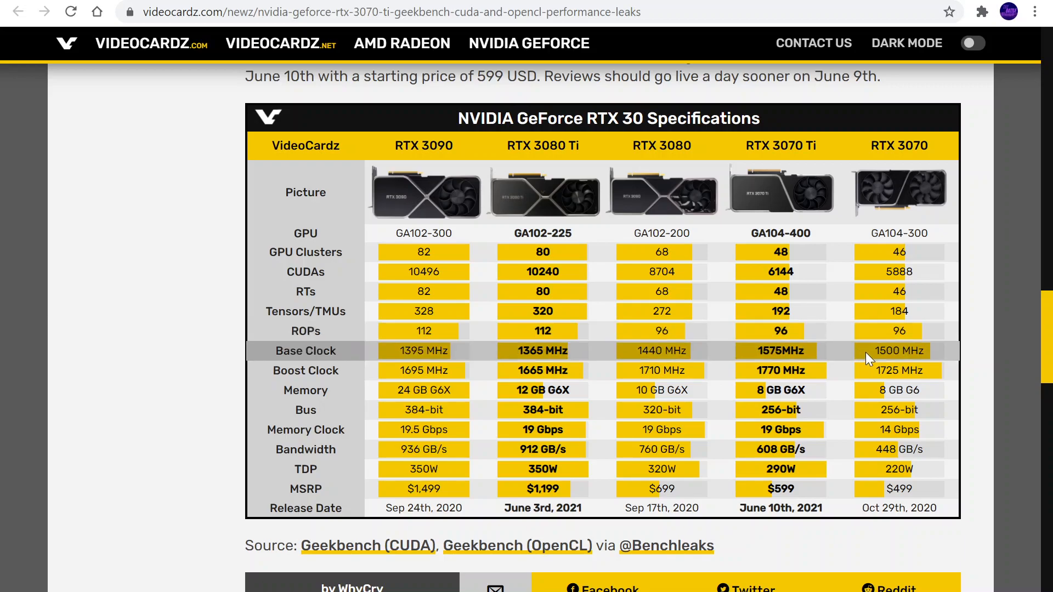
pyautogui.moveTo(862, 360)
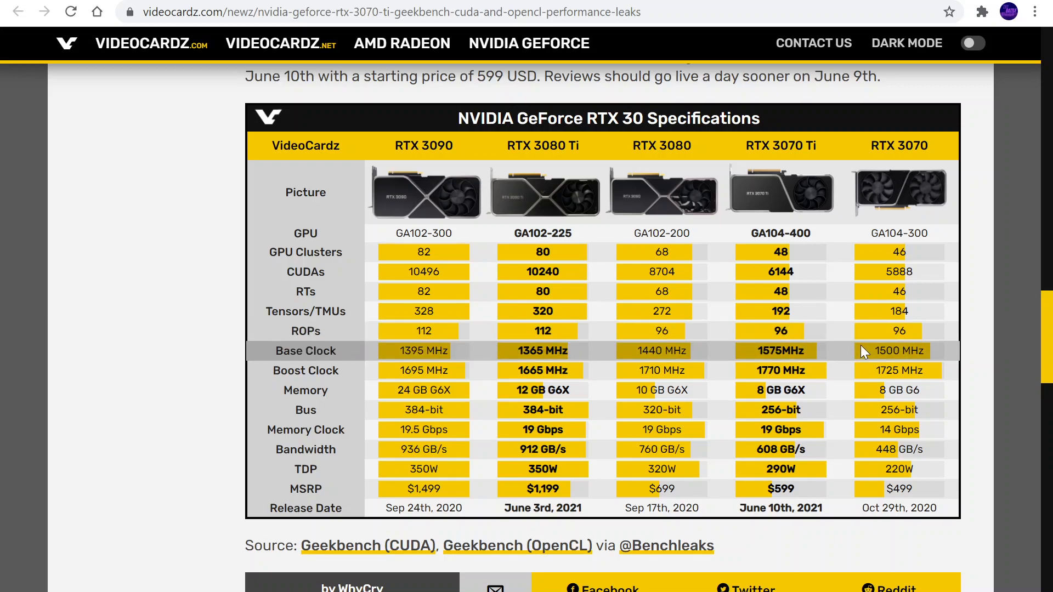
pyautogui.moveTo(866, 276)
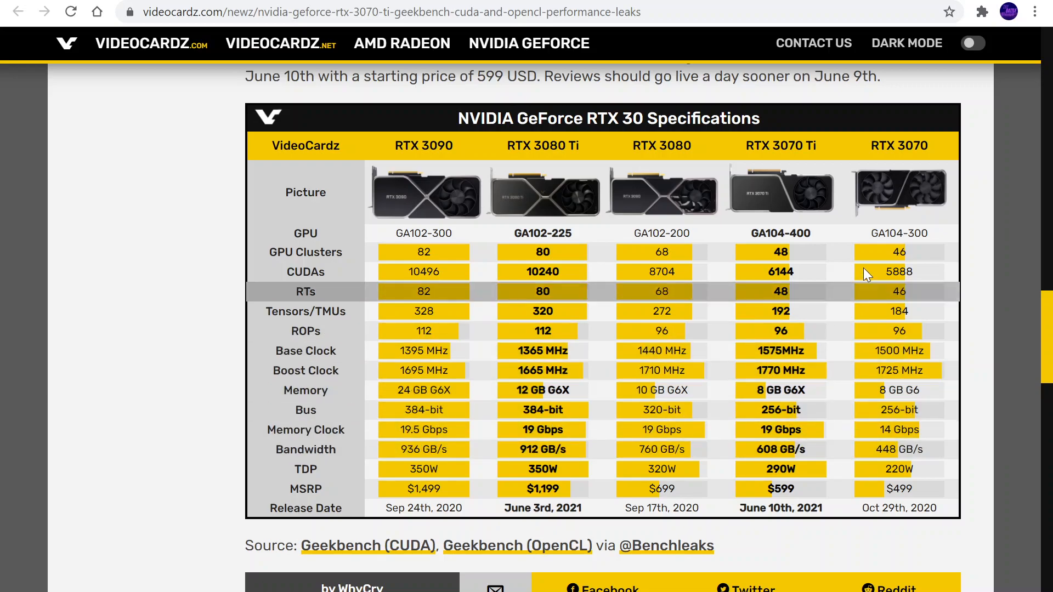
pyautogui.moveTo(629, 530)
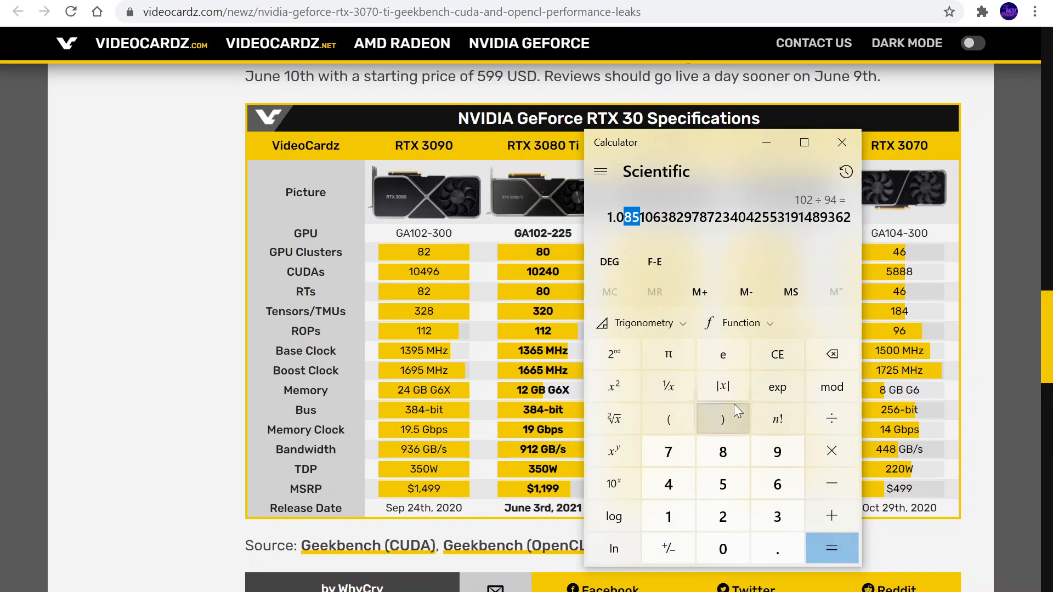
# Step: Compute 48 ÷ 46 ≈ 1.0434 and minimize Calculator to see the specifications table
pyautogui.click(668, 484)
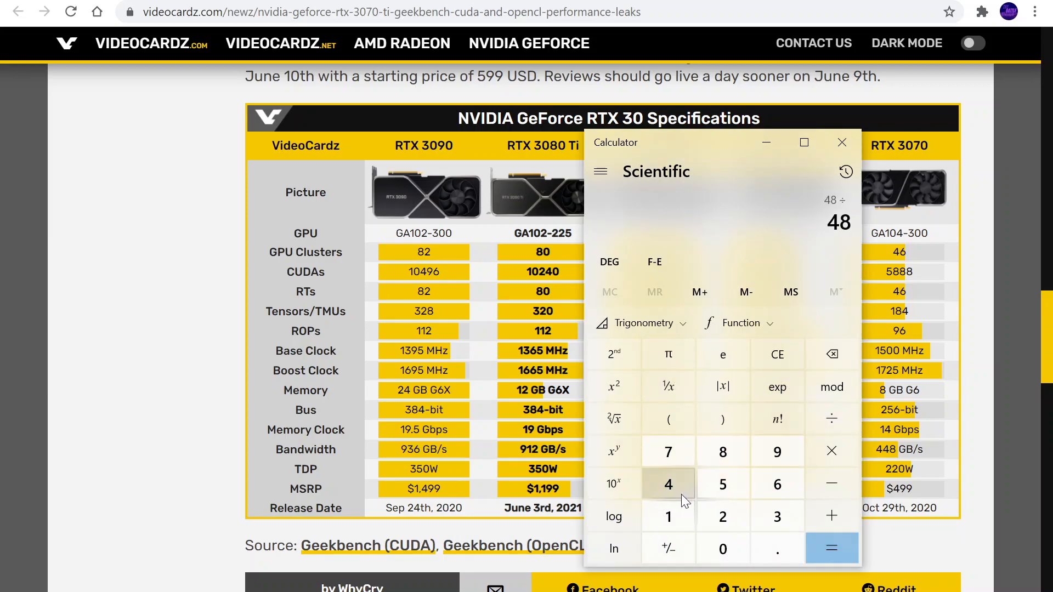
pyautogui.click(832, 548)
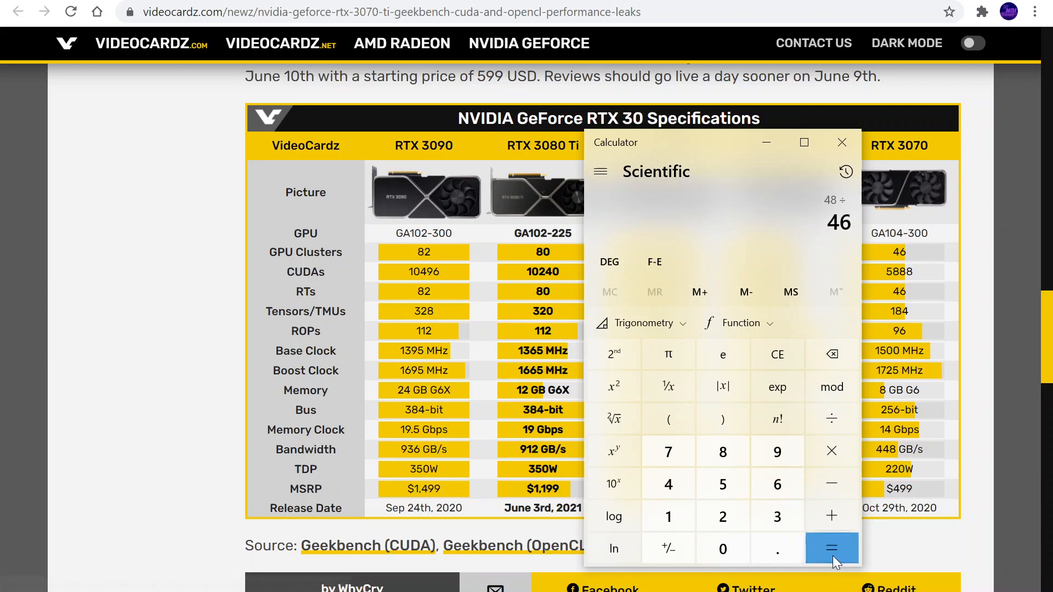
pyautogui.click(832, 549)
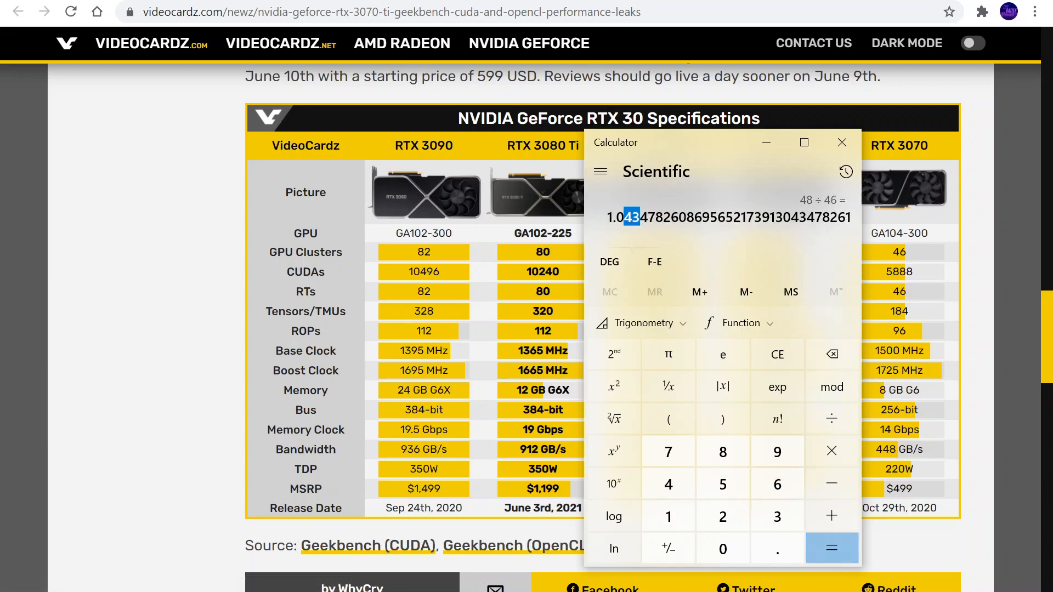
pyautogui.moveTo(746, 295)
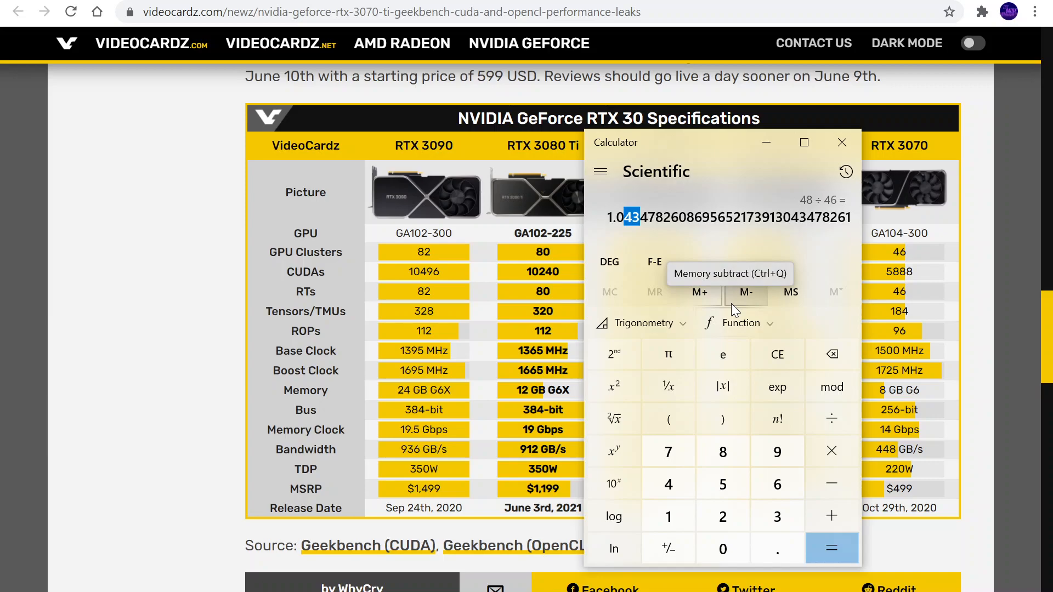
pyautogui.click(842, 143)
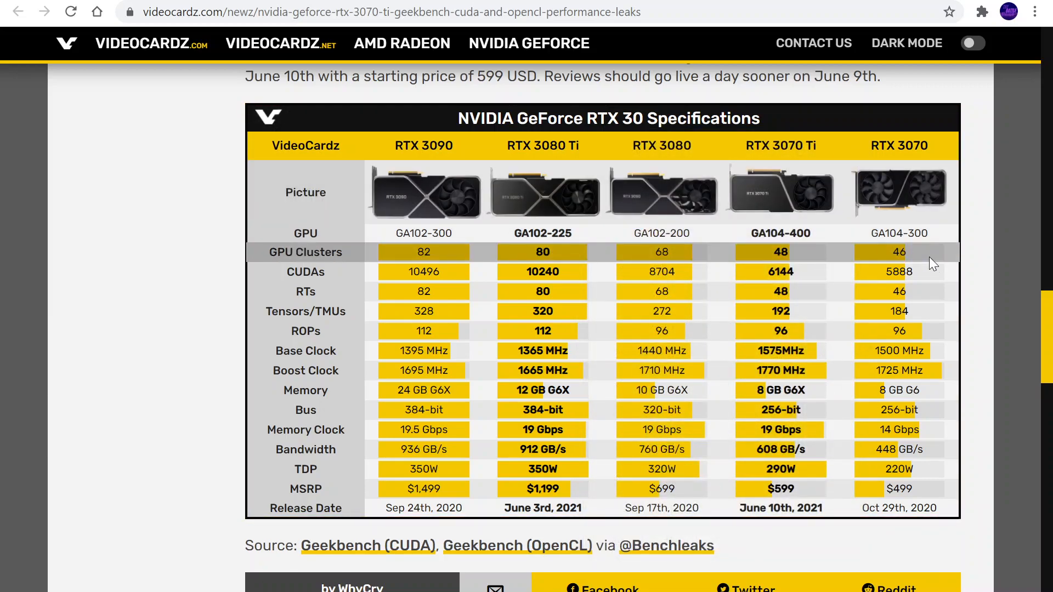
pyautogui.scroll(3)
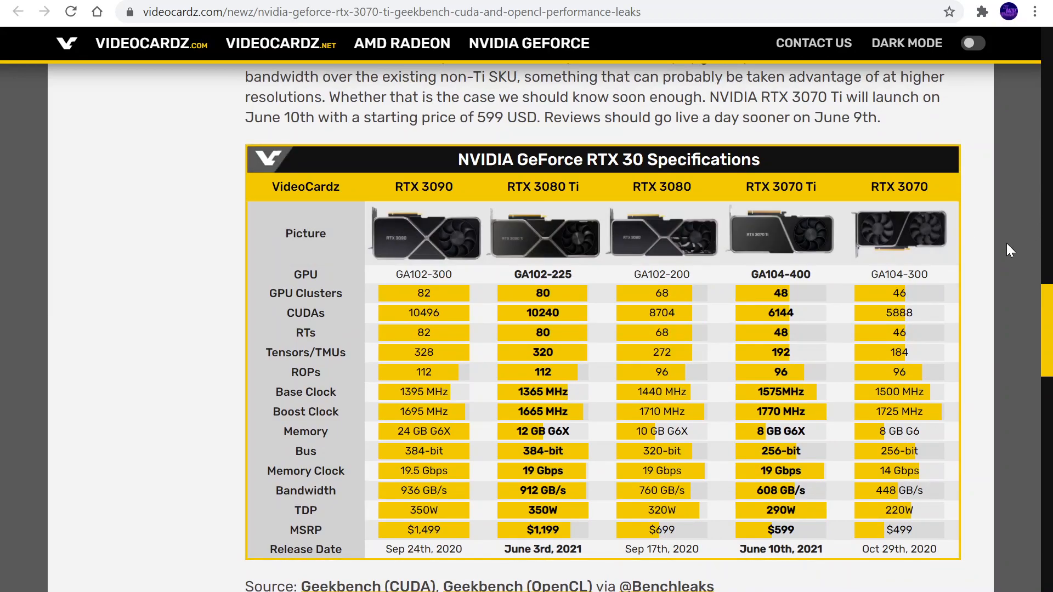
pyautogui.scroll(3)
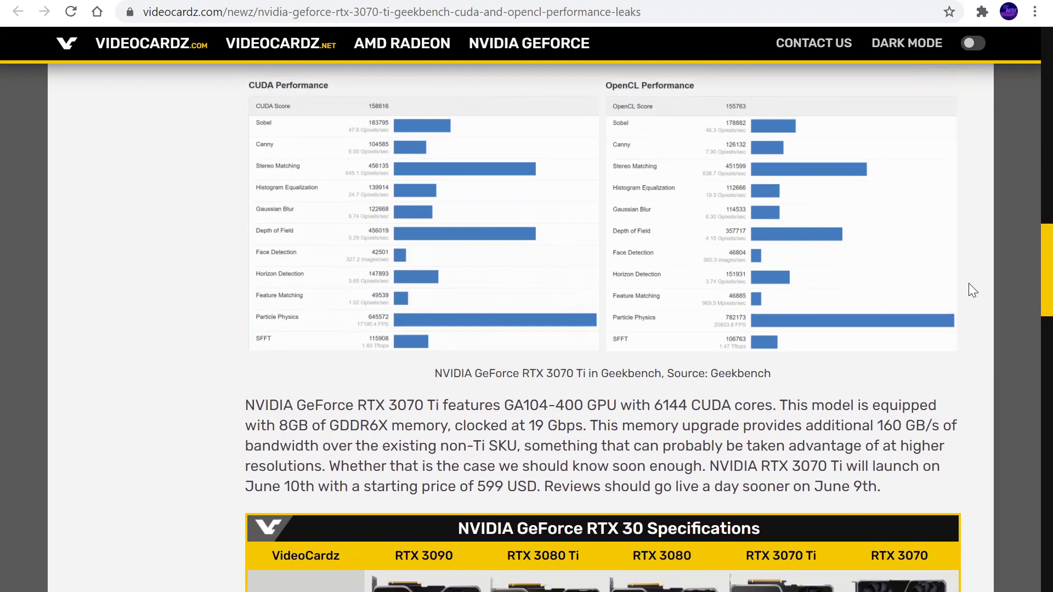
pyautogui.scroll(3)
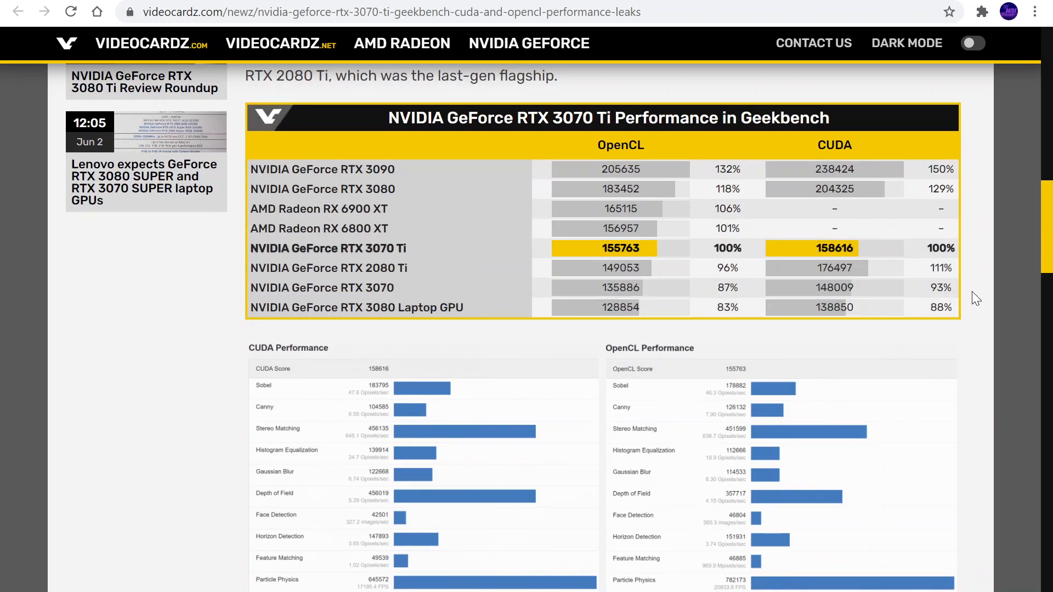
pyautogui.scroll(-3)
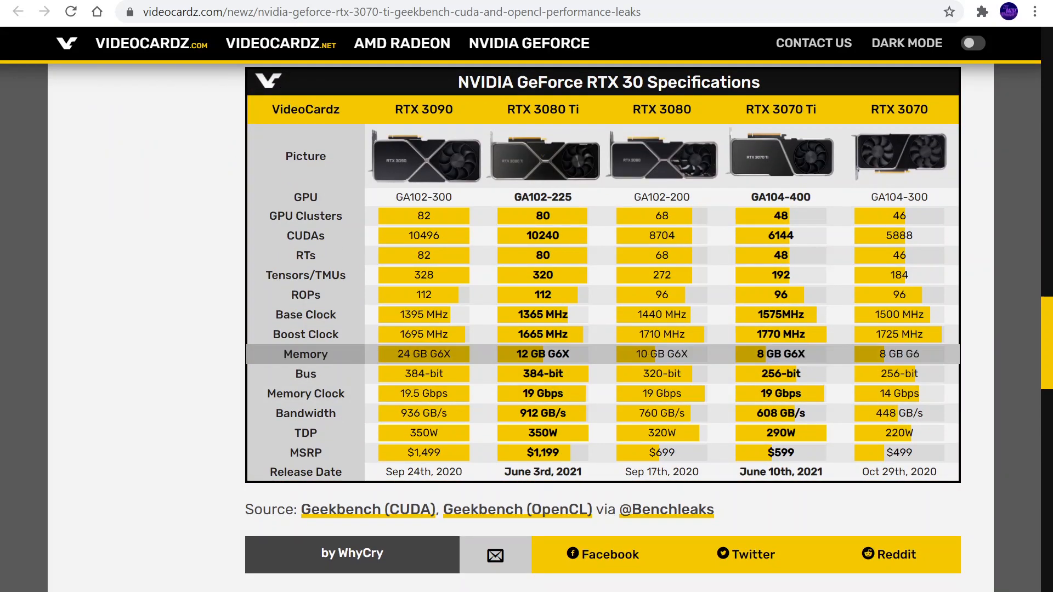
pyautogui.moveTo(305, 373)
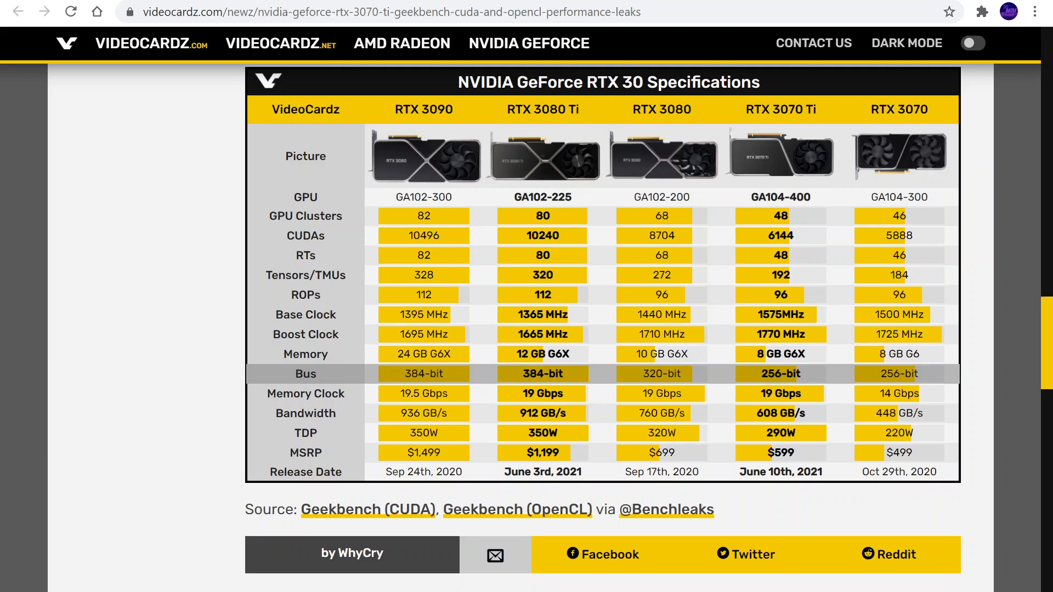
pyautogui.moveTo(798, 211)
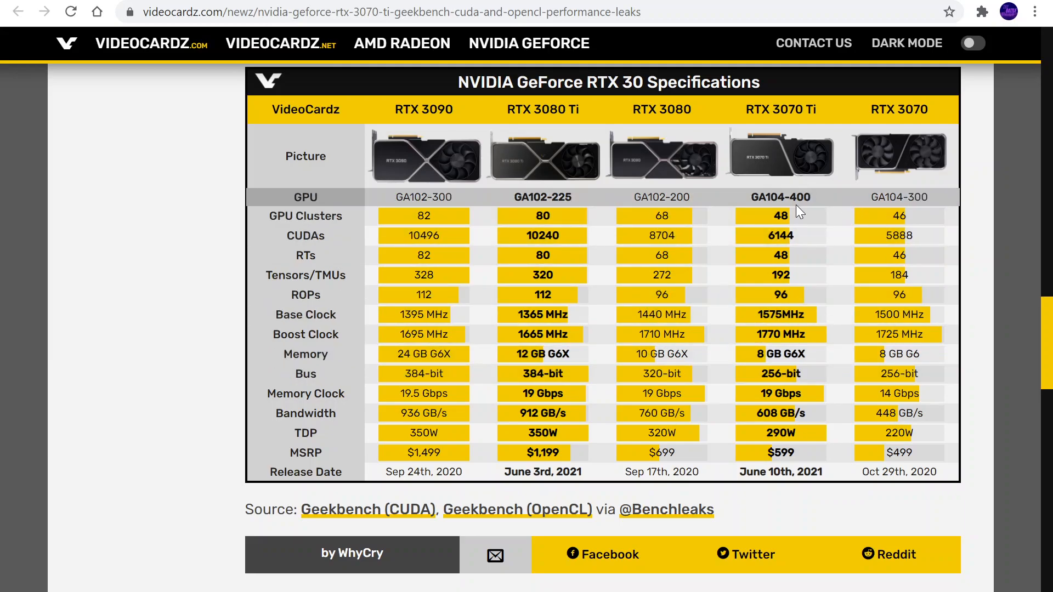
pyautogui.moveTo(813, 219)
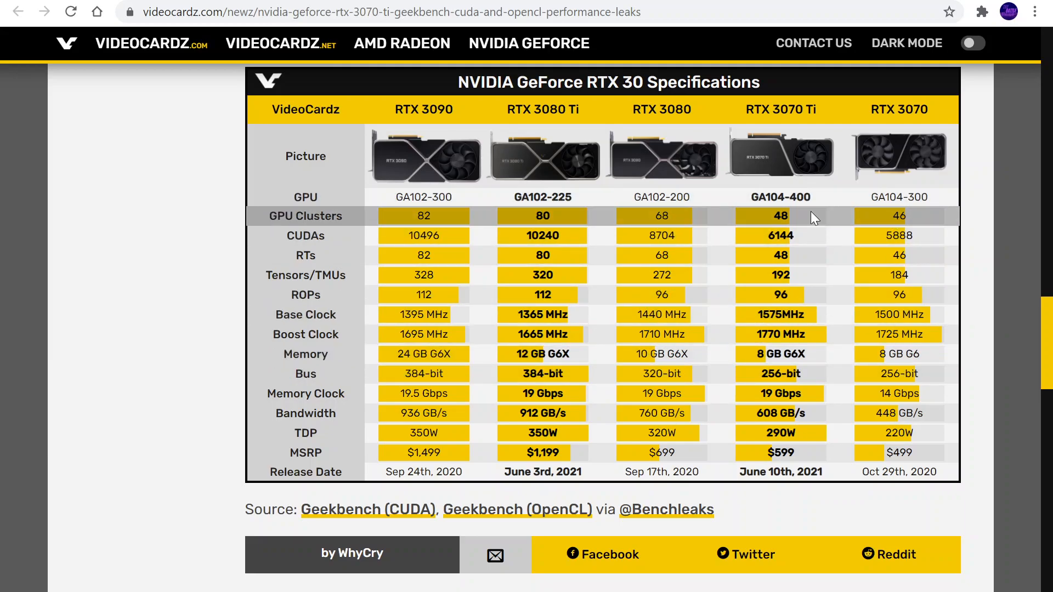